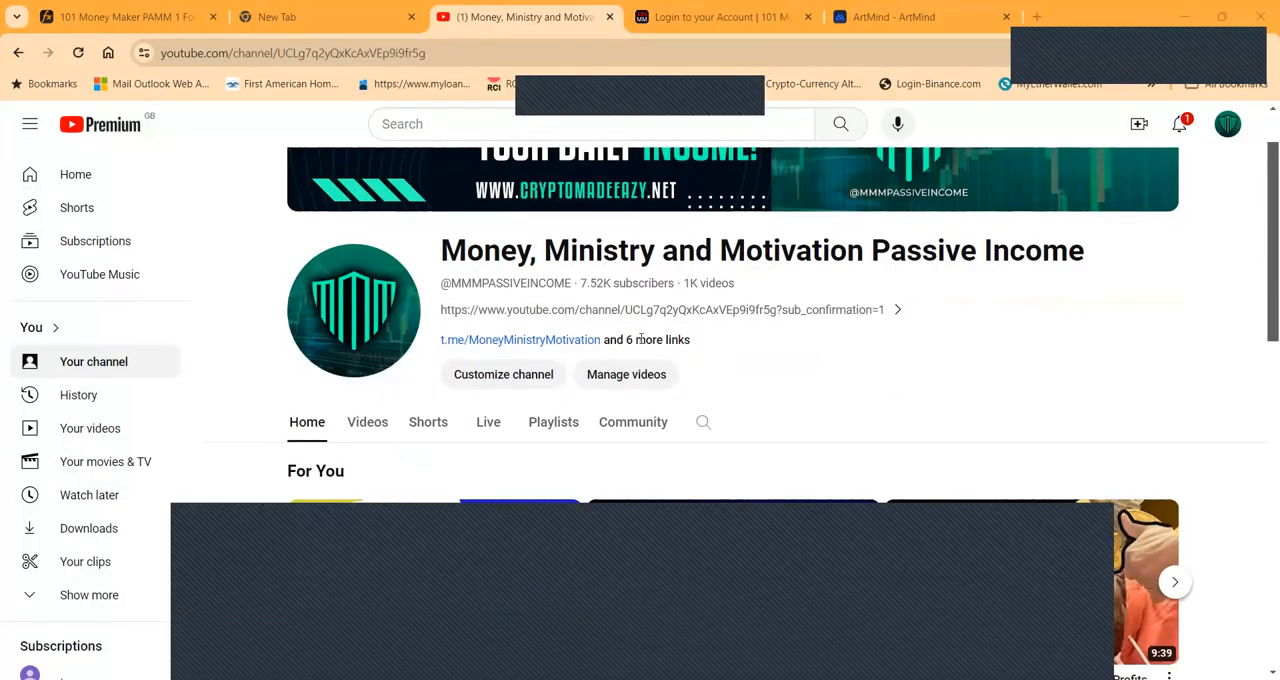
# Step: Browse the YouTube channel's about details and full link list, then close them
pyautogui.click(645, 339)
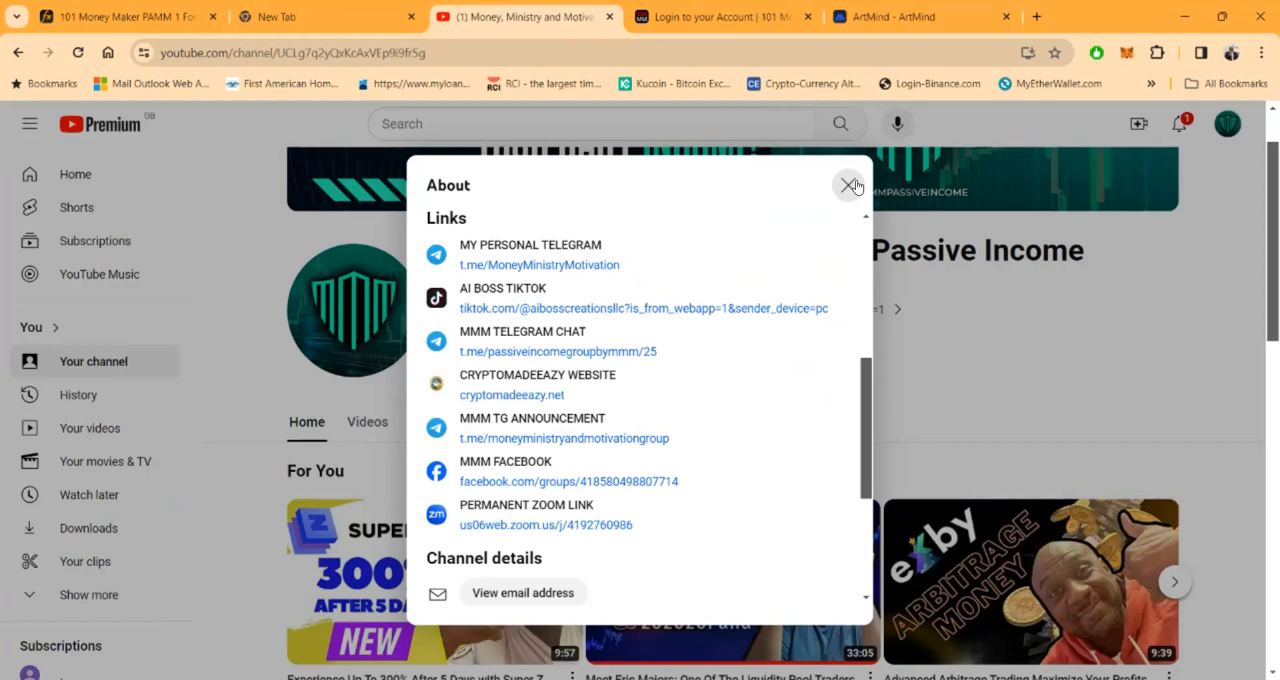
pyautogui.moveTo(551, 261)
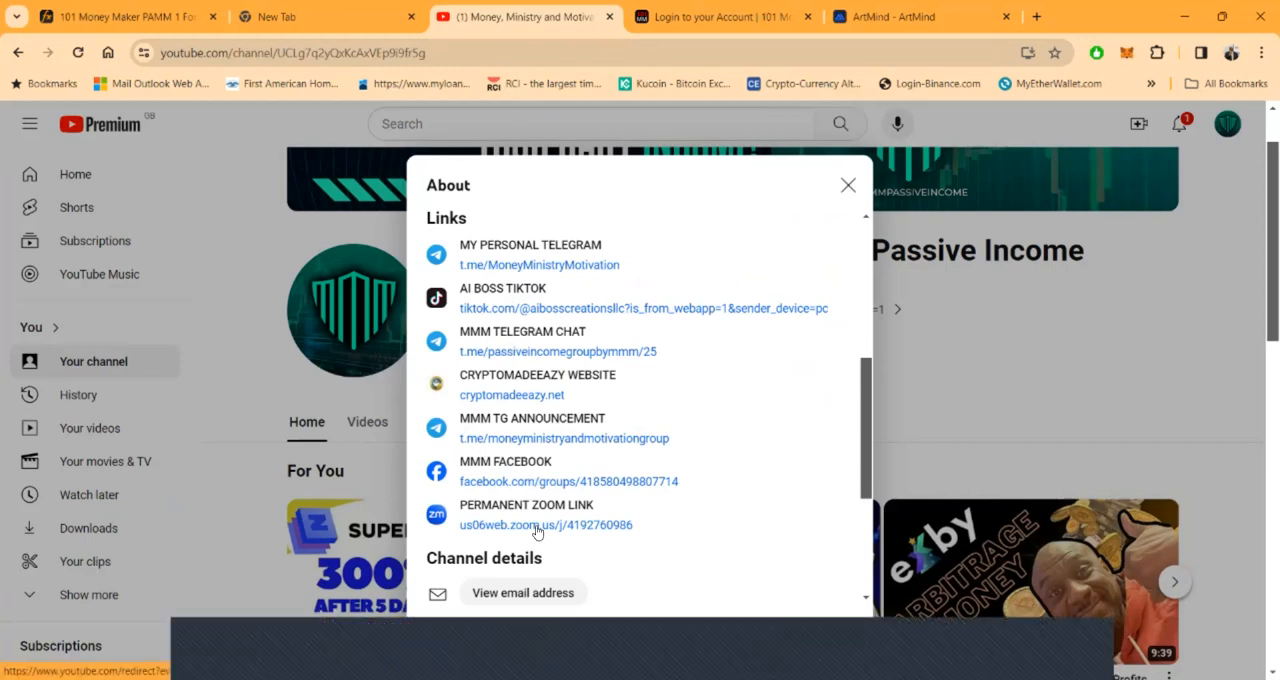
pyautogui.scroll(-3)
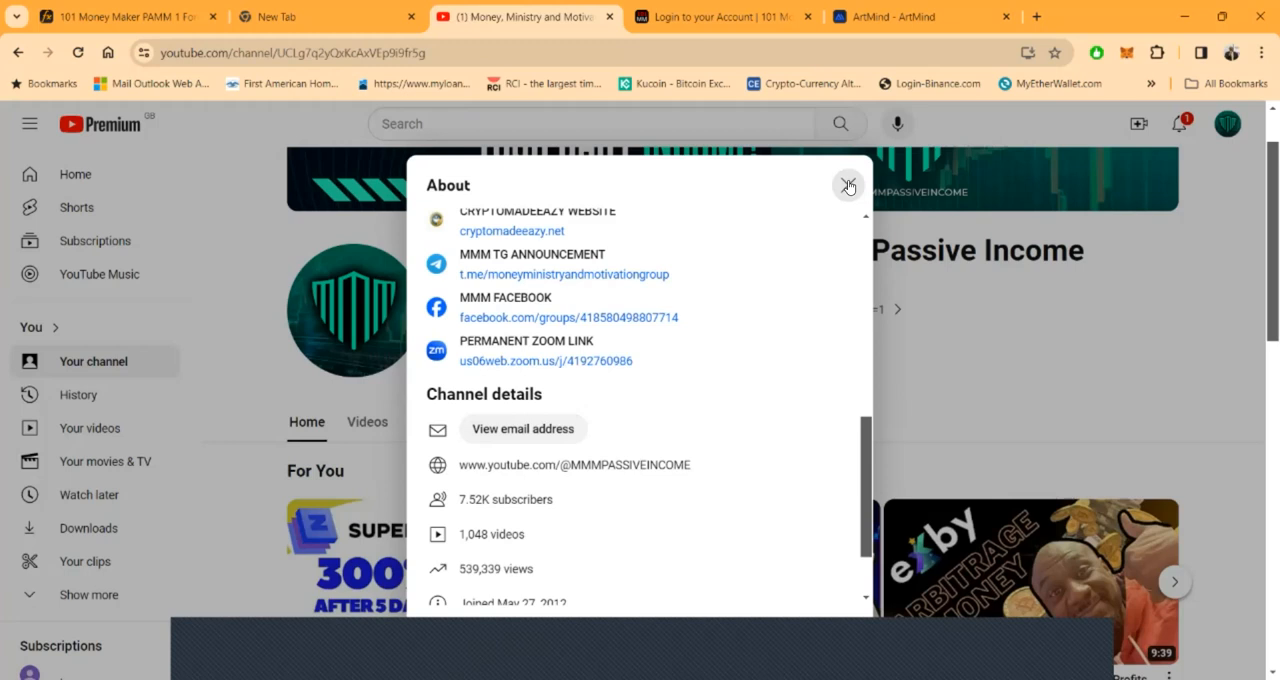
pyautogui.moveTo(844, 184)
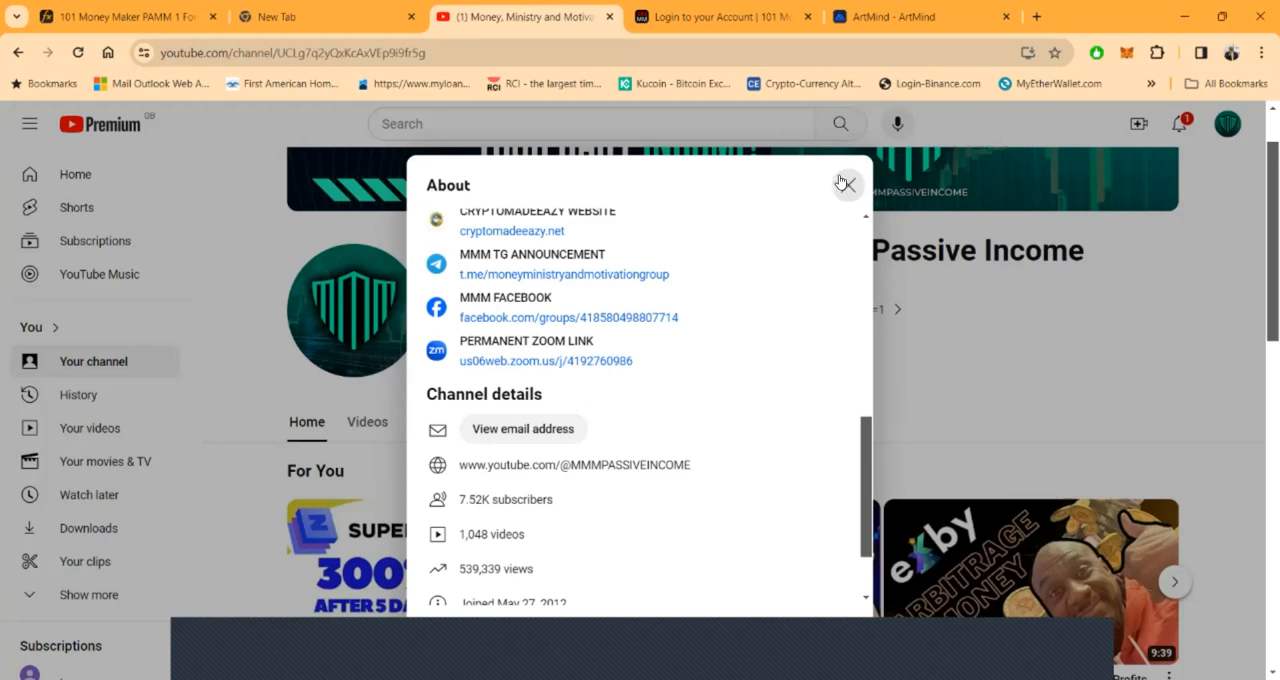
pyautogui.click(847, 184)
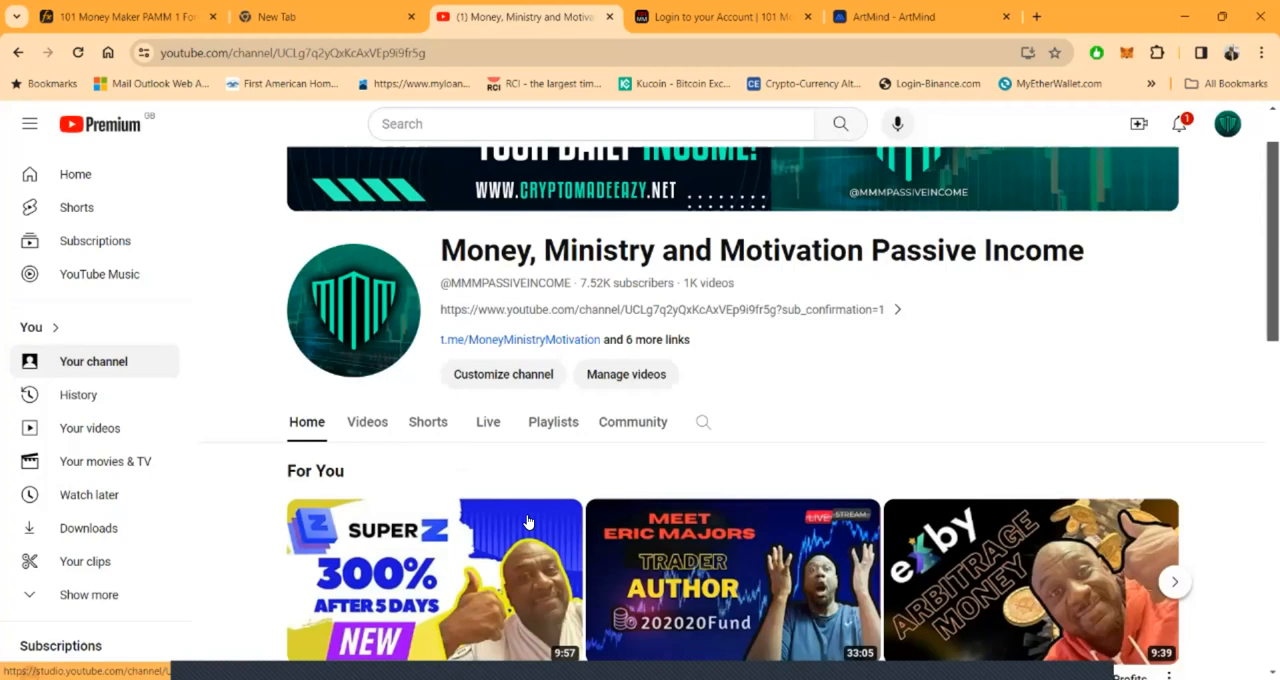
pyautogui.scroll(-3)
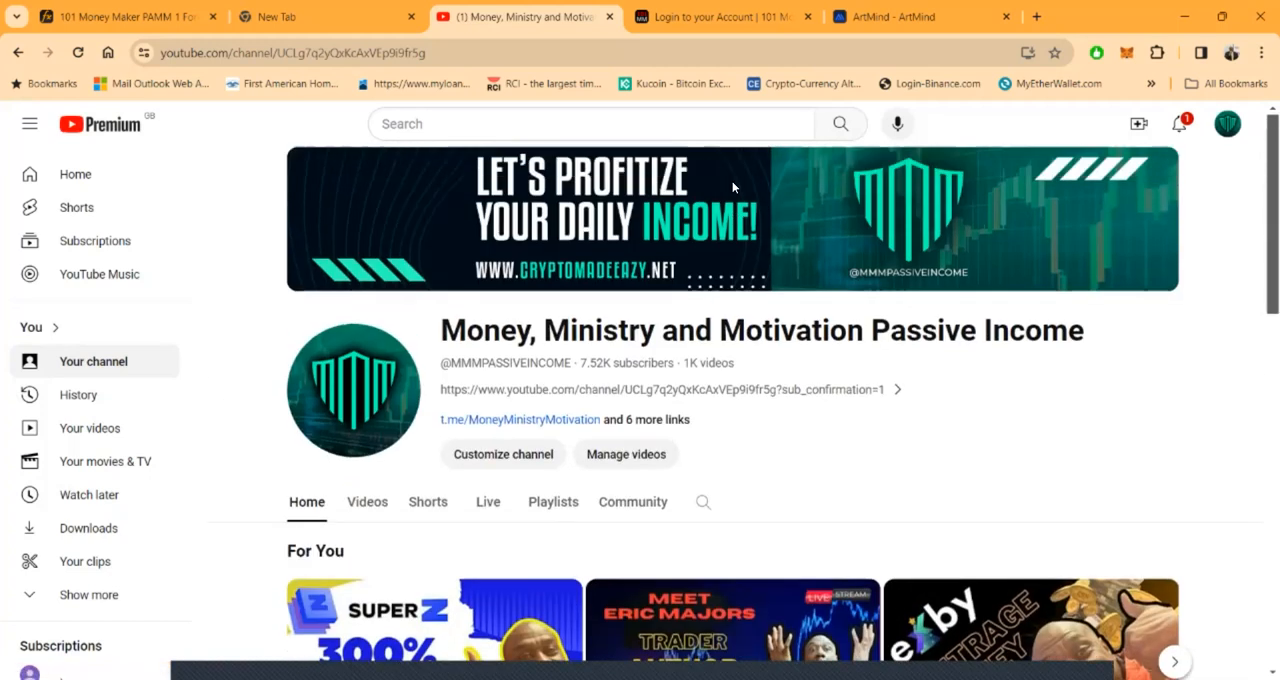
# Step: Switch to the ArtMind site and scroll down to 'Wide range of applications'
pyautogui.click(920, 17)
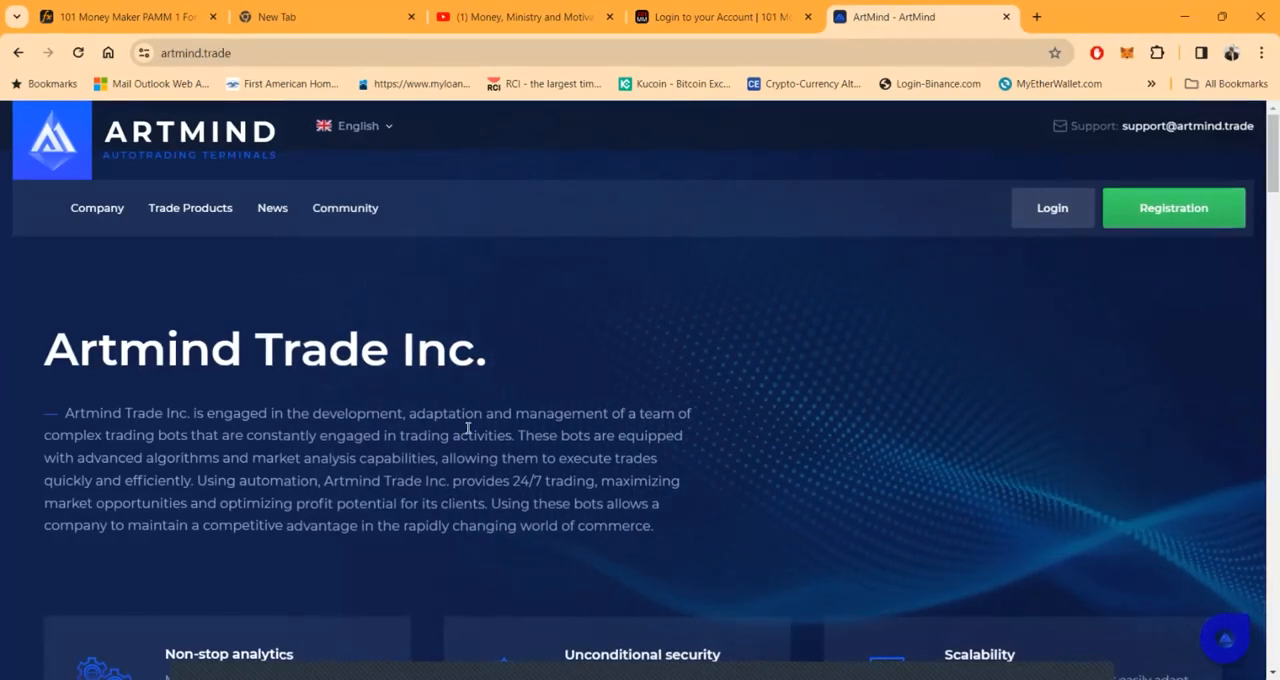
pyautogui.moveTo(782, 413)
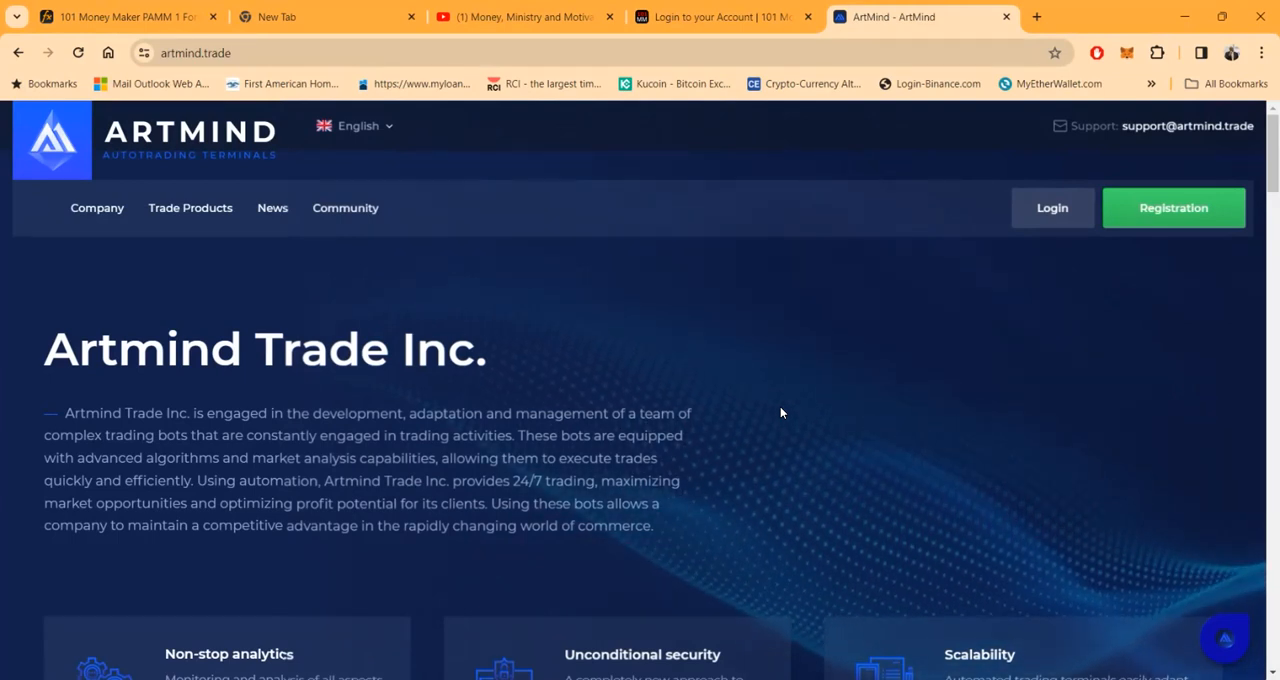
pyautogui.scroll(-3)
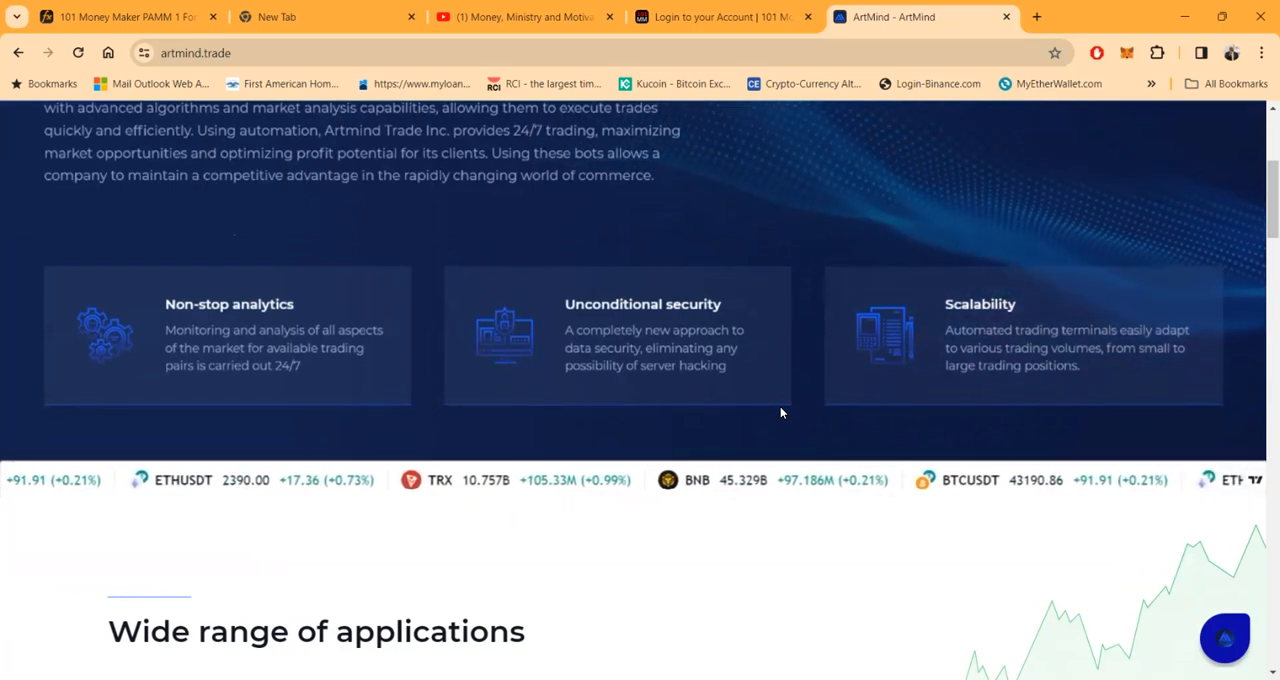
pyautogui.scroll(-3)
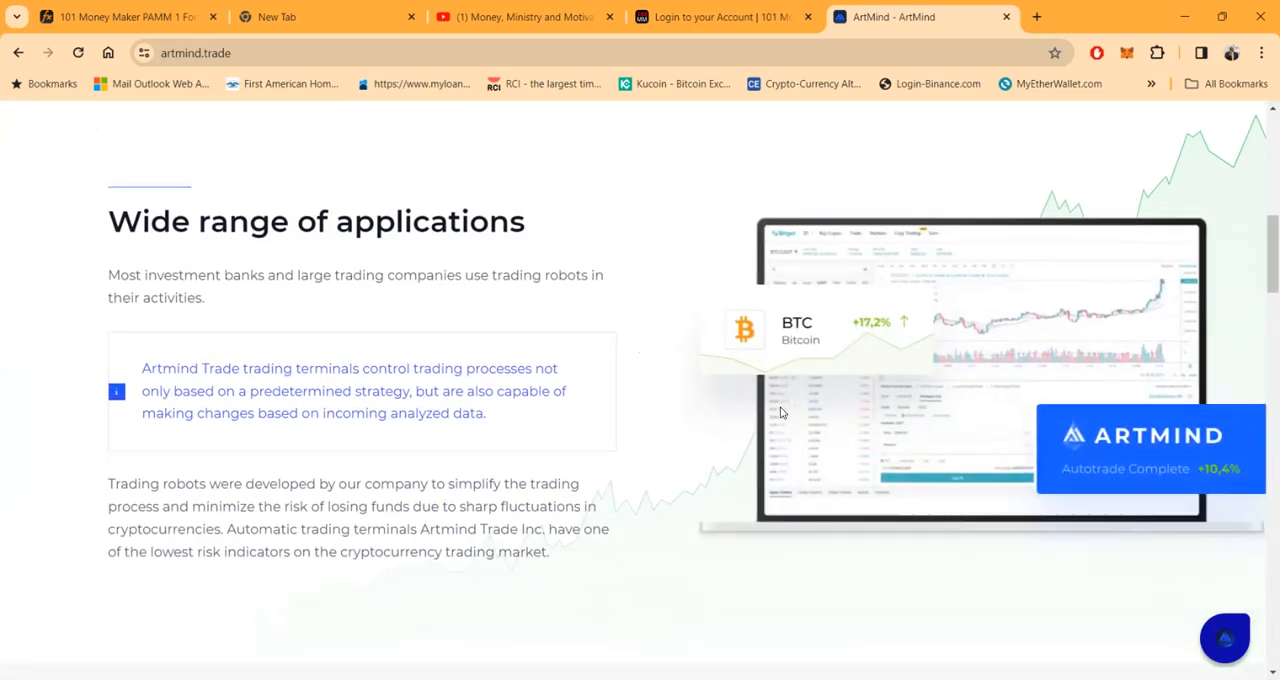
pyautogui.scroll(-3)
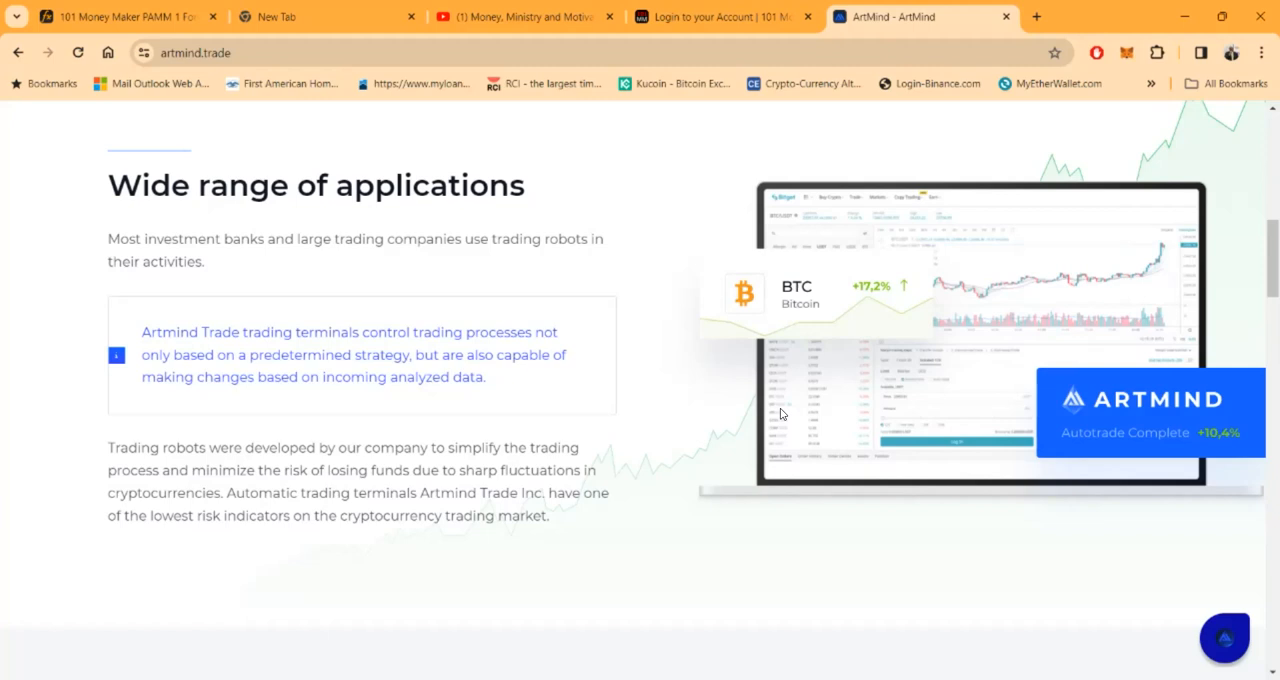
pyautogui.scroll(-3)
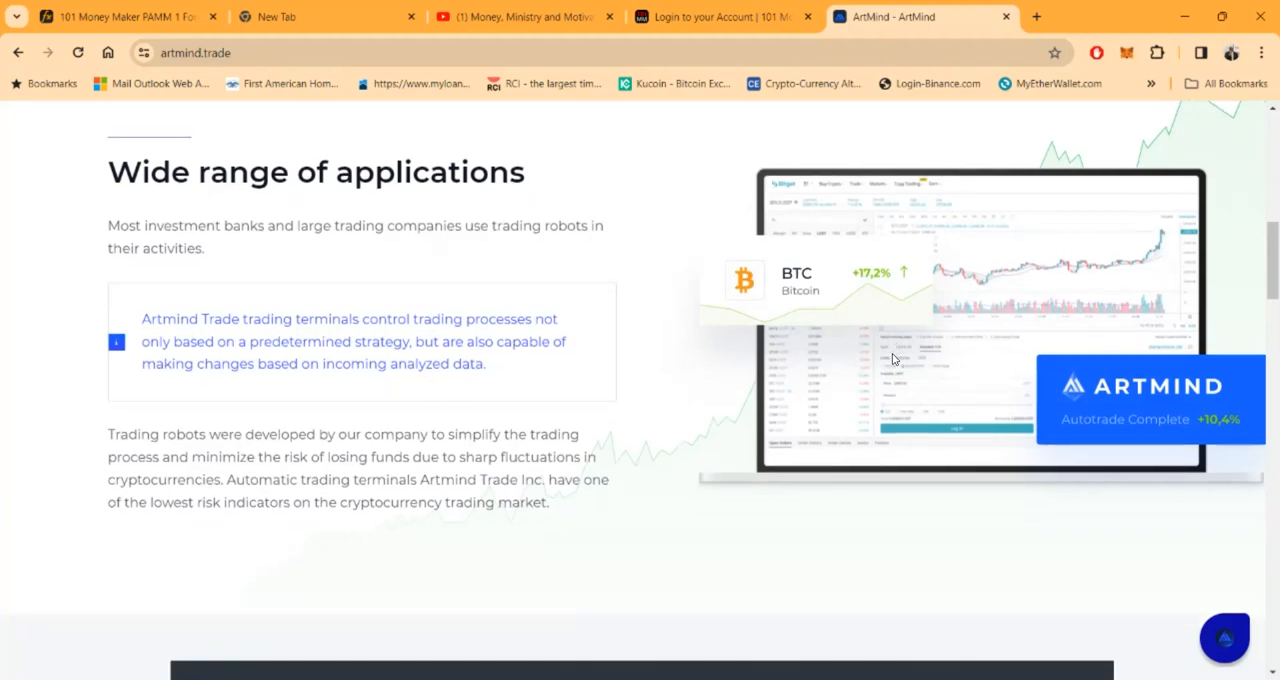
pyautogui.scroll(-3)
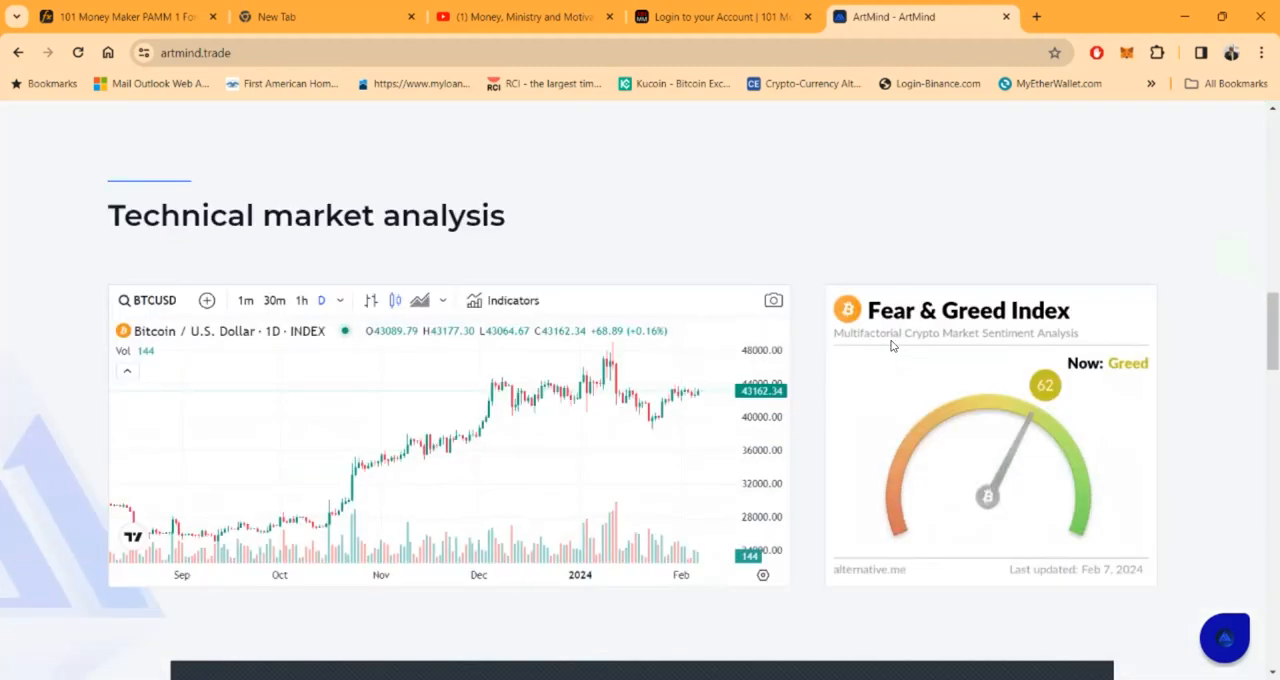
pyautogui.scroll(-3)
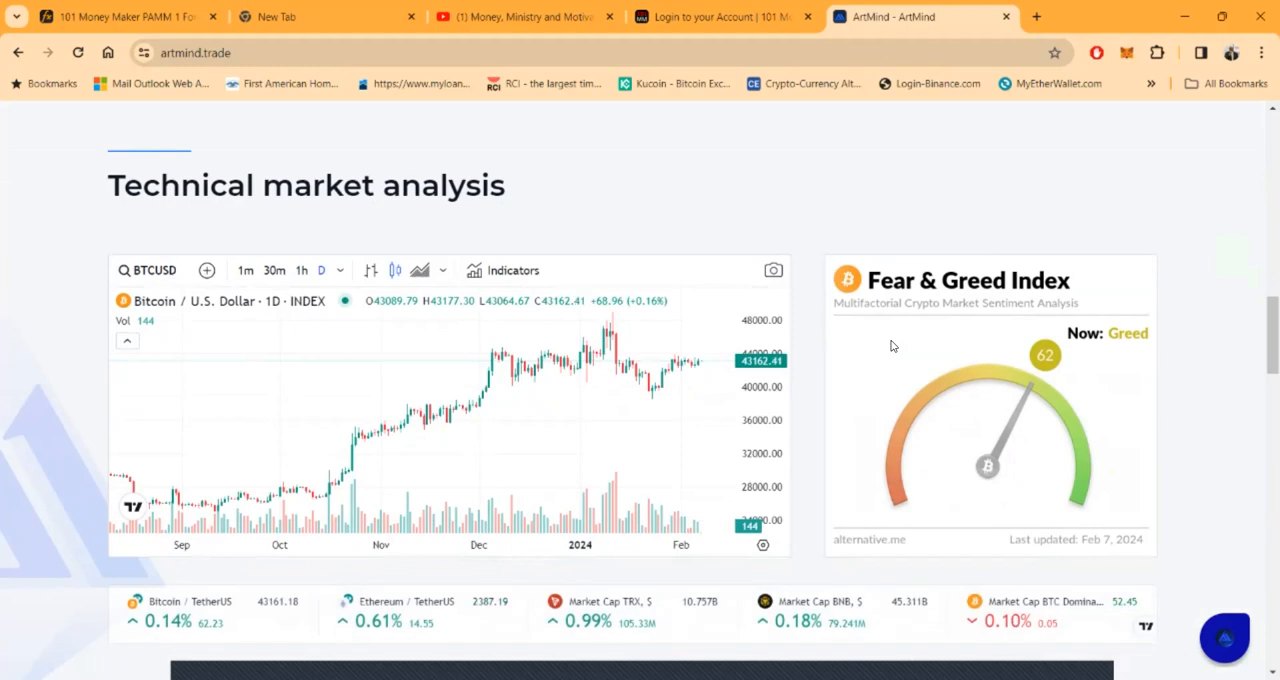
pyautogui.scroll(-3)
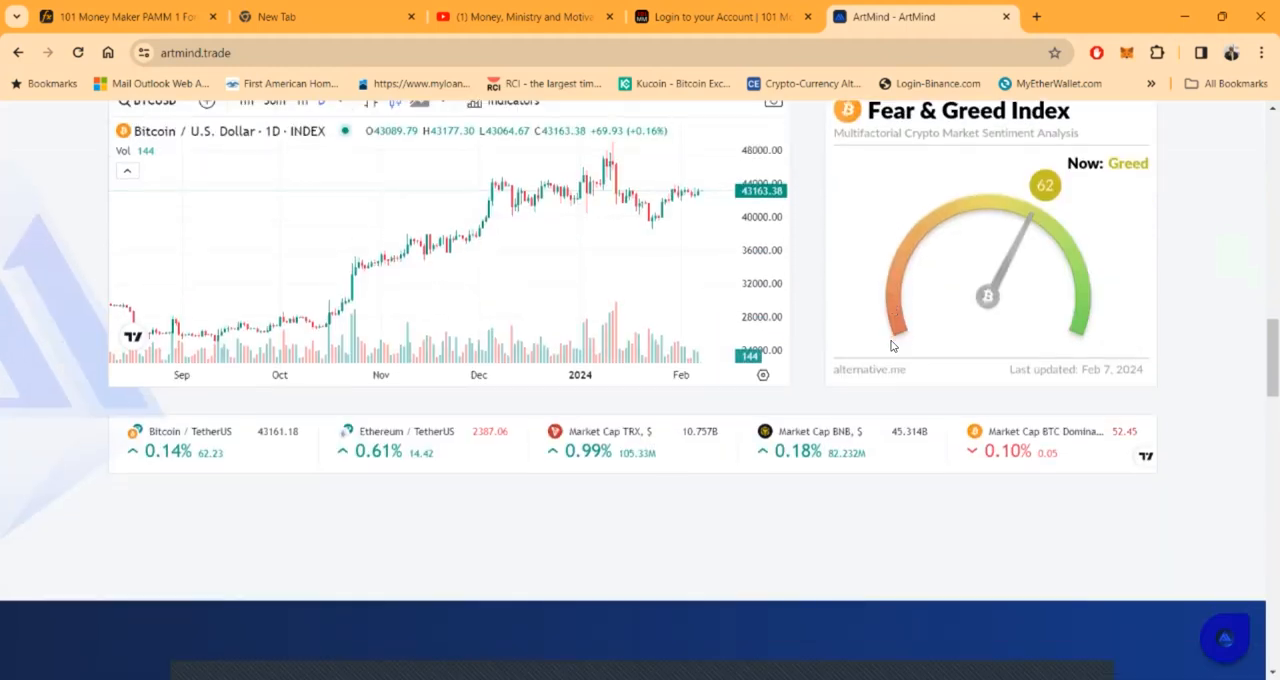
pyautogui.scroll(-3)
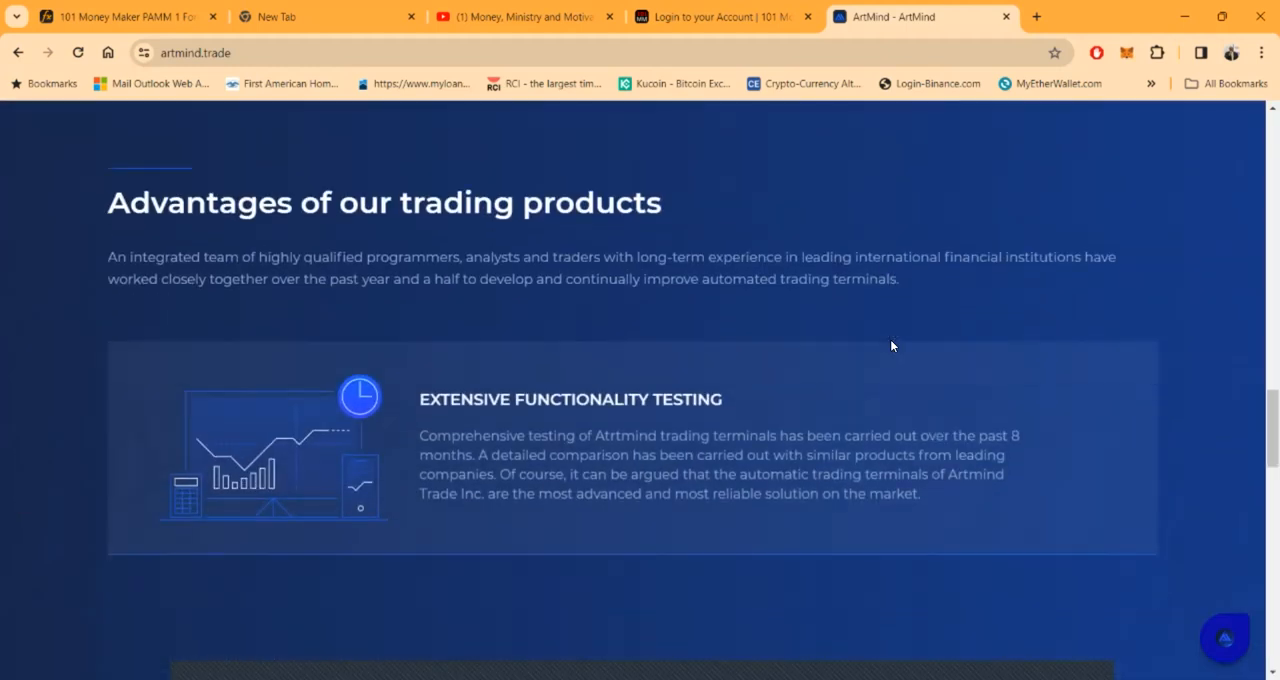
pyautogui.scroll(-3)
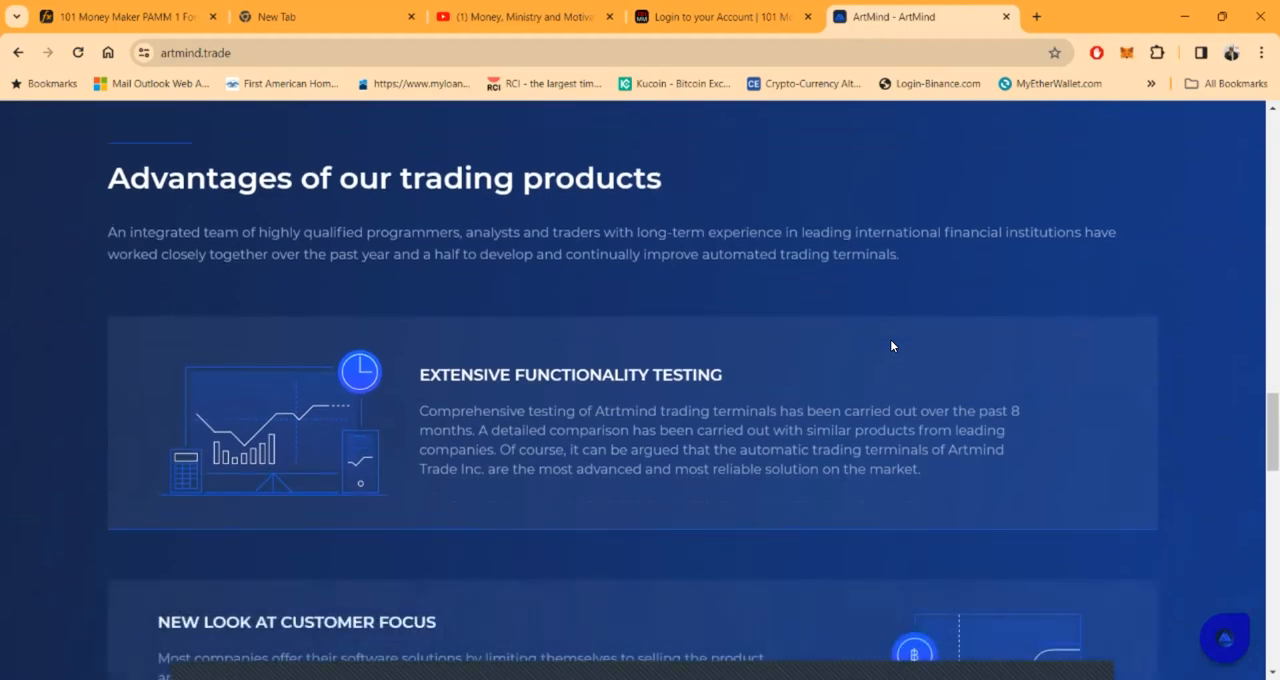
pyautogui.scroll(-3)
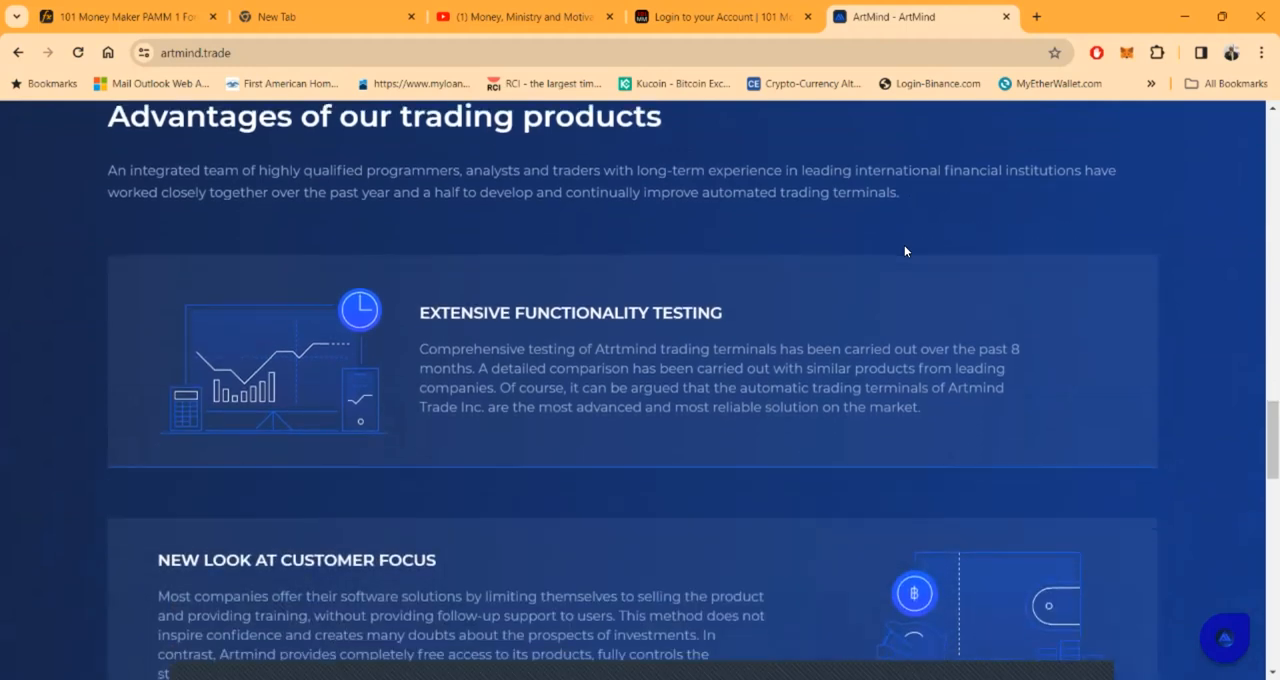
pyautogui.scroll(-3)
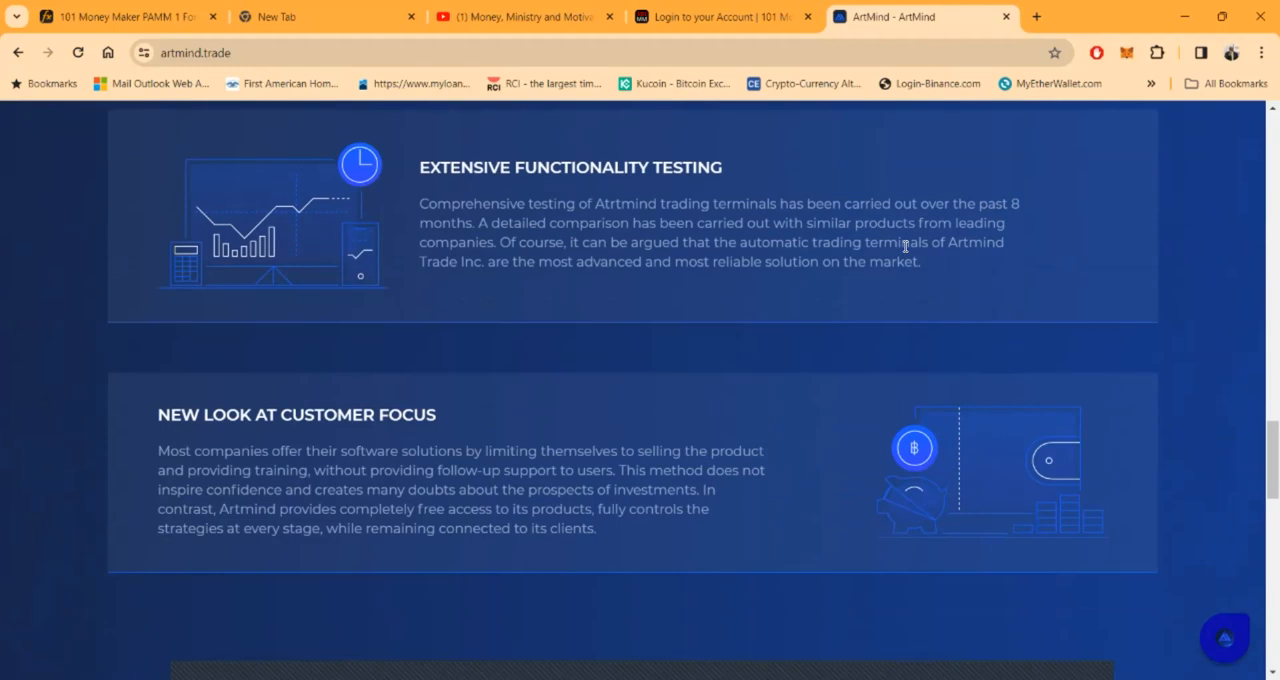
pyautogui.scroll(-3)
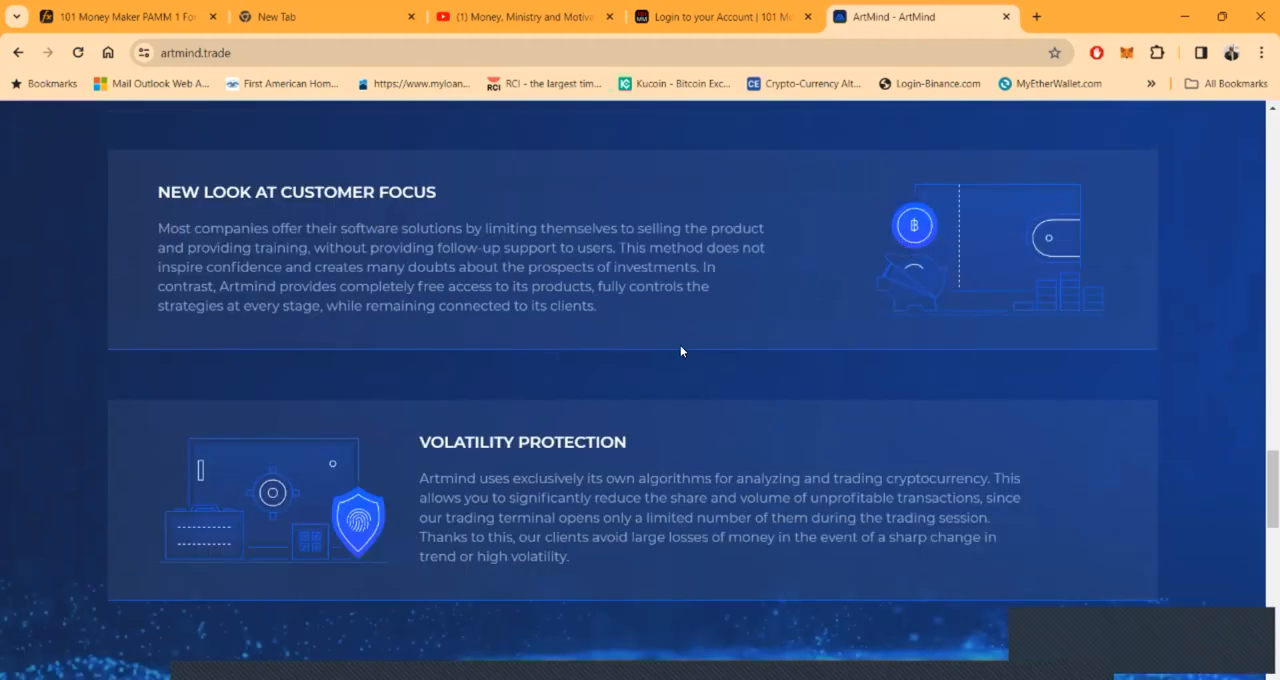
pyautogui.scroll(-3)
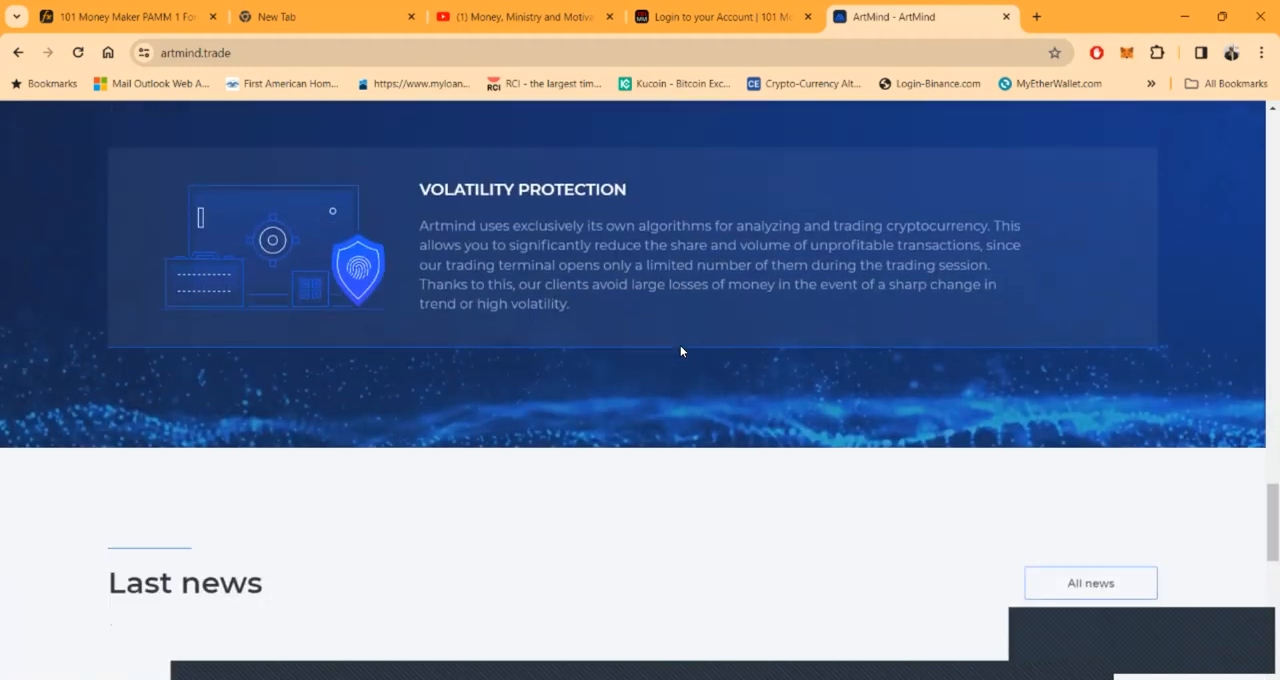
pyautogui.scroll(-3)
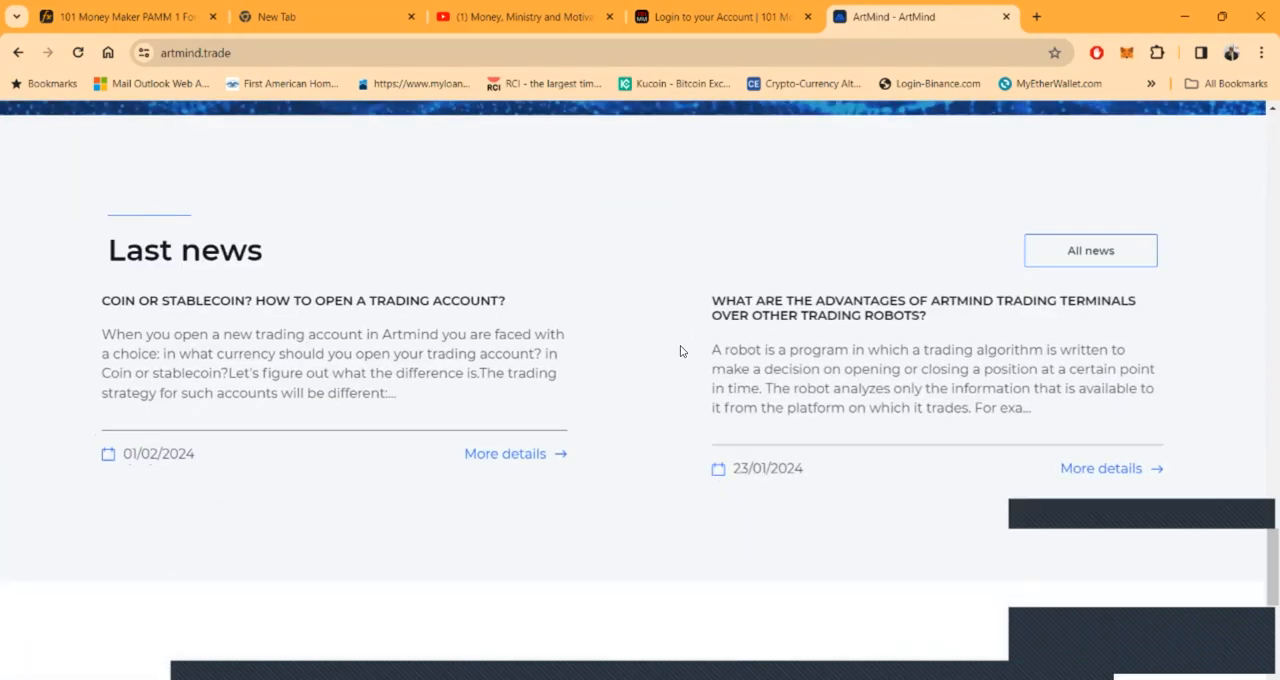
pyautogui.scroll(-3)
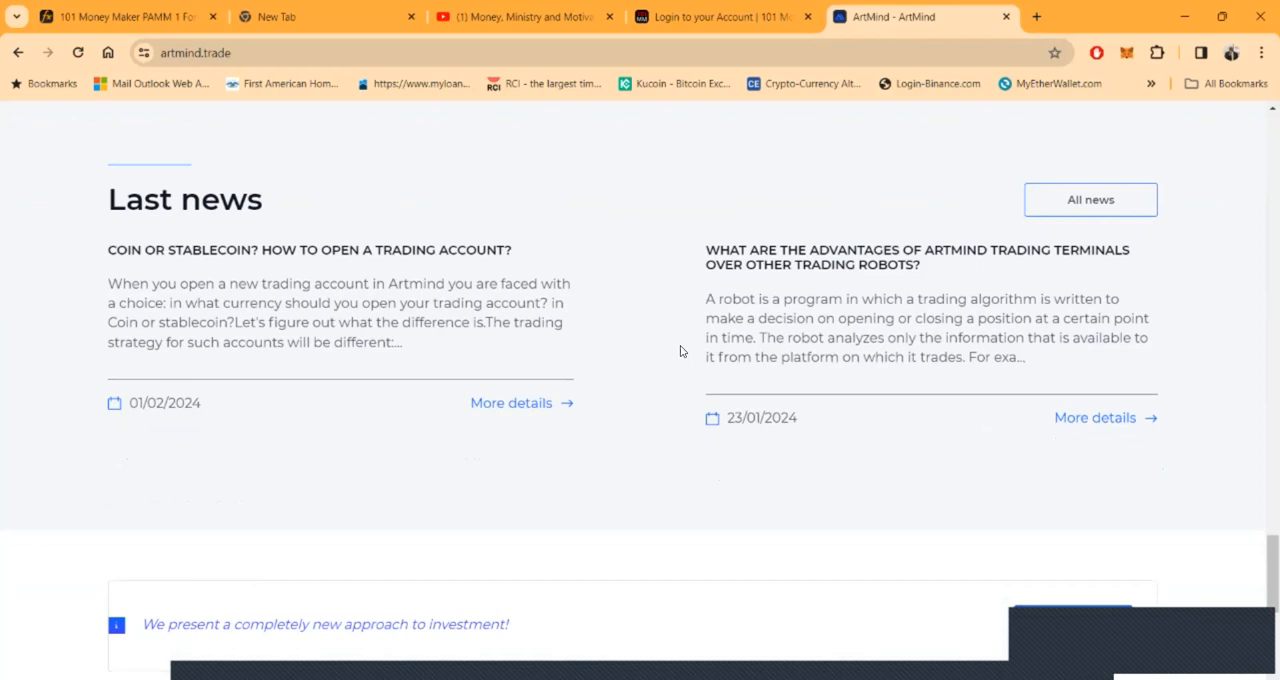
pyautogui.scroll(-3)
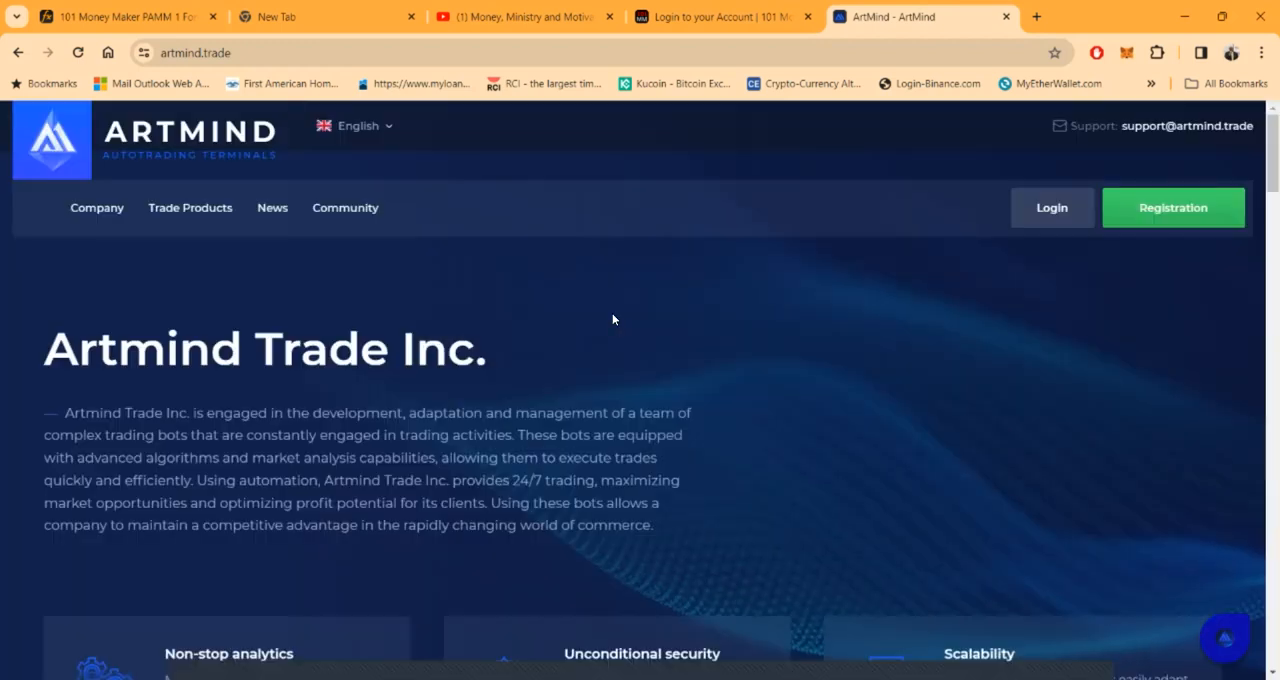
pyautogui.click(96, 207)
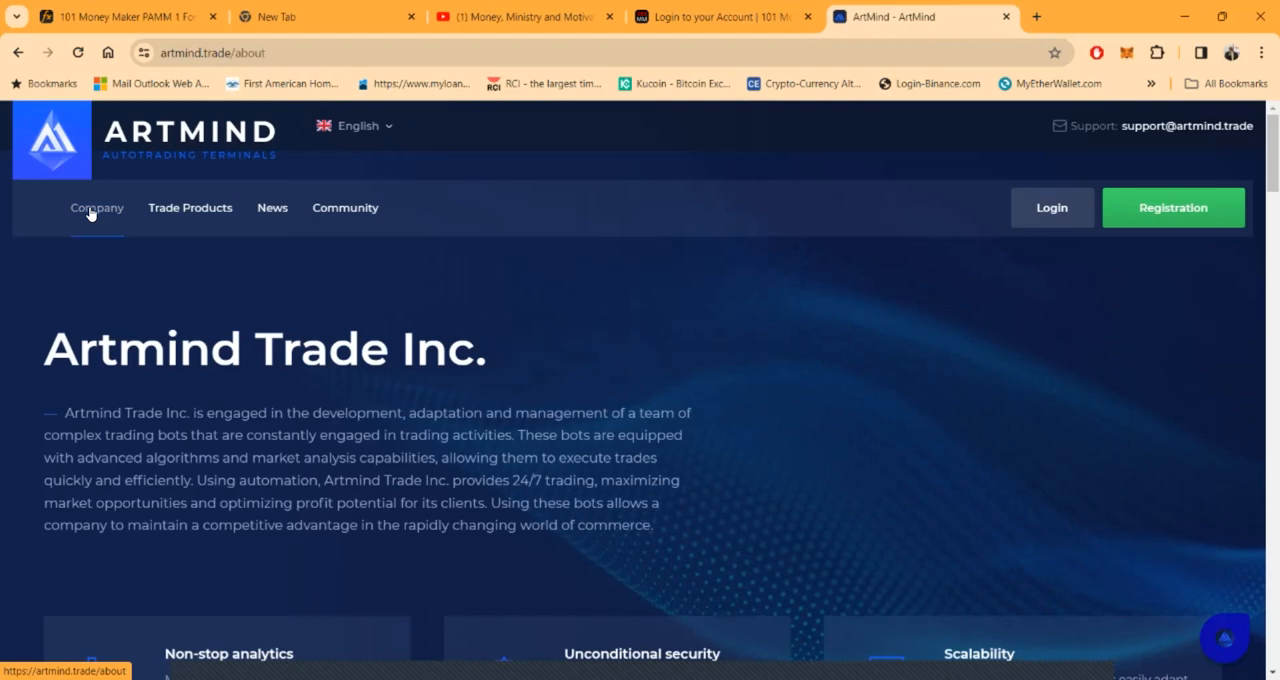
pyautogui.click(96, 207)
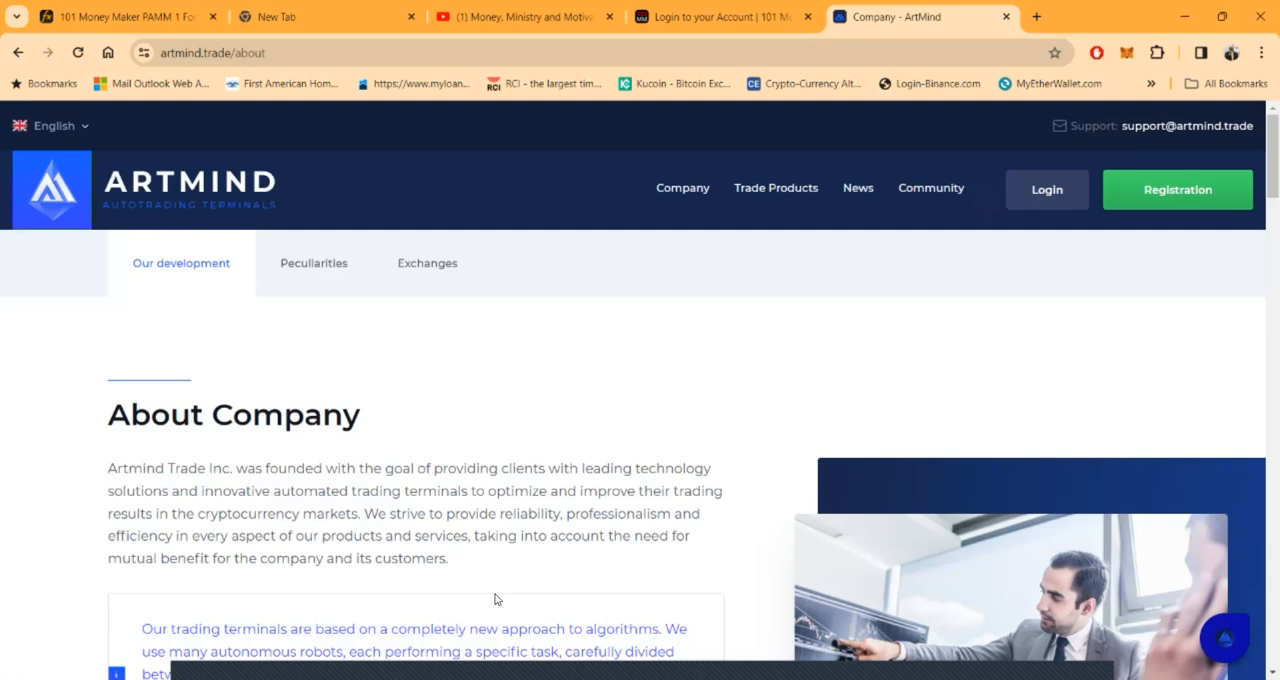
pyautogui.moveTo(640, 520)
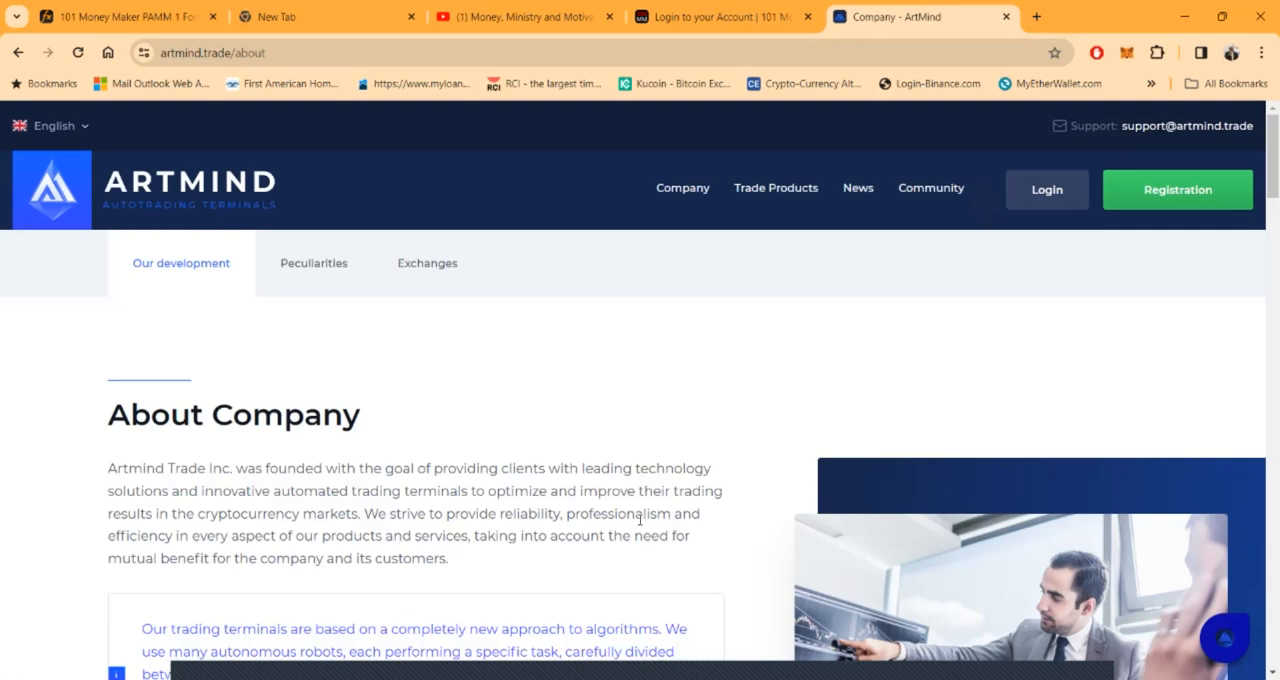
pyautogui.scroll(-3)
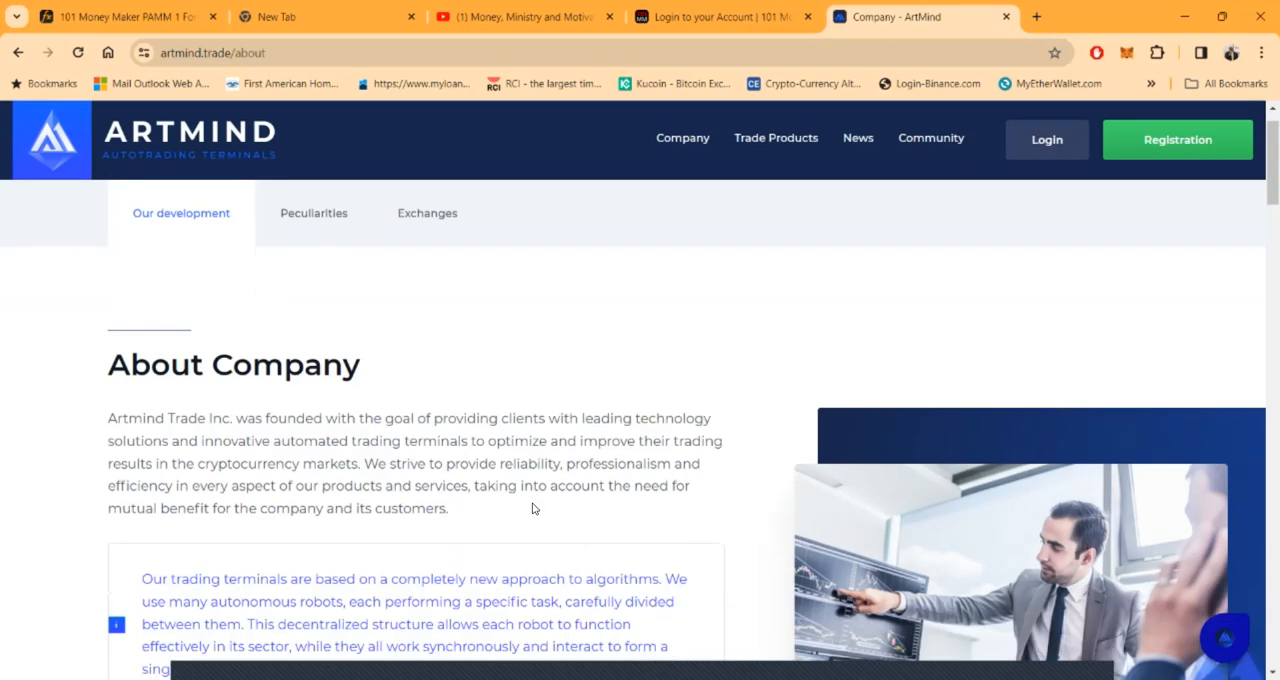
pyautogui.moveTo(528, 458)
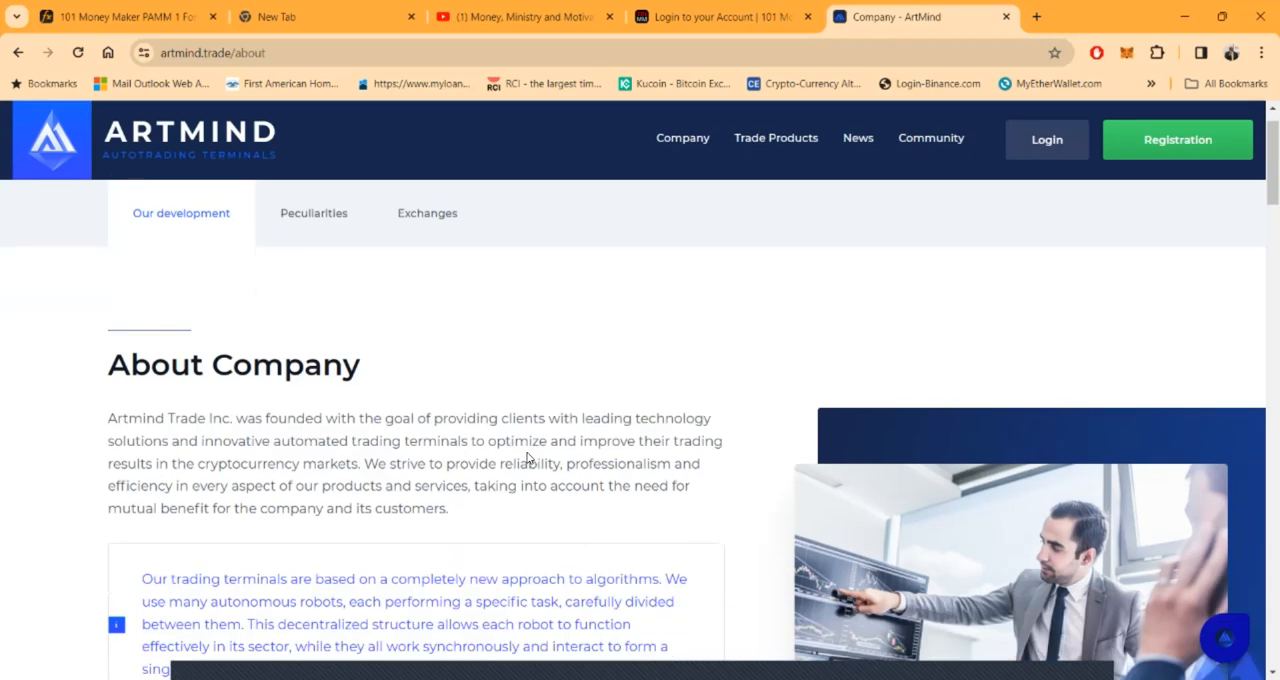
pyautogui.scroll(-3)
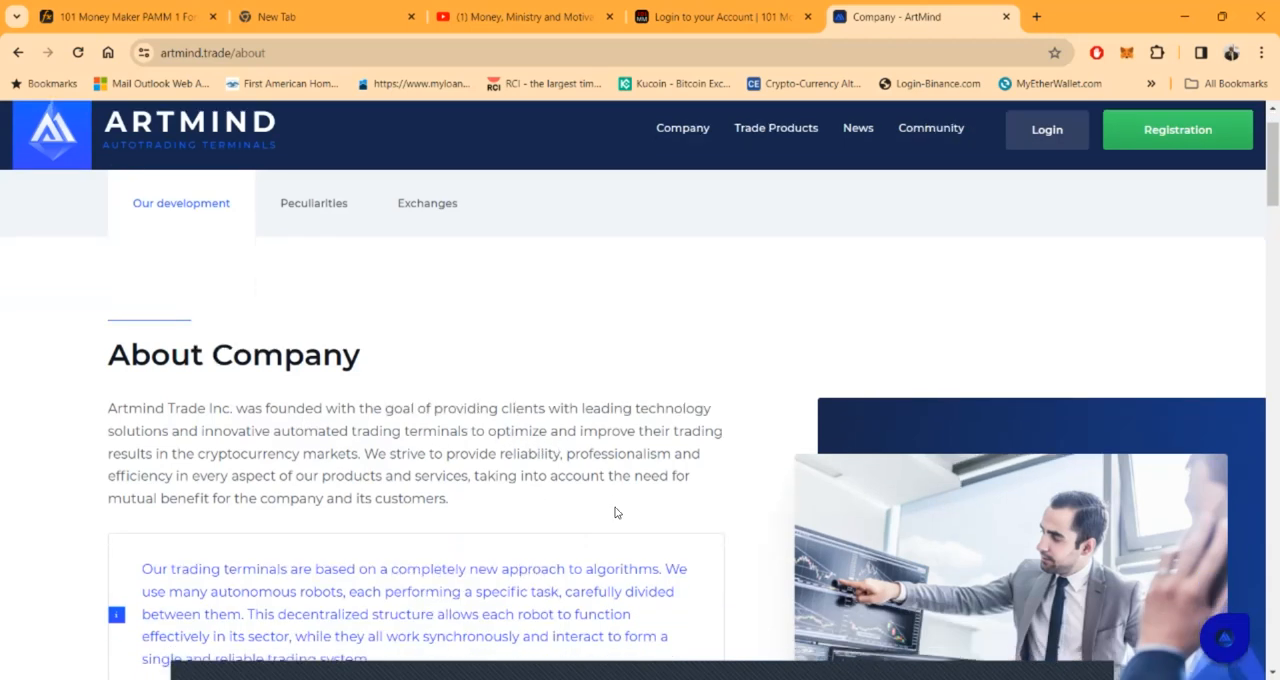
pyautogui.scroll(-3)
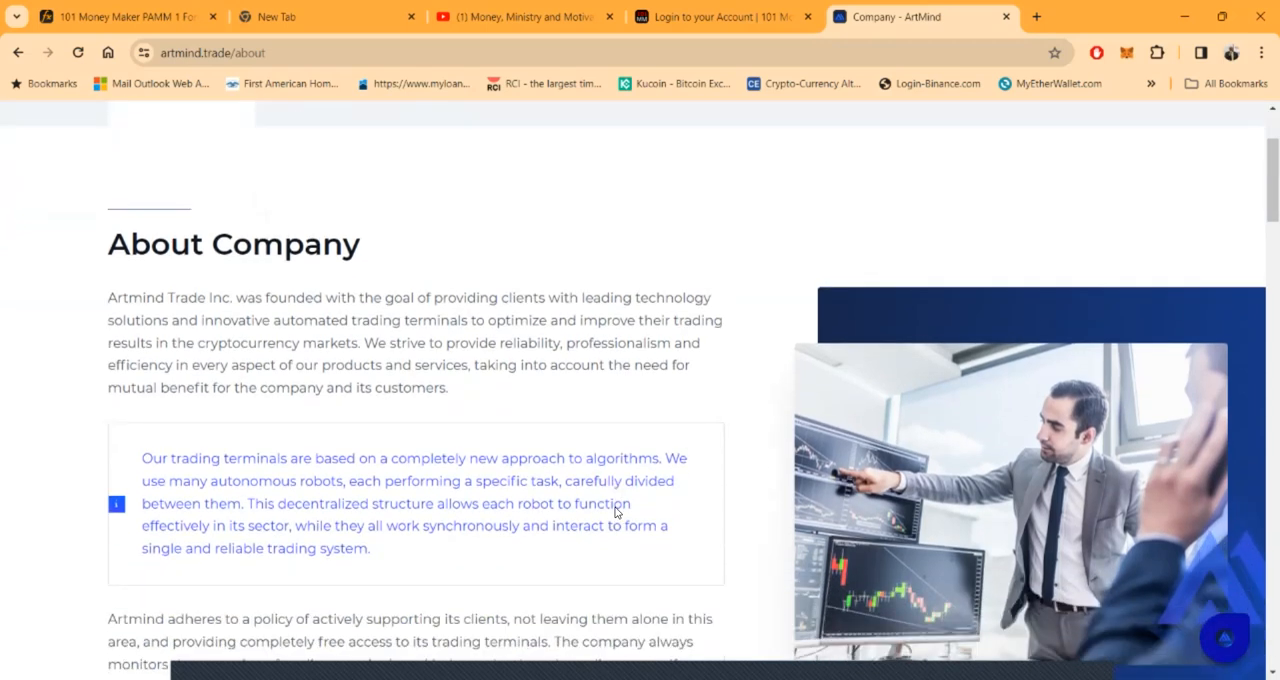
pyautogui.scroll(-3)
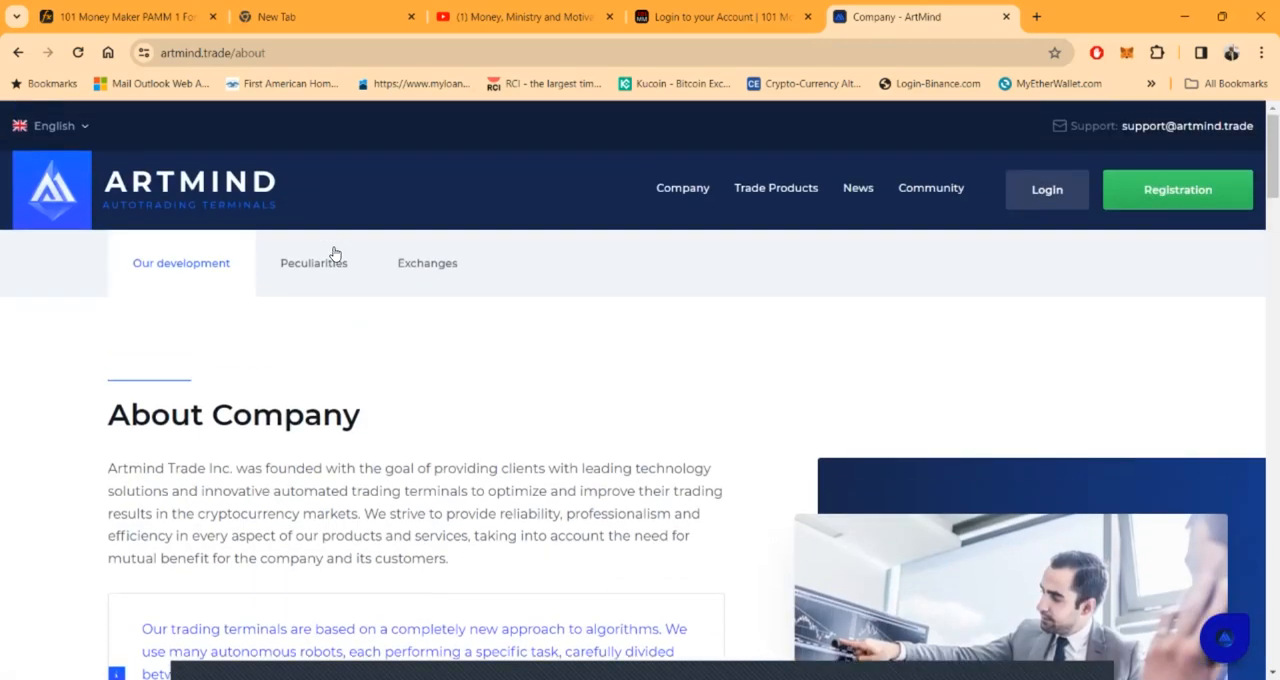
pyautogui.scroll(-3)
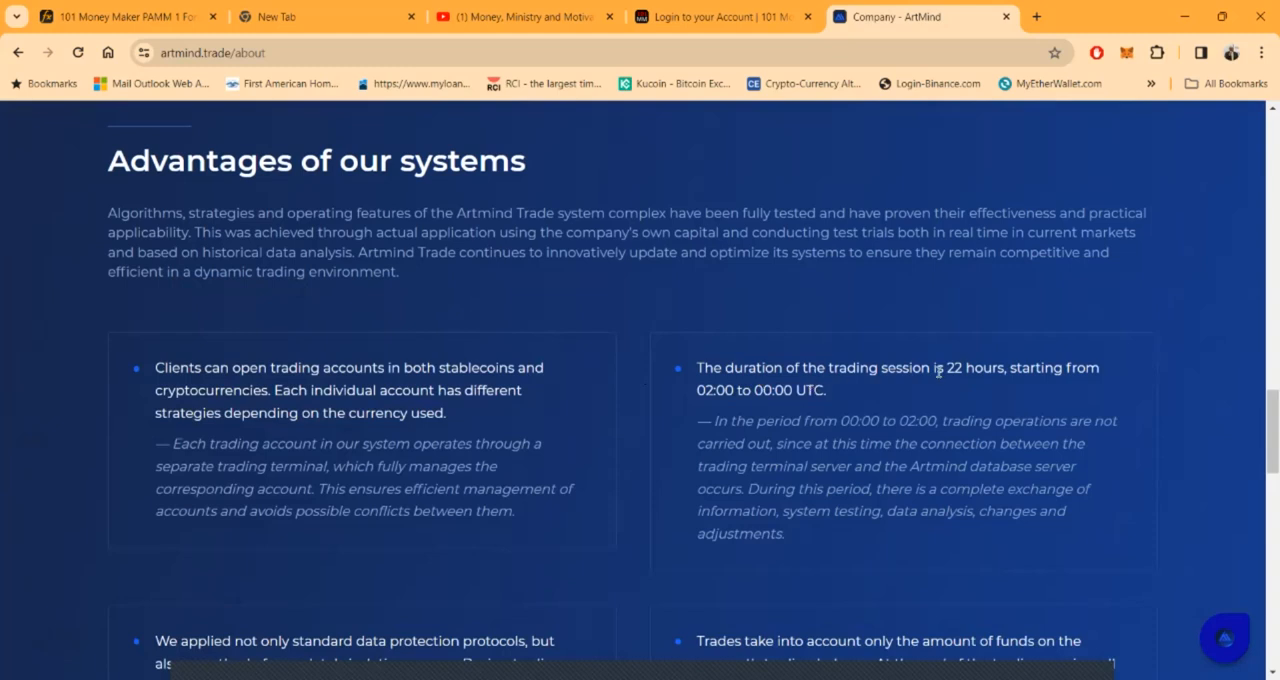
pyautogui.moveTo(1109, 394)
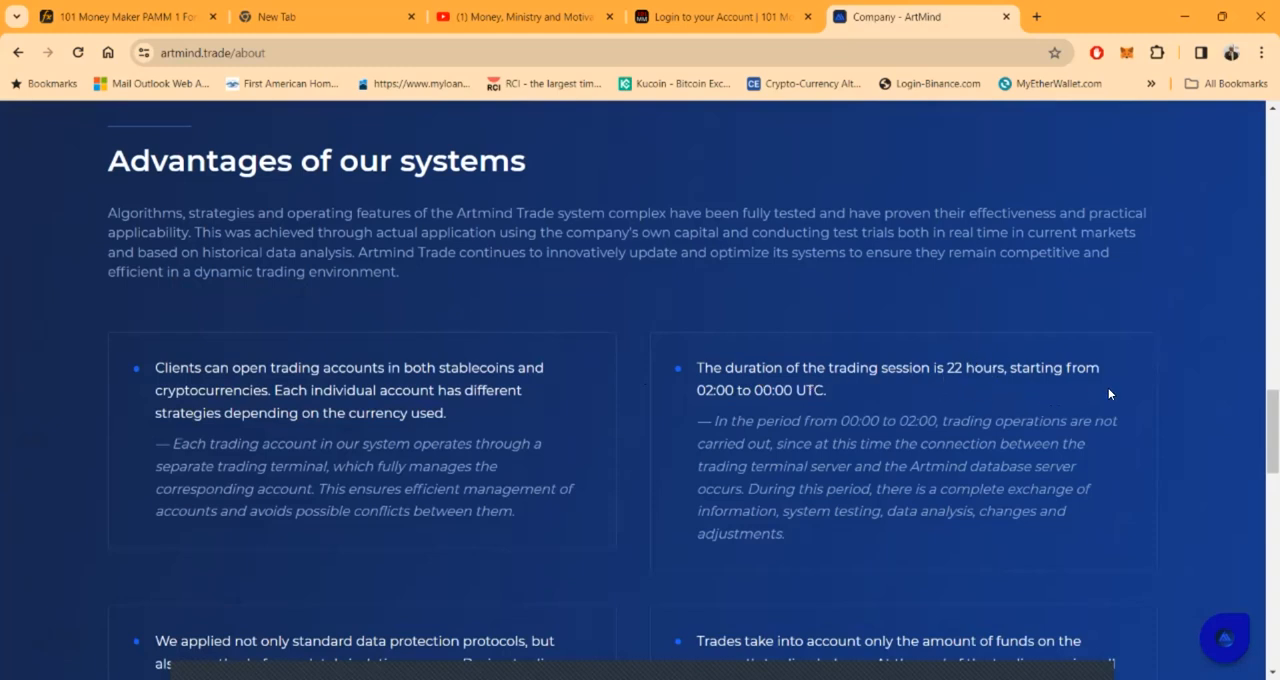
pyautogui.moveTo(728, 413)
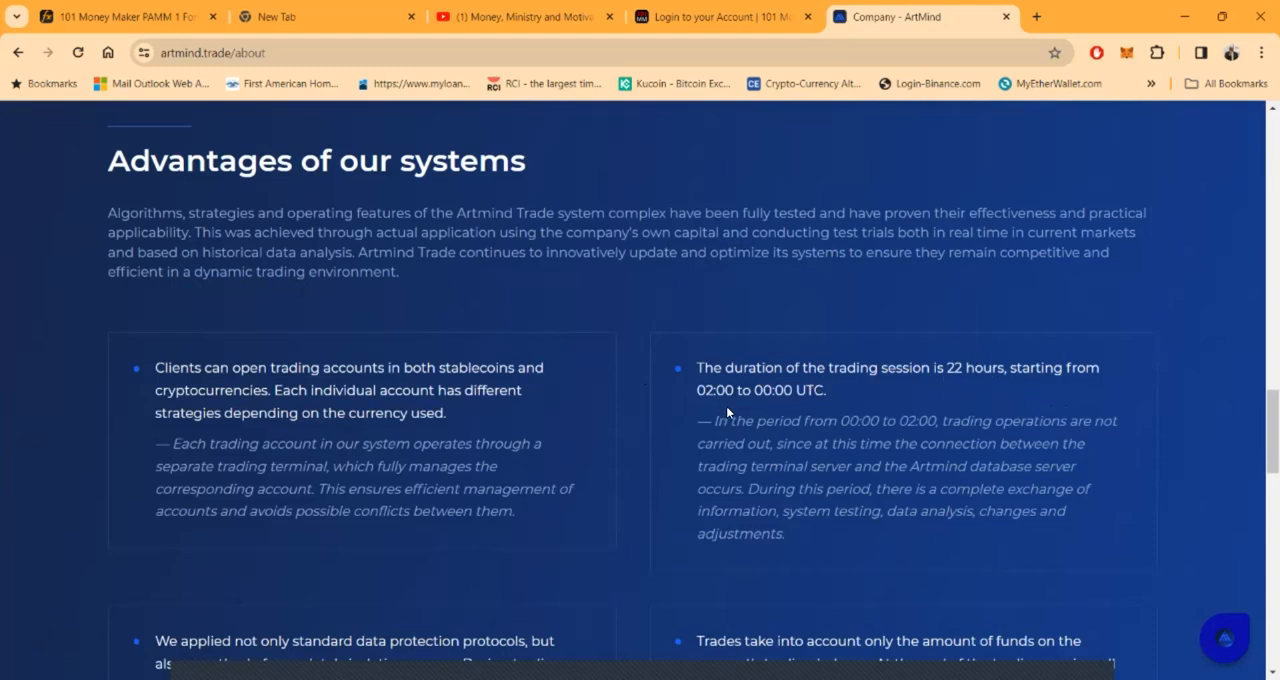
pyautogui.moveTo(757, 412)
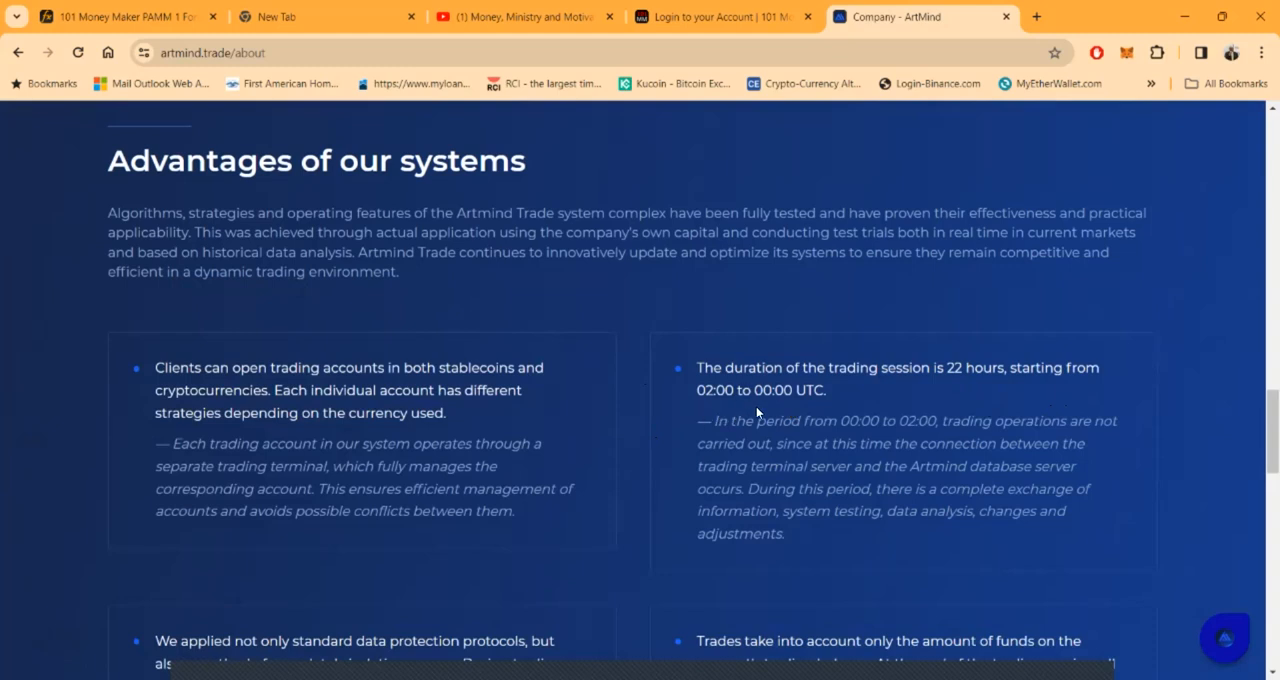
pyautogui.moveTo(662, 471)
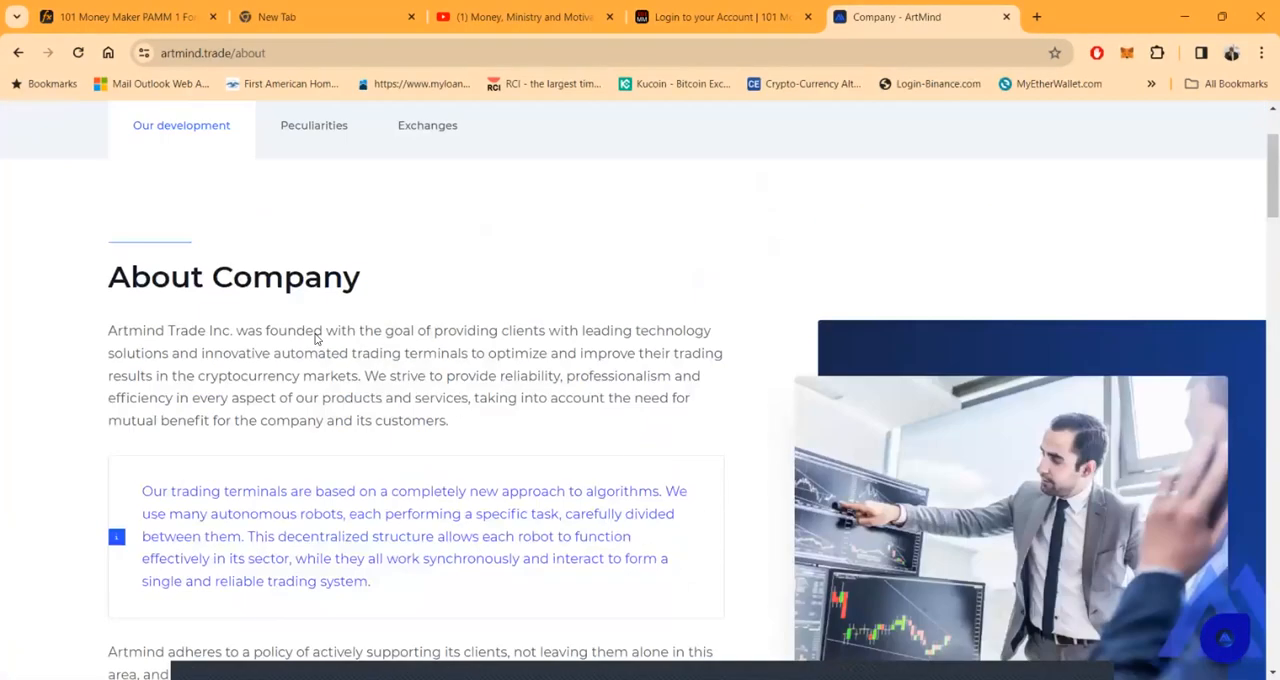
pyautogui.scroll(-3)
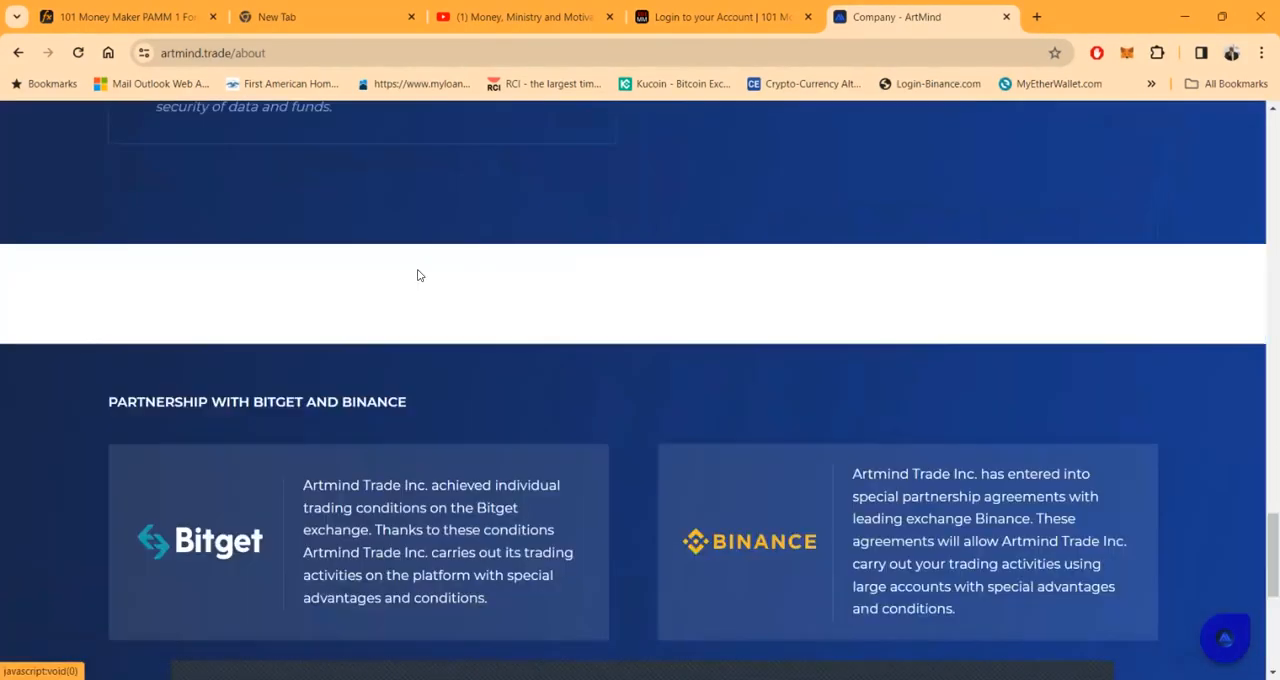
pyautogui.scroll(-3)
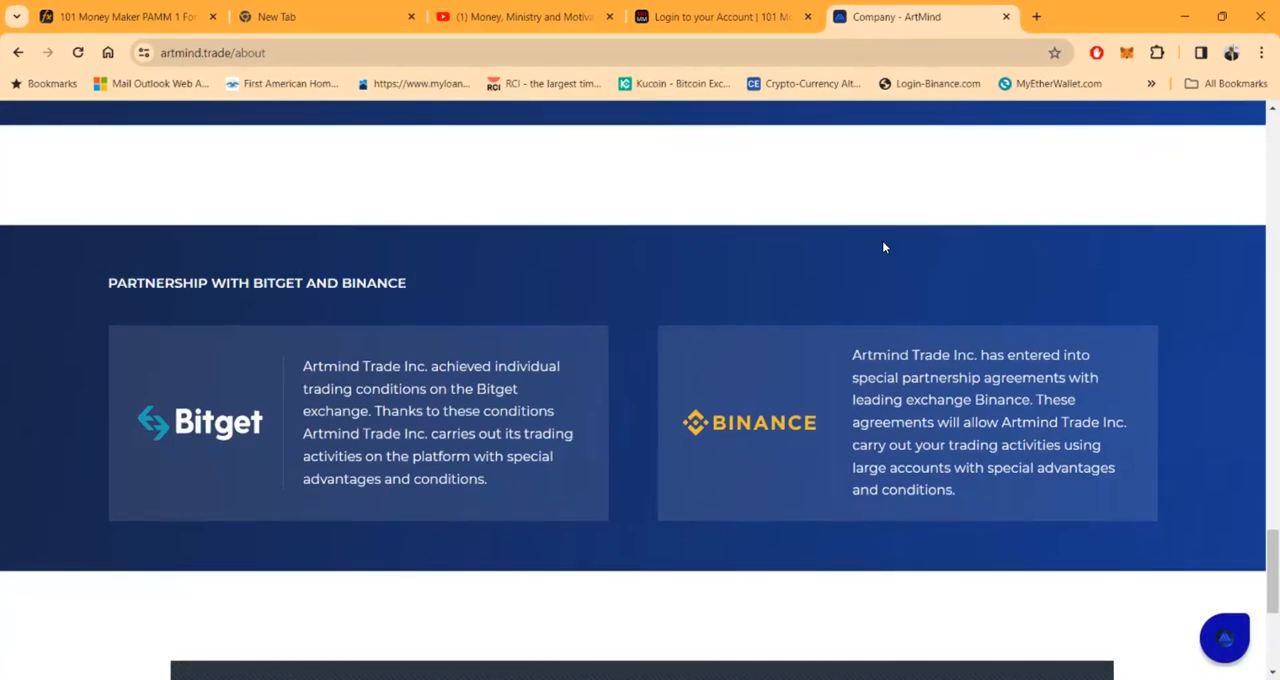
pyautogui.scroll(3)
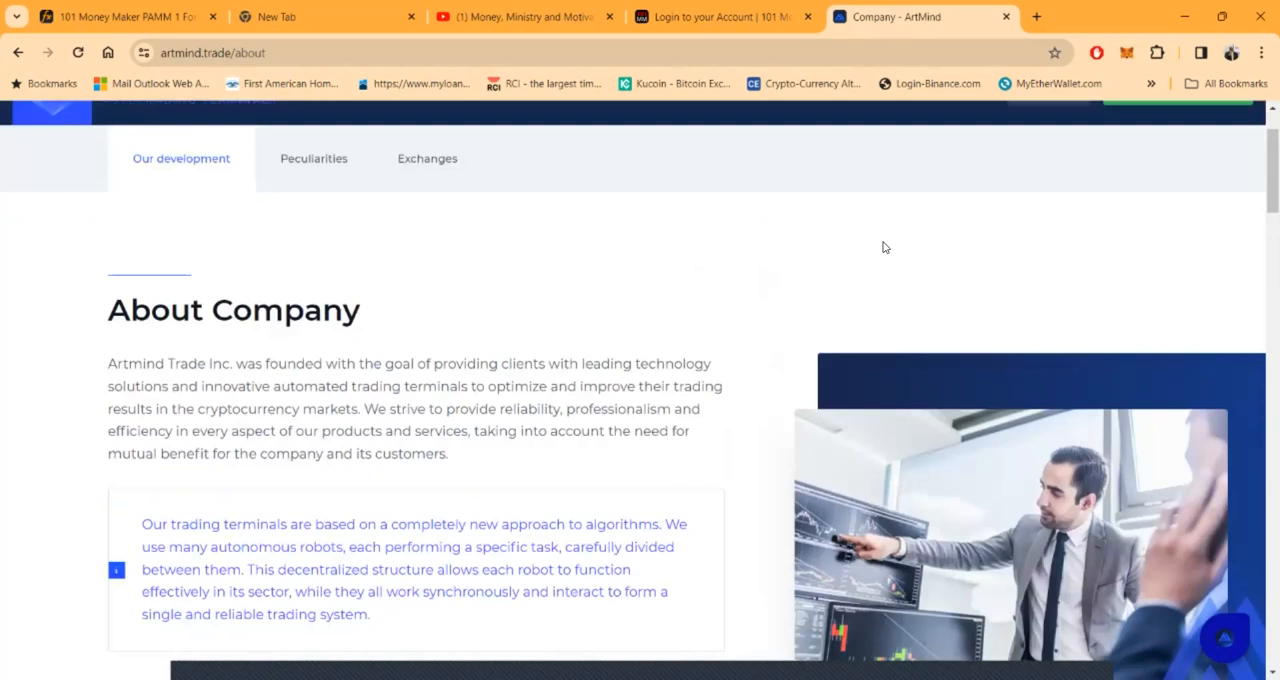
# Step: Open Trade Products and jump to the profitability statistics with the TradePulse BTC/USDT chart
pyautogui.click(776, 188)
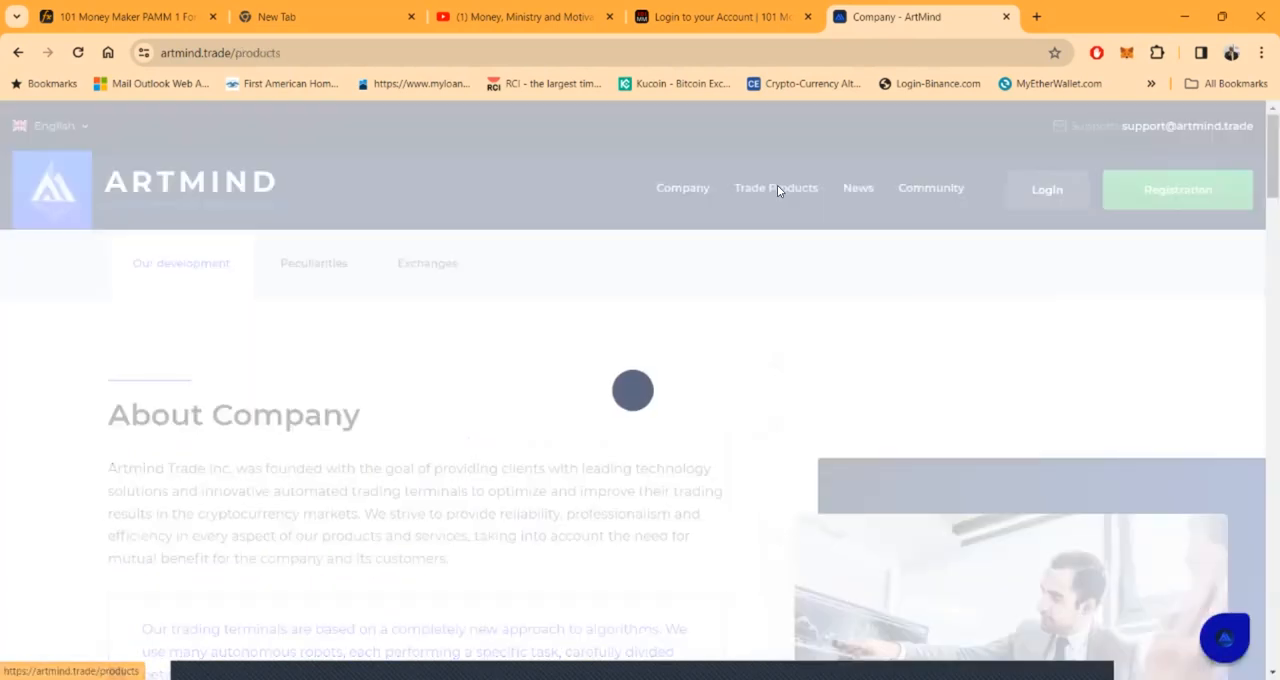
pyautogui.click(776, 188)
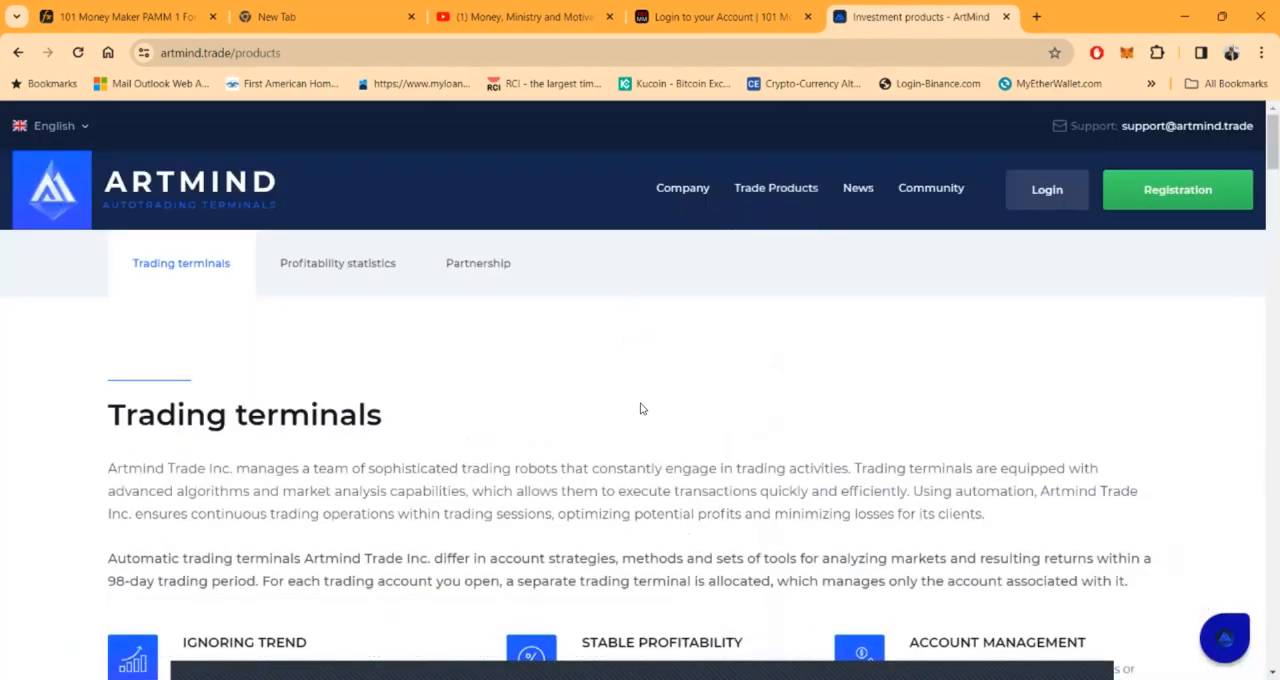
pyautogui.scroll(-3)
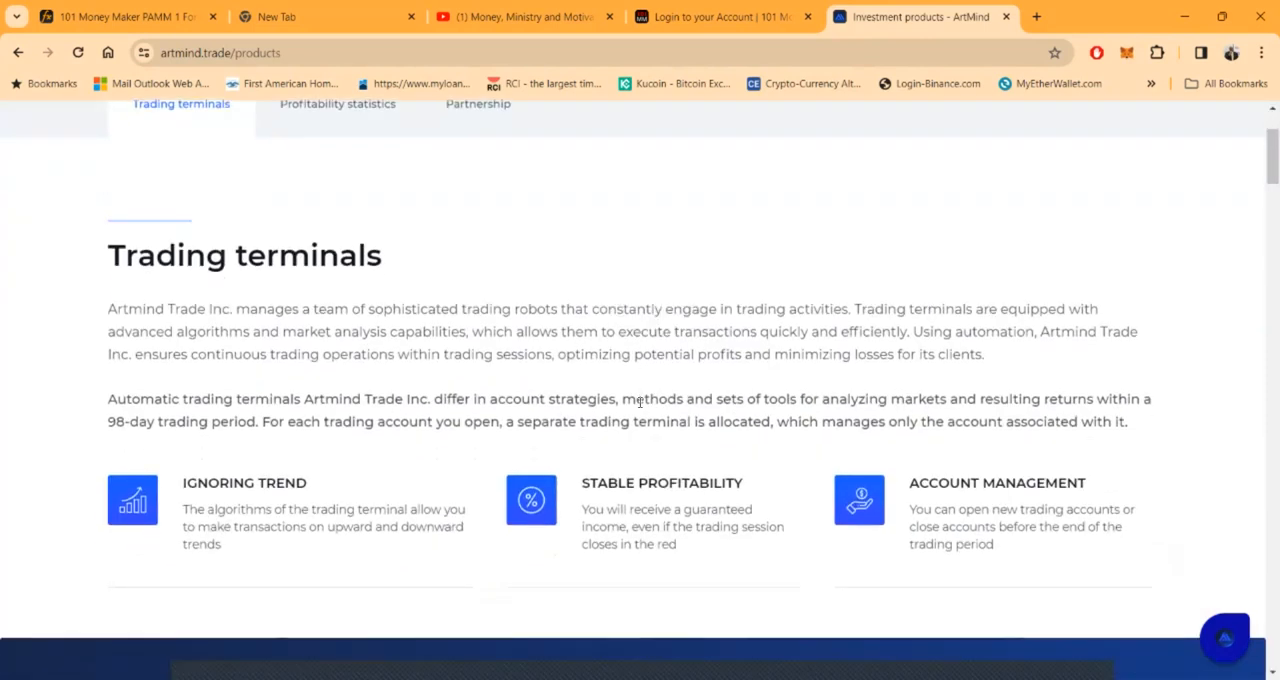
pyautogui.scroll(3)
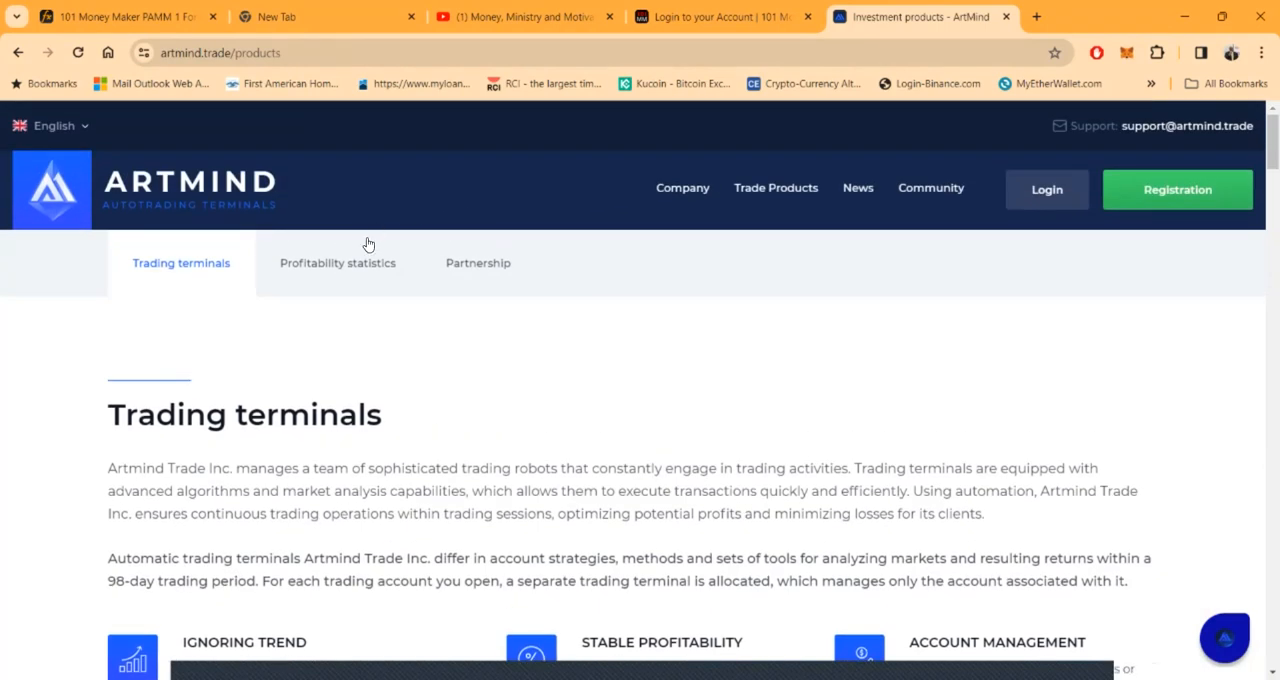
pyautogui.click(337, 263)
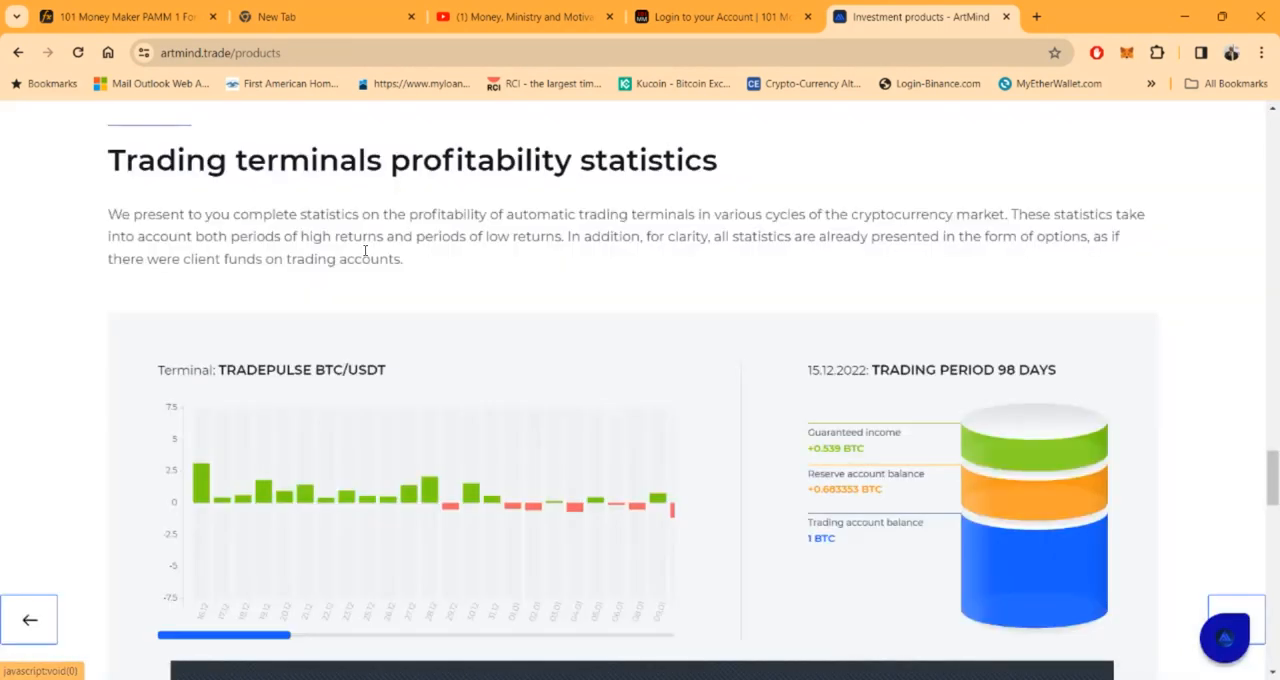
pyautogui.scroll(-3)
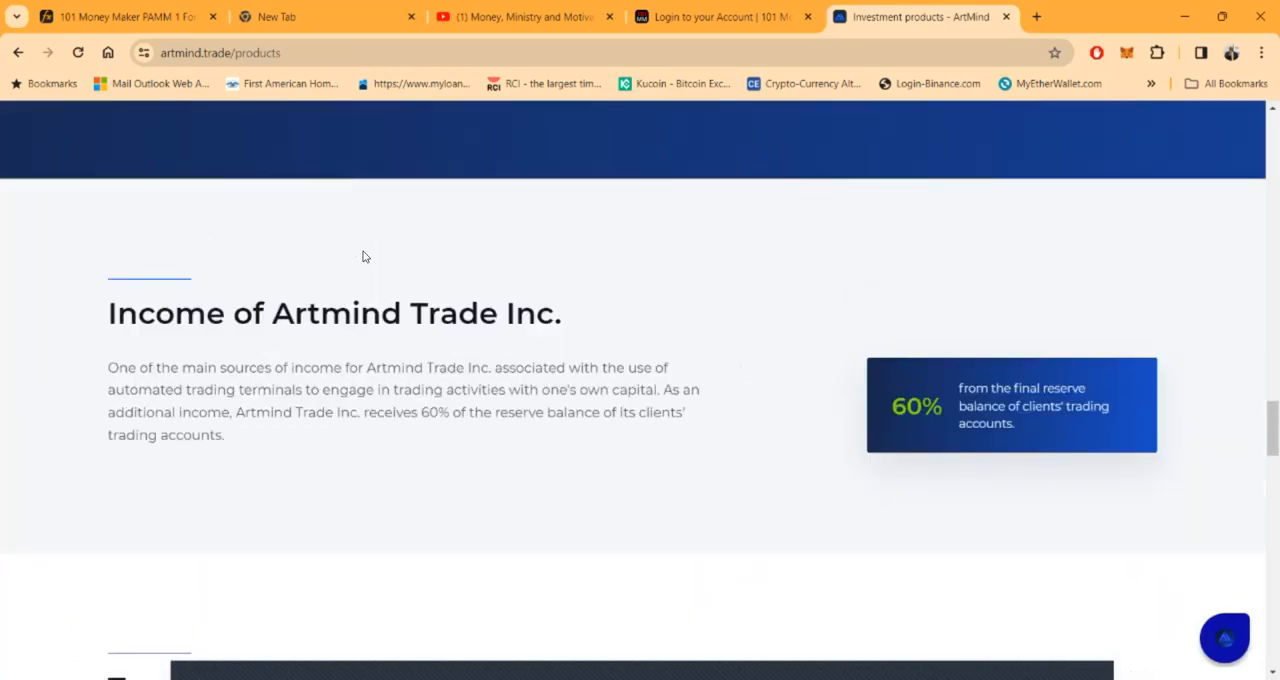
pyautogui.scroll(-3)
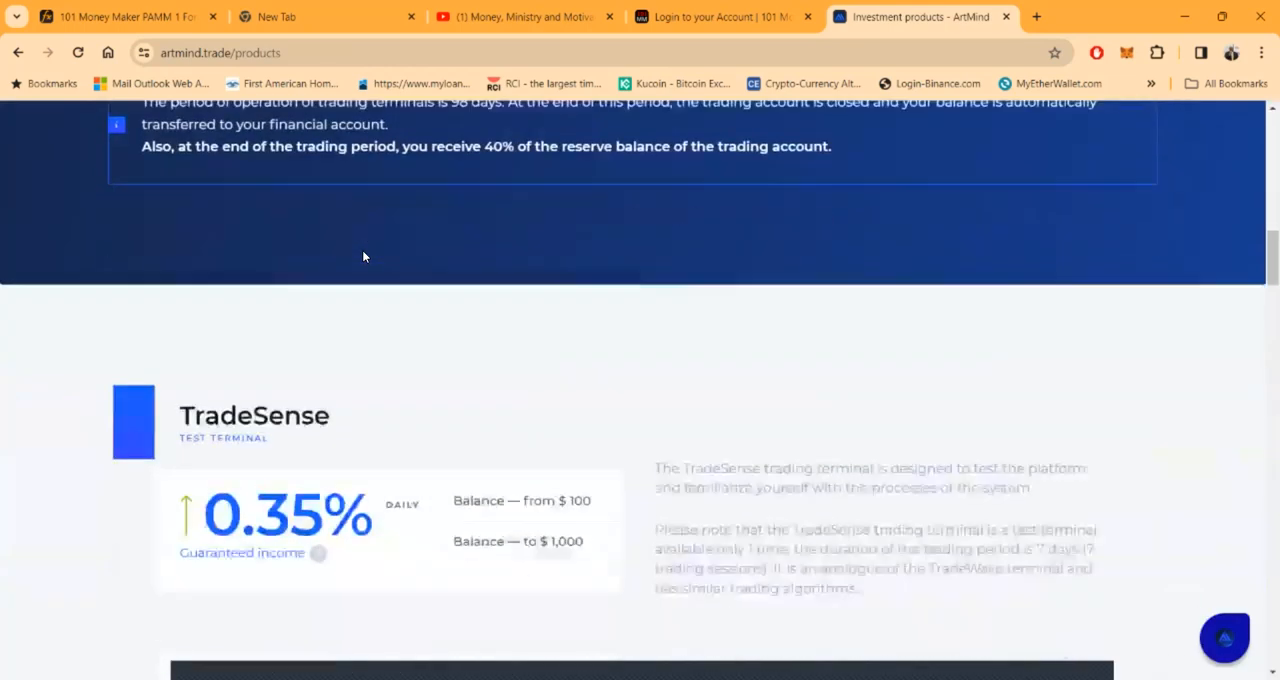
pyautogui.scroll(-3)
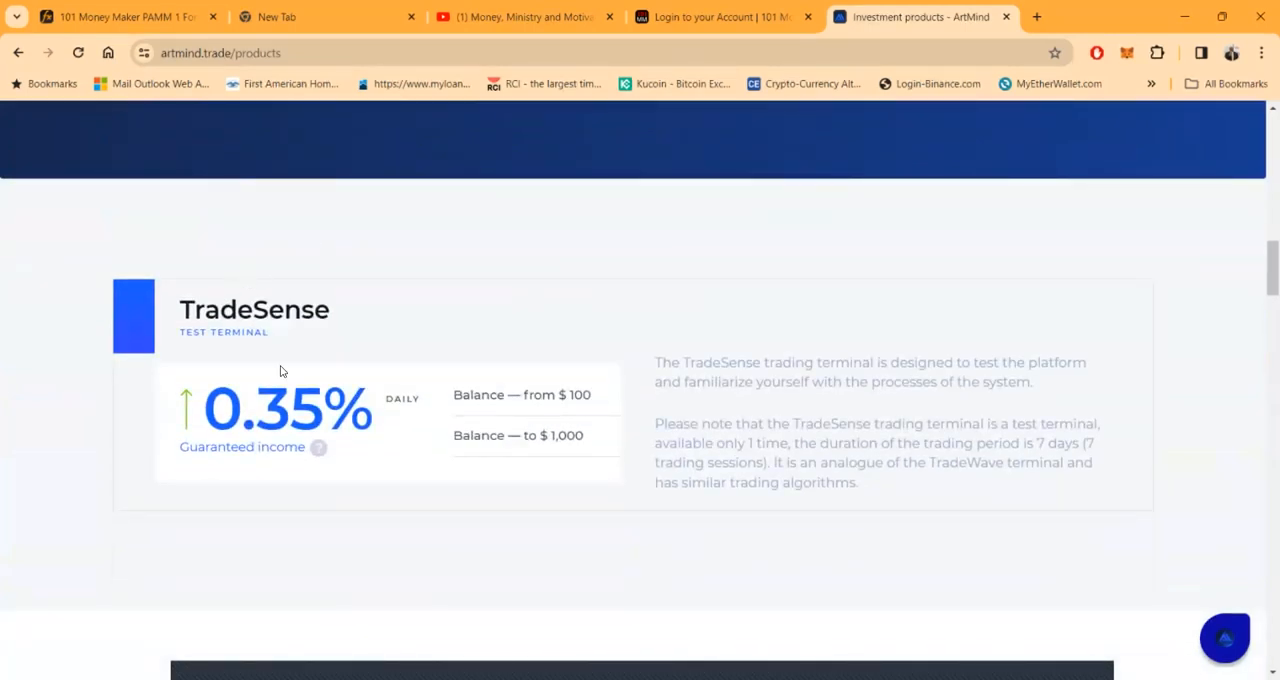
pyautogui.moveTo(287, 402)
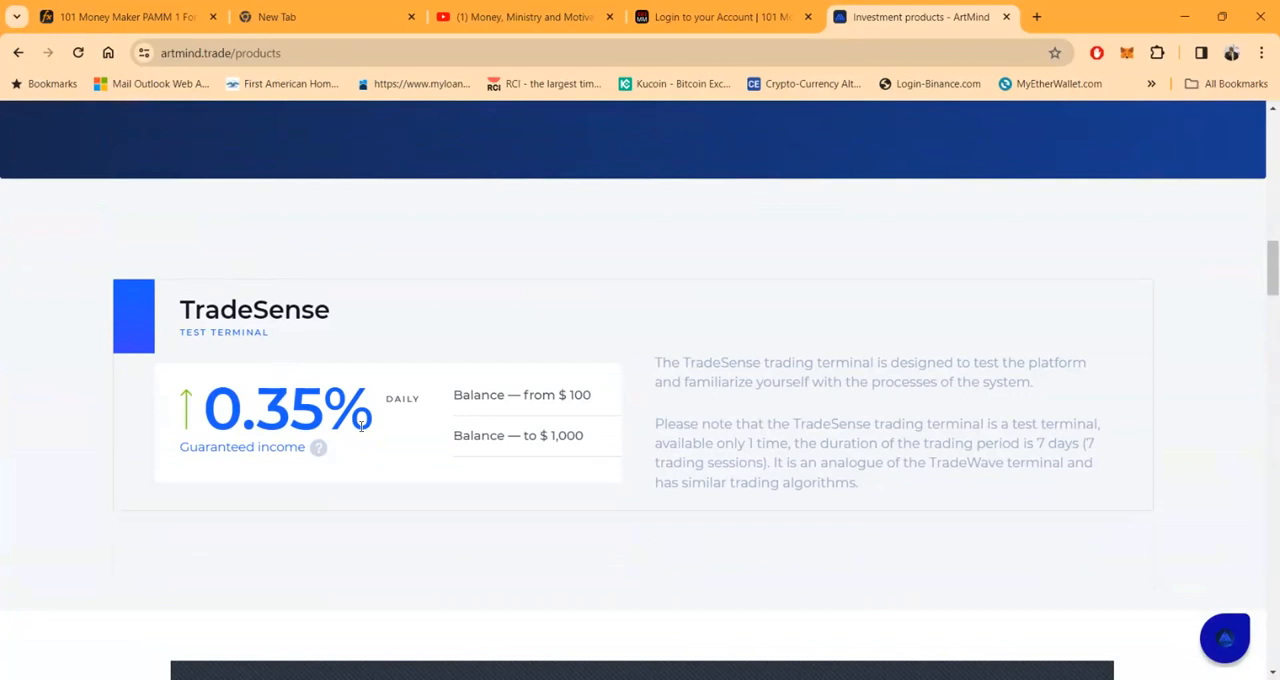
pyautogui.moveTo(618, 418)
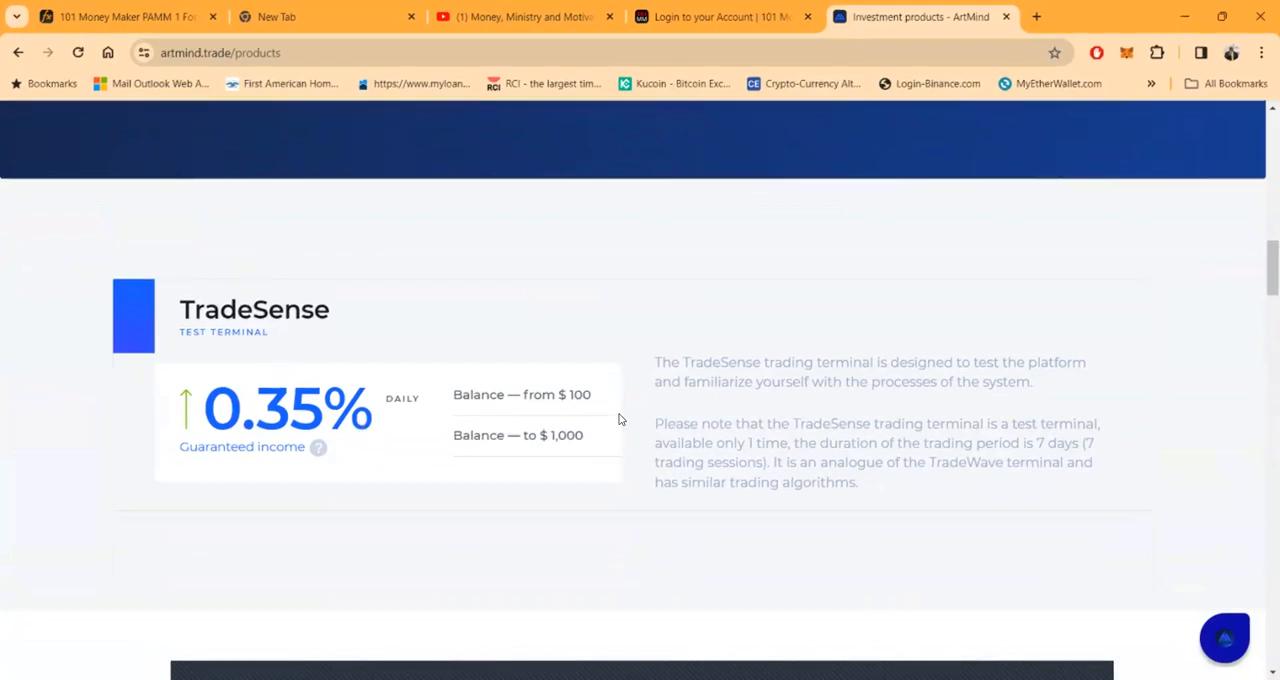
pyautogui.moveTo(698, 416)
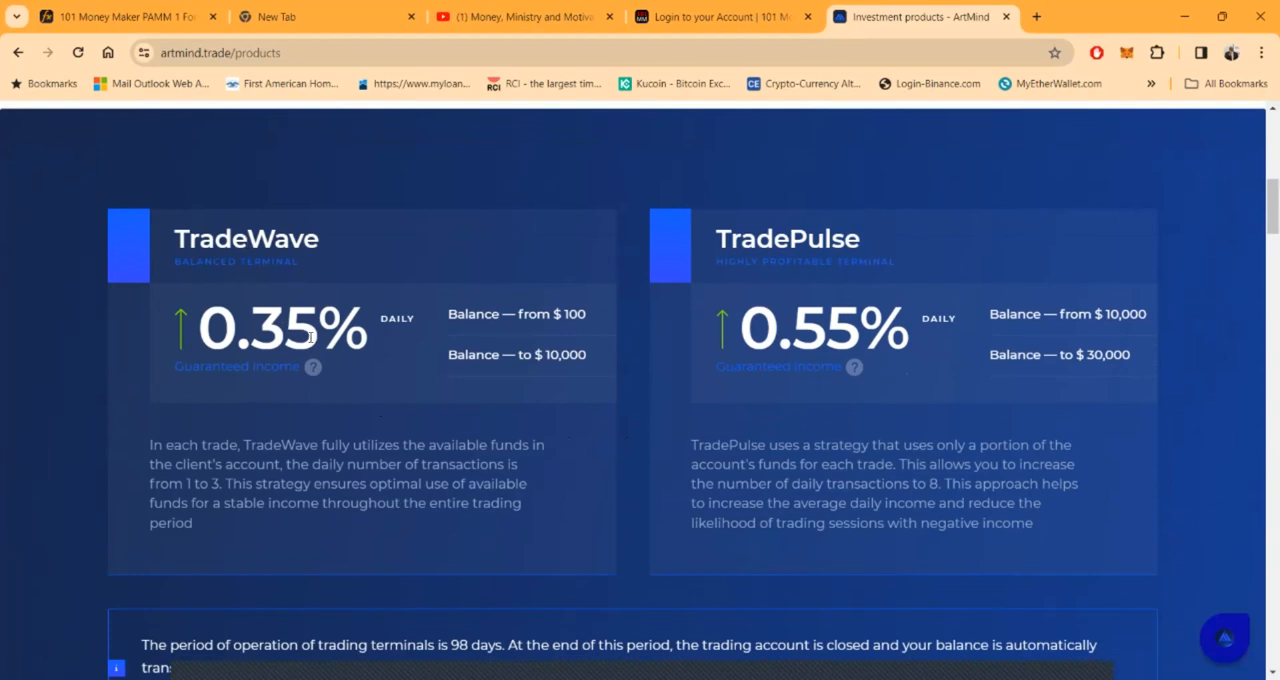
pyautogui.moveTo(230, 431)
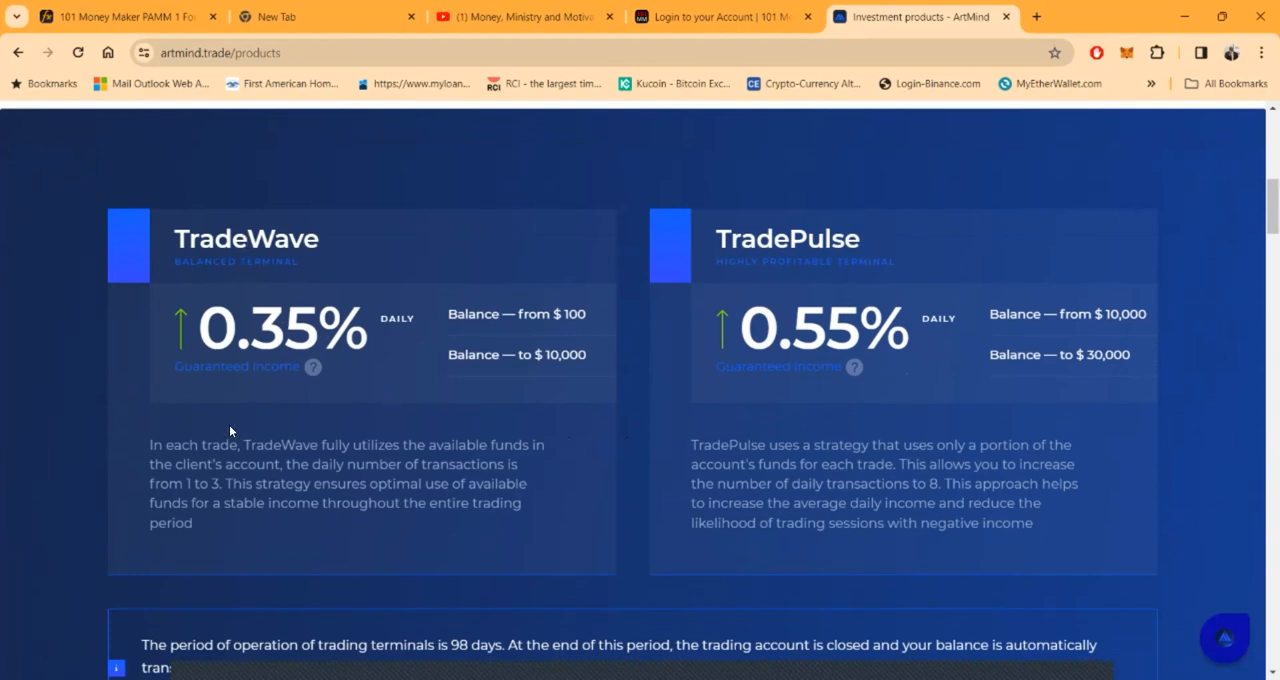
pyautogui.moveTo(333, 450)
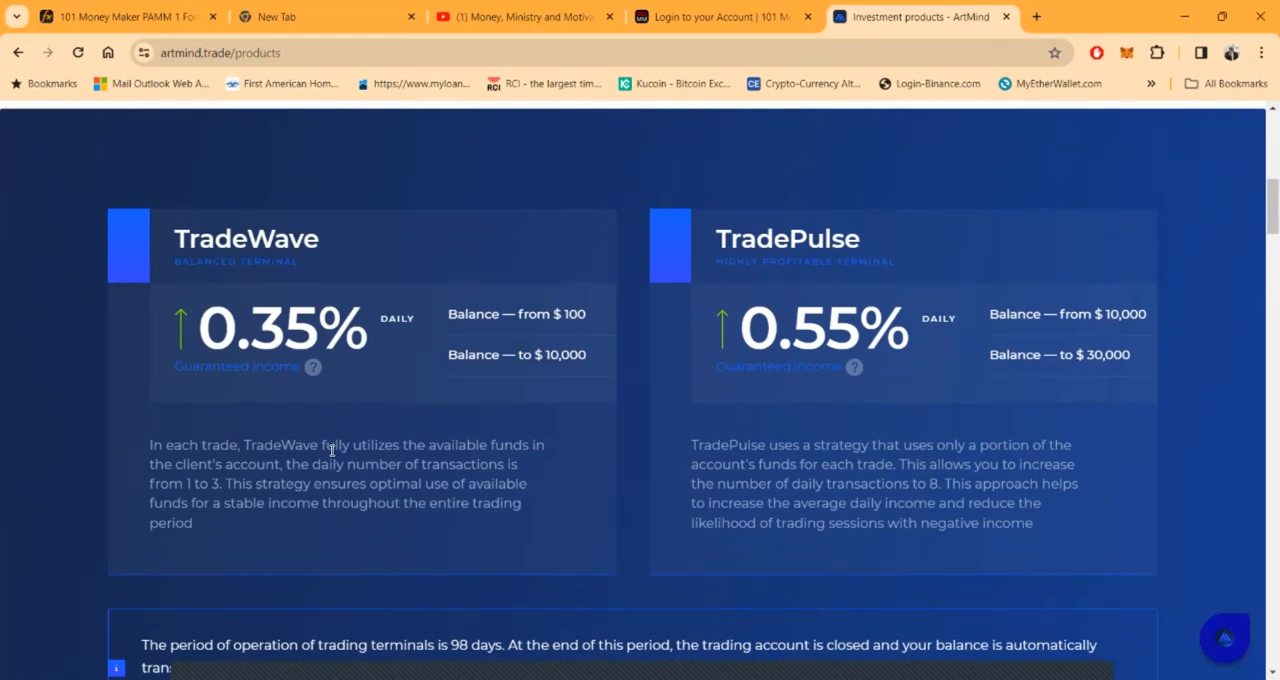
pyautogui.moveTo(490, 307)
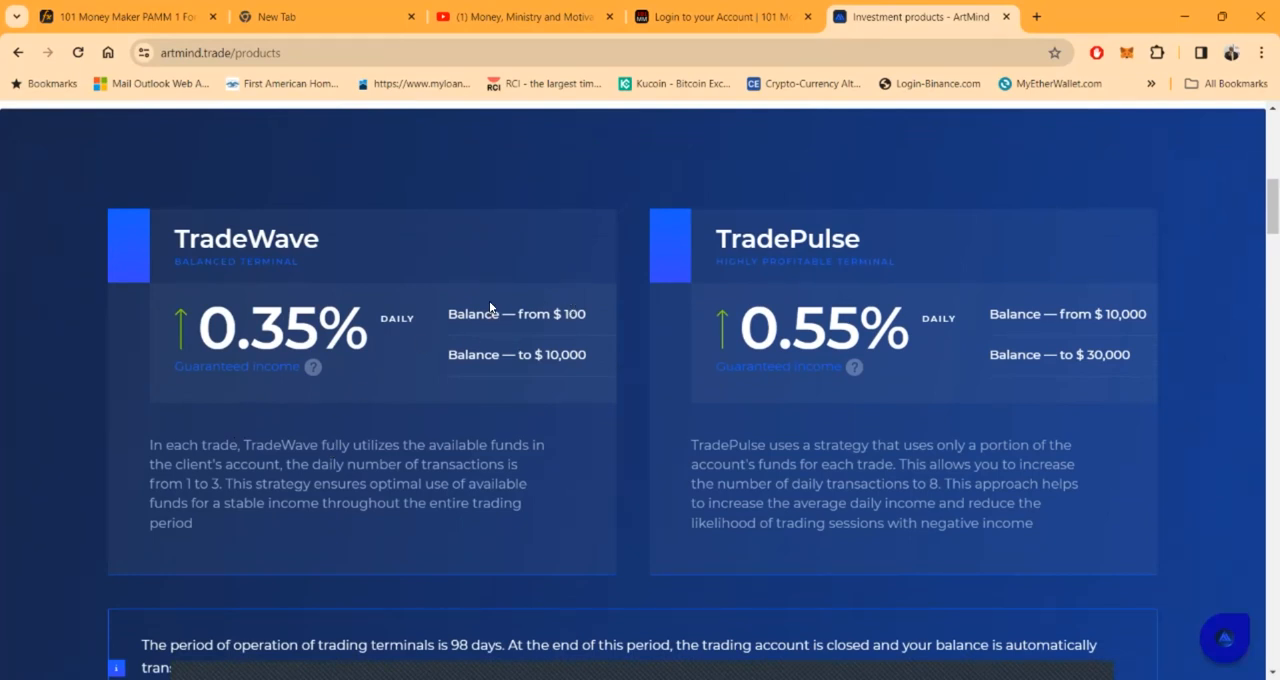
pyautogui.moveTo(520, 413)
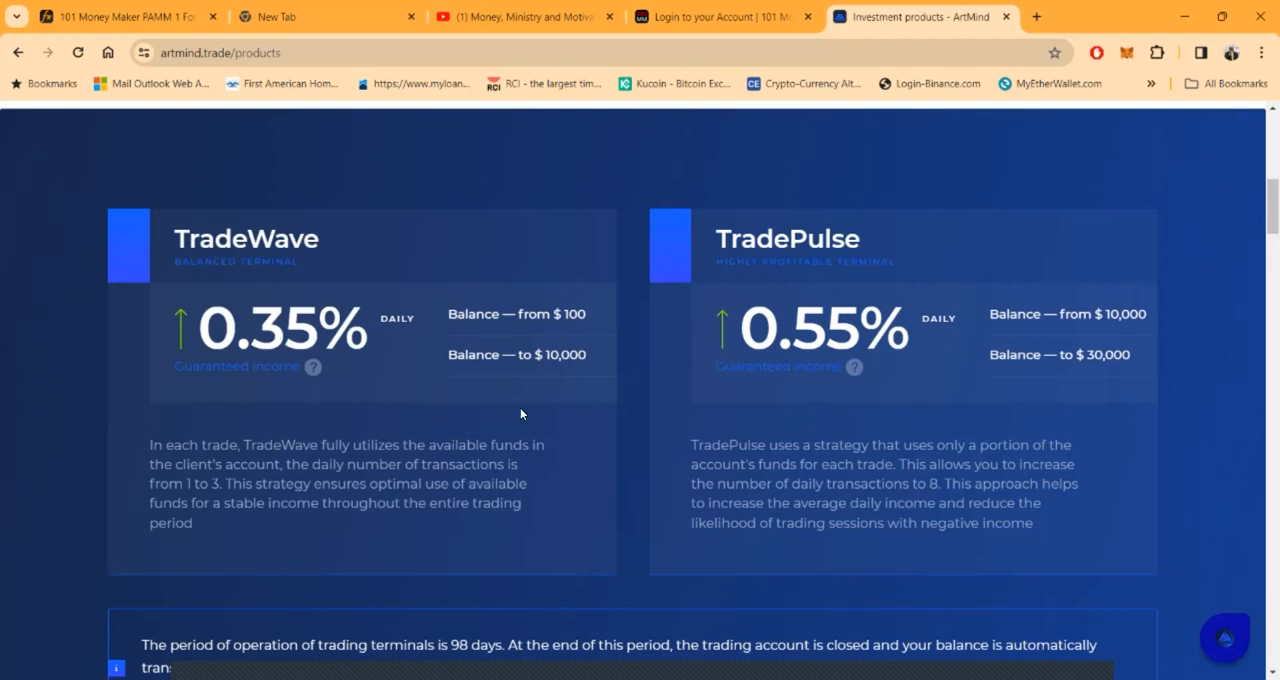
pyautogui.moveTo(738, 354)
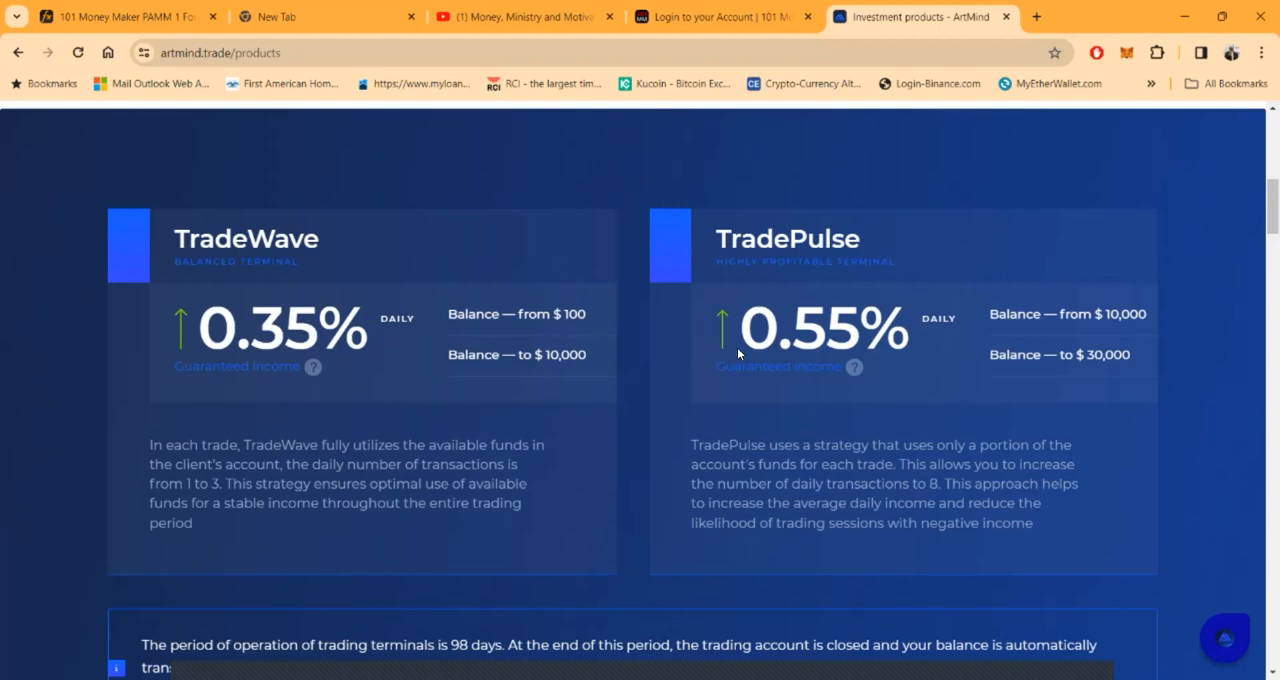
pyautogui.moveTo(1066, 391)
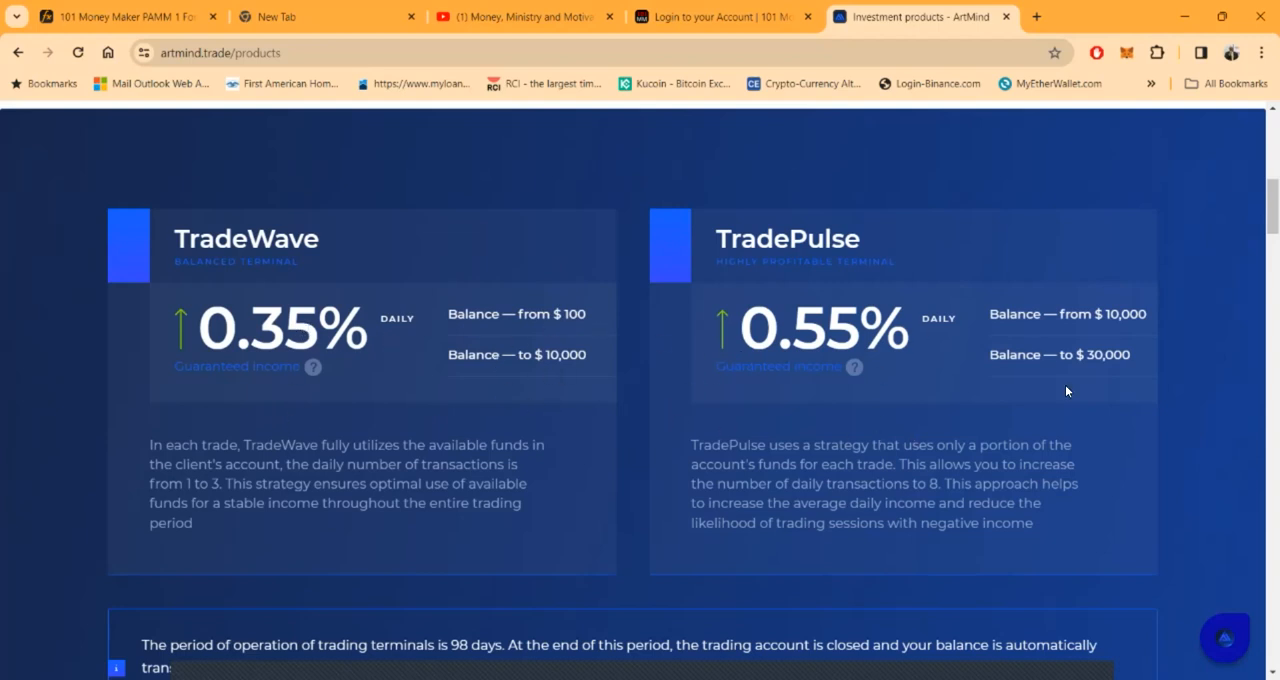
pyautogui.moveTo(1113, 297)
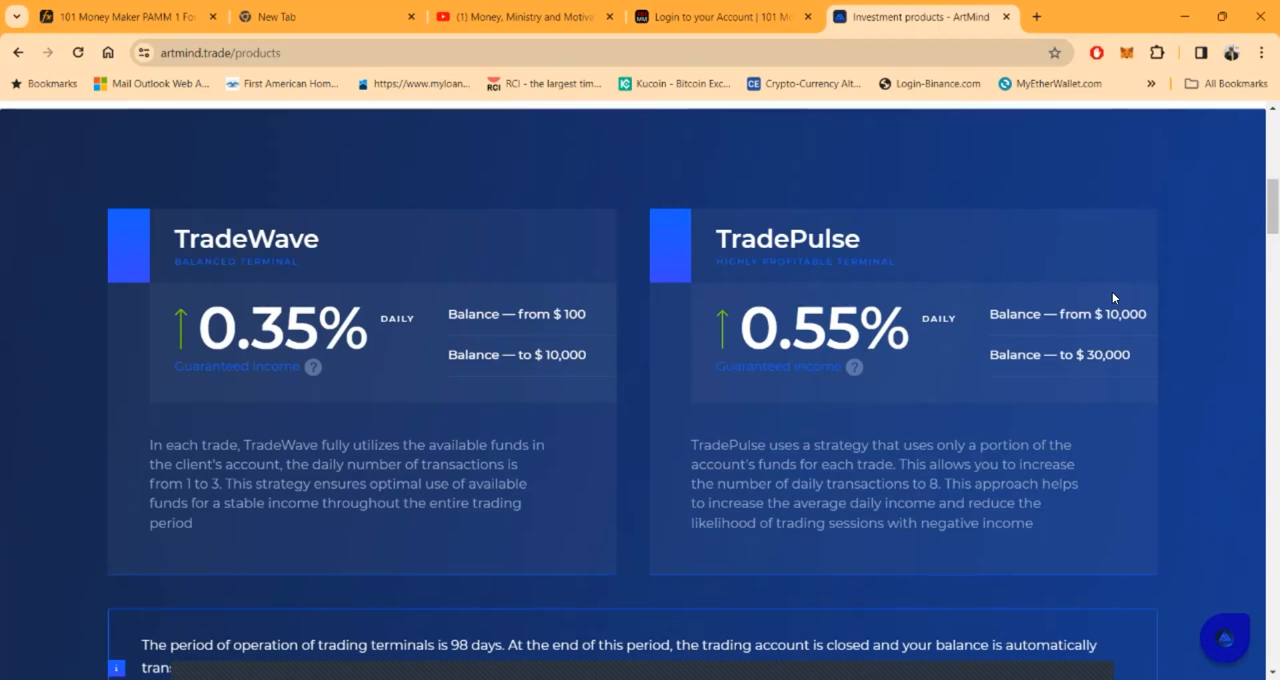
pyautogui.moveTo(857, 243)
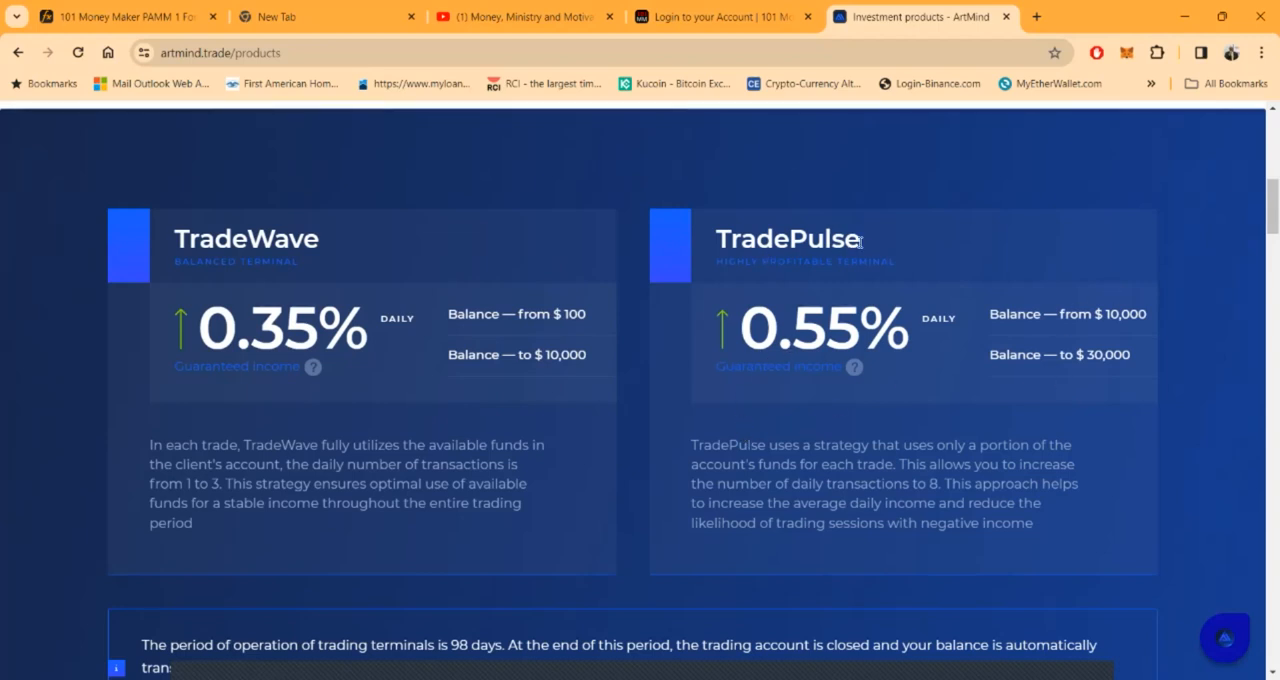
pyautogui.moveTo(885, 355)
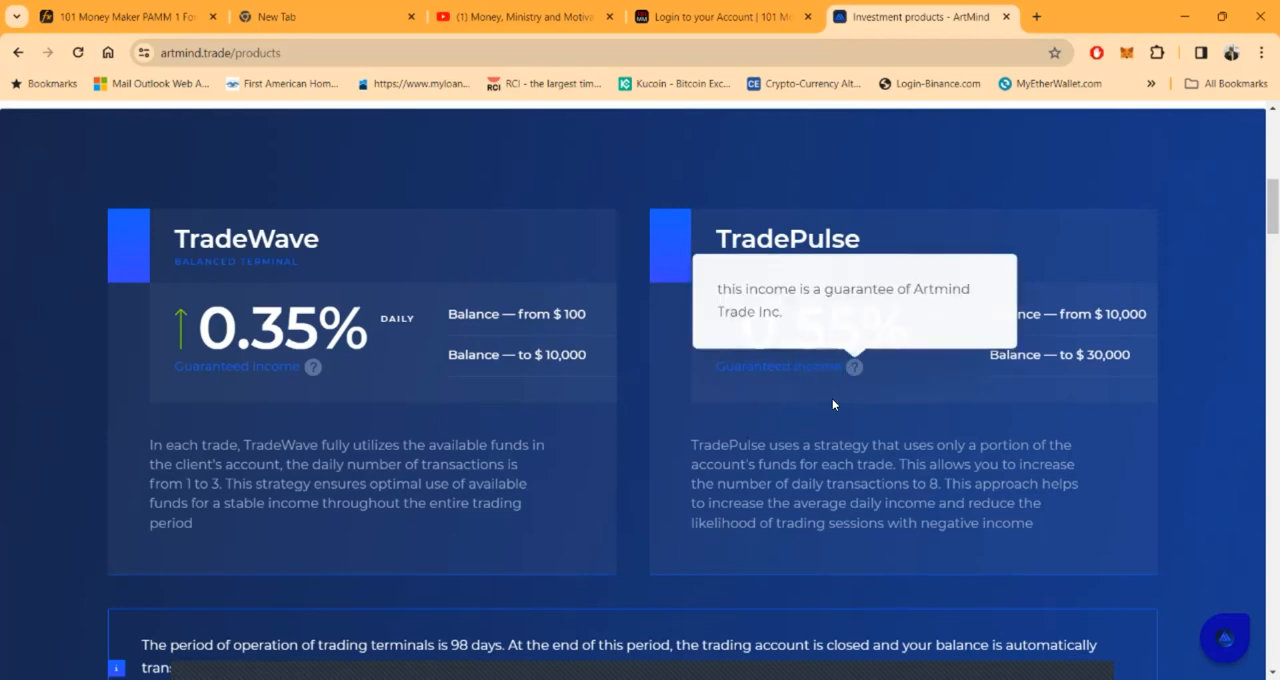
pyautogui.moveTo(811, 497)
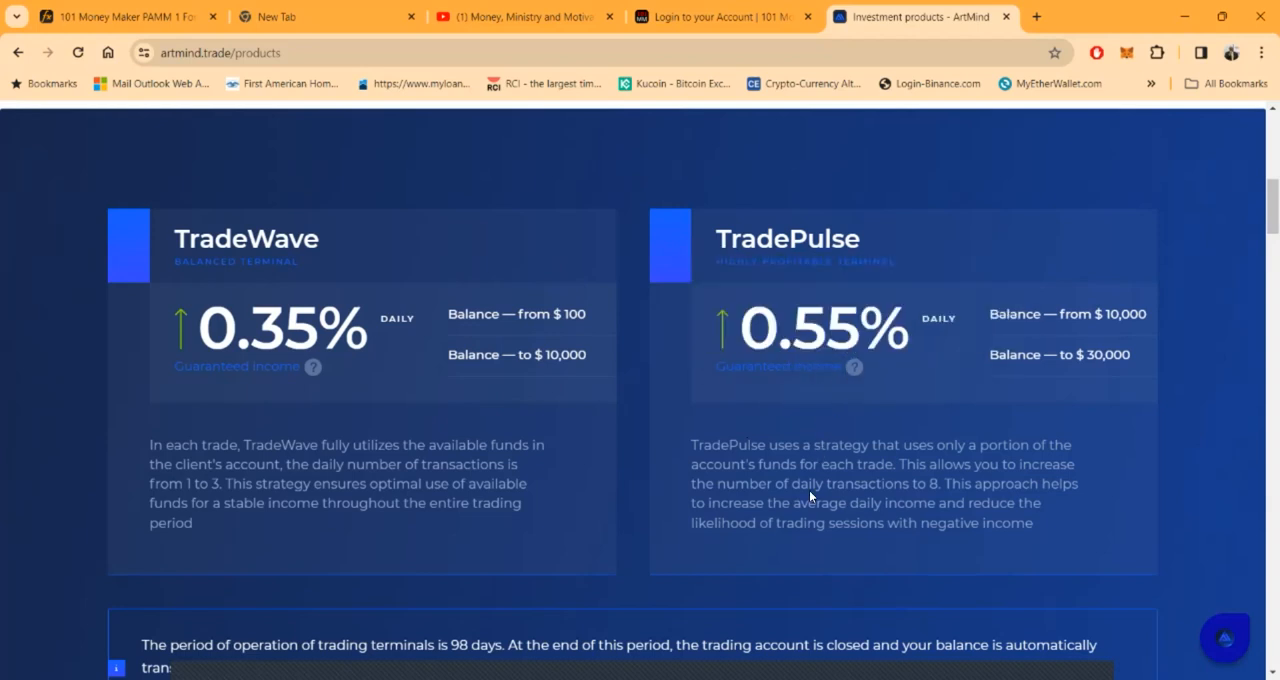
pyautogui.scroll(-3)
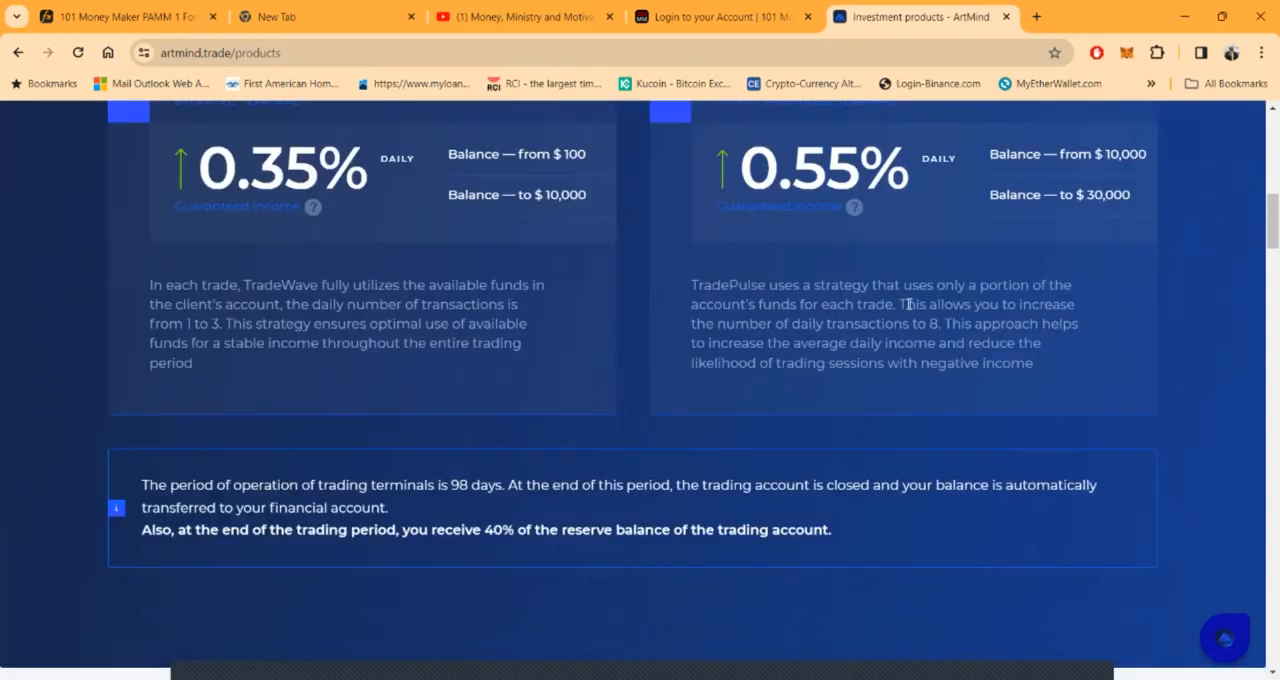
pyautogui.moveTo(753, 311)
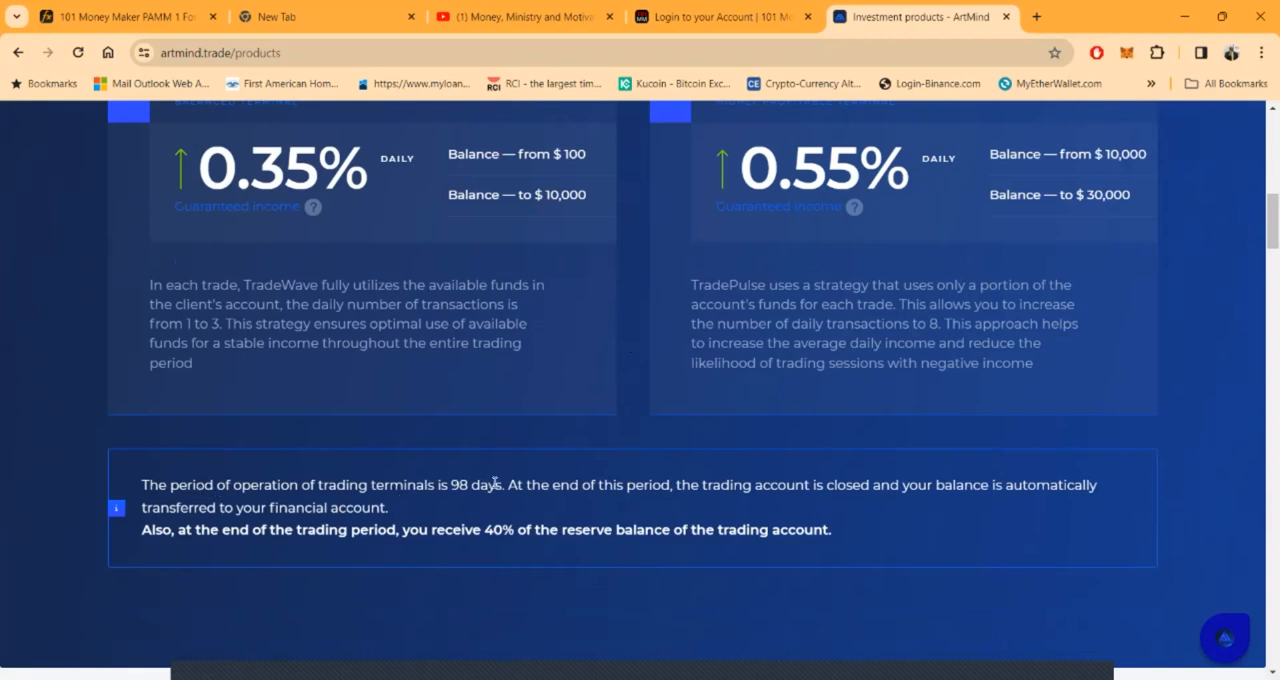
pyautogui.moveTo(507, 472)
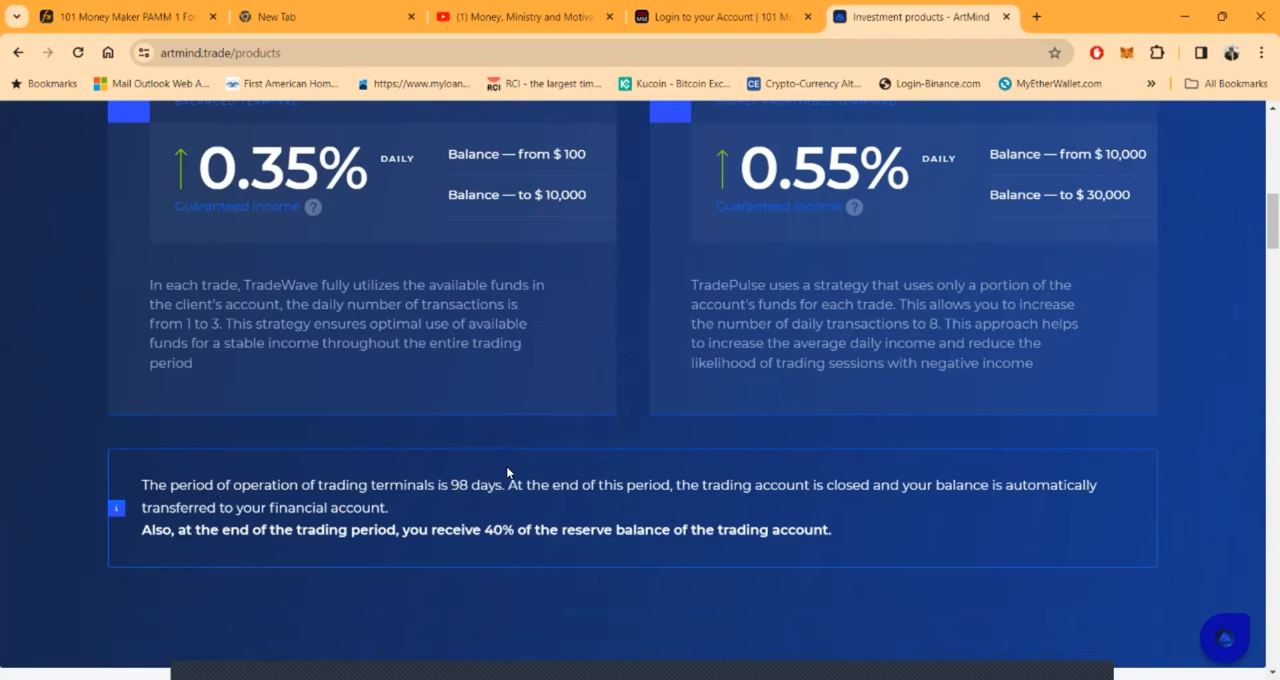
pyautogui.moveTo(506, 469)
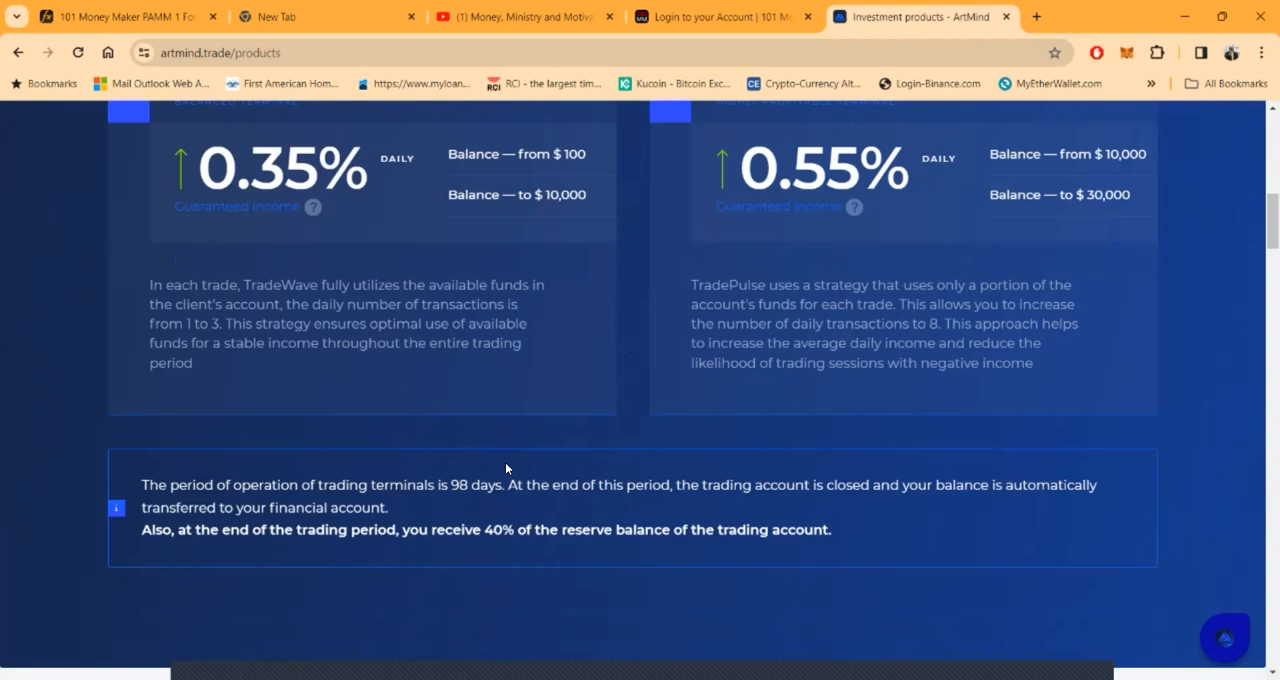
pyautogui.moveTo(527, 478)
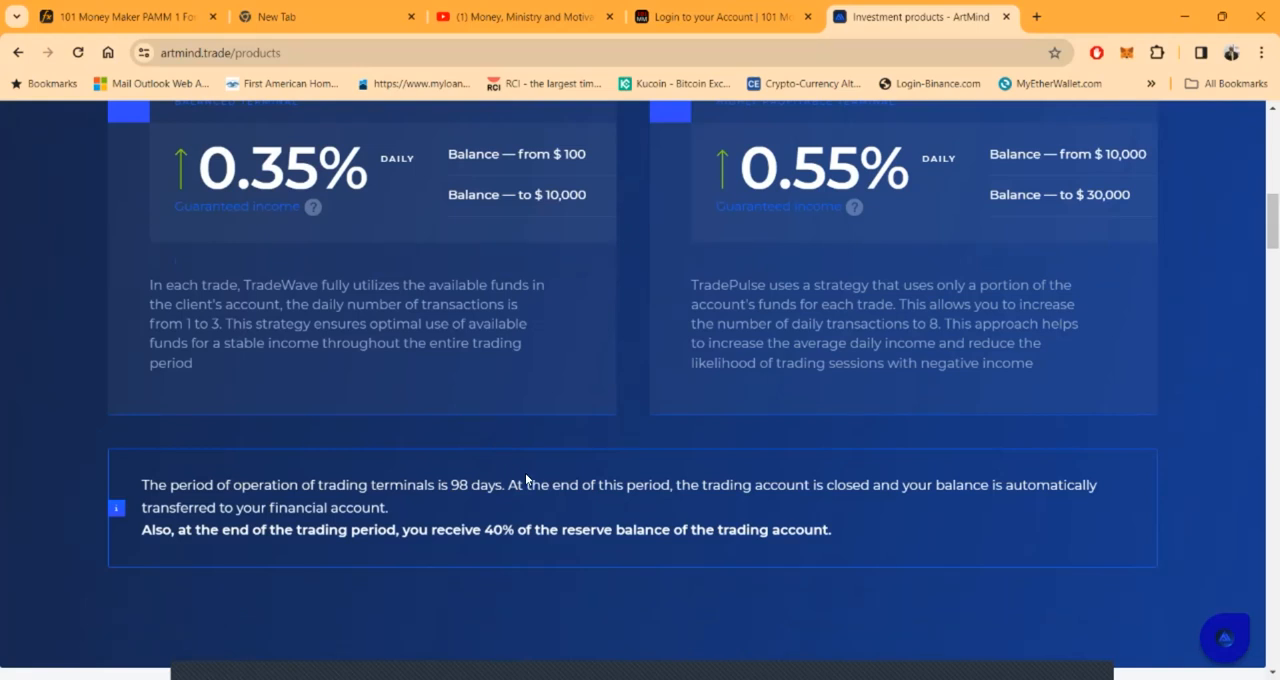
pyautogui.moveTo(588, 498)
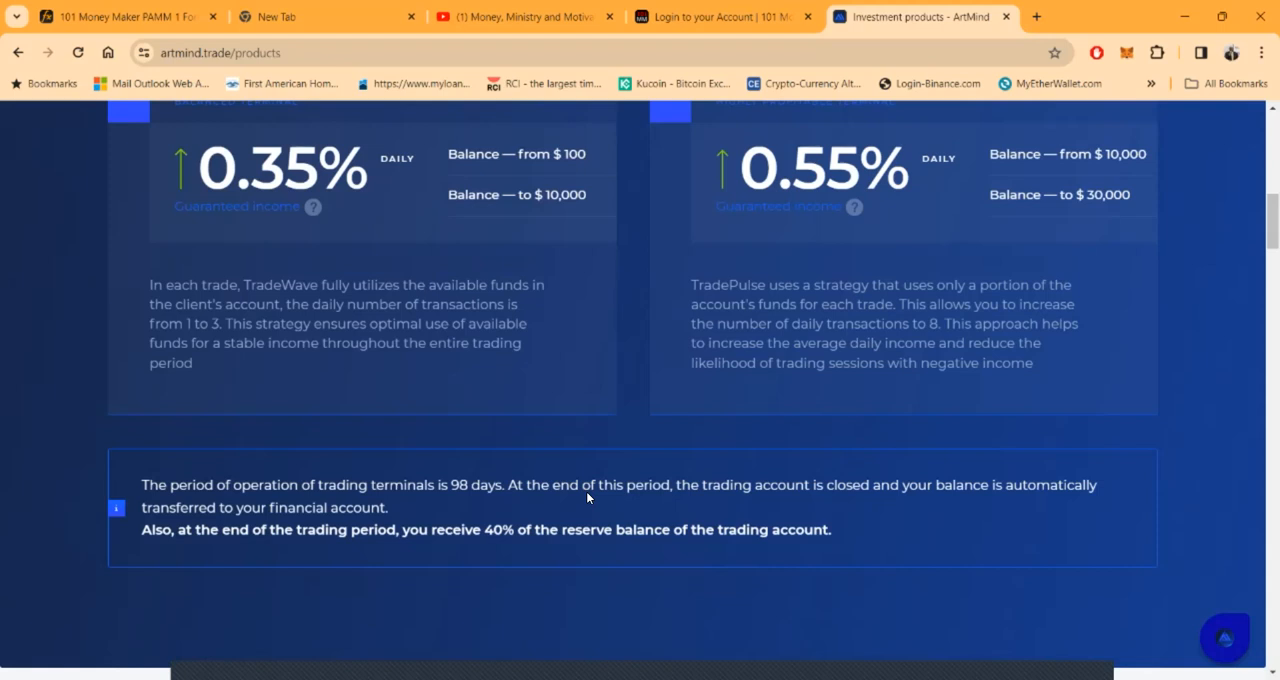
pyautogui.moveTo(562, 498)
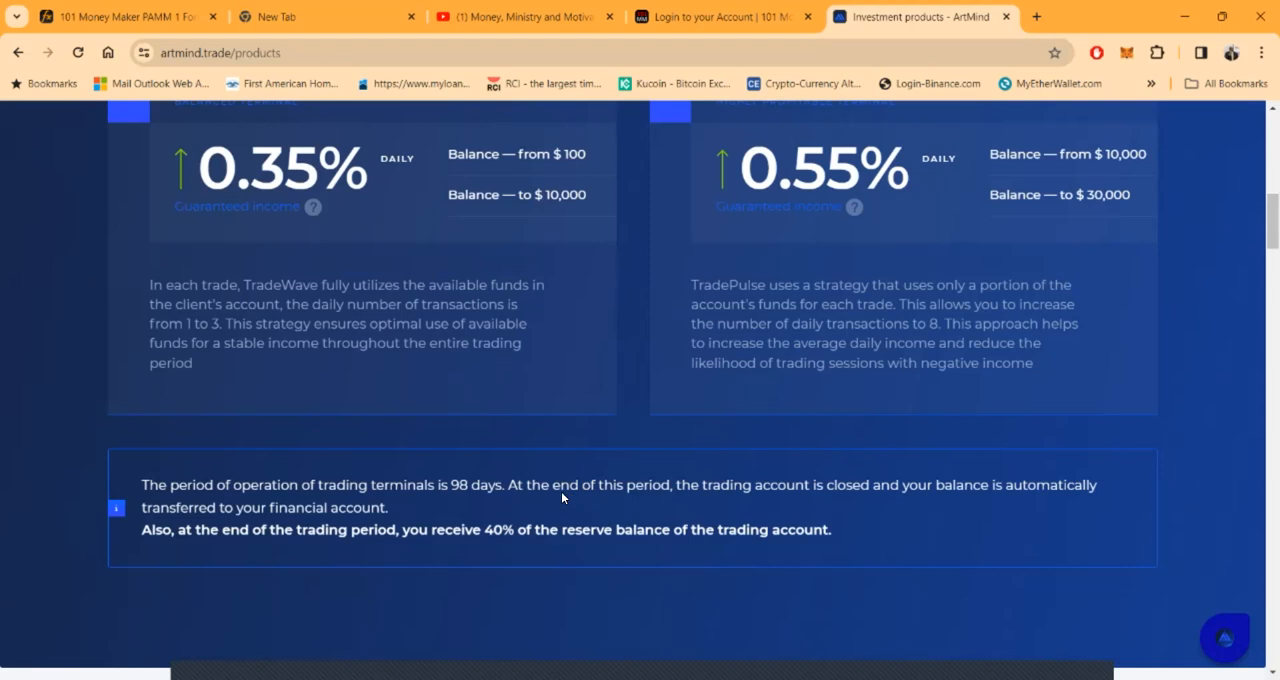
pyautogui.moveTo(721, 500)
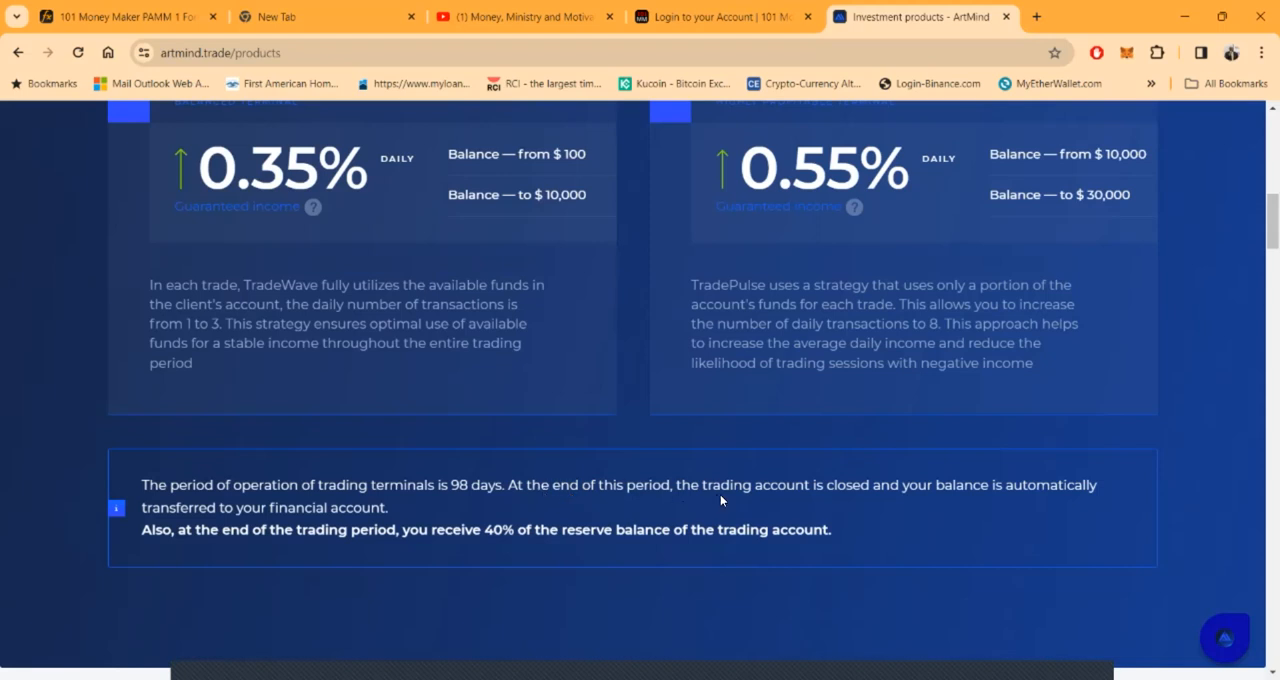
pyautogui.moveTo(1067, 504)
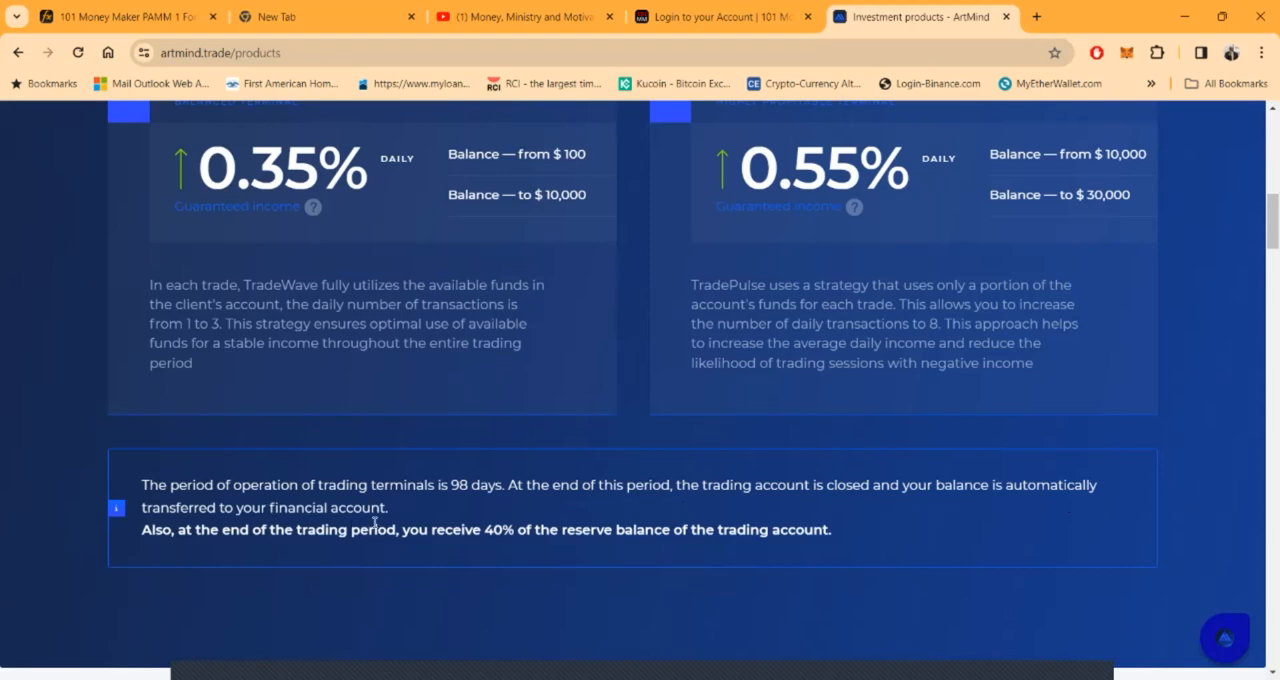
pyautogui.moveTo(178, 541)
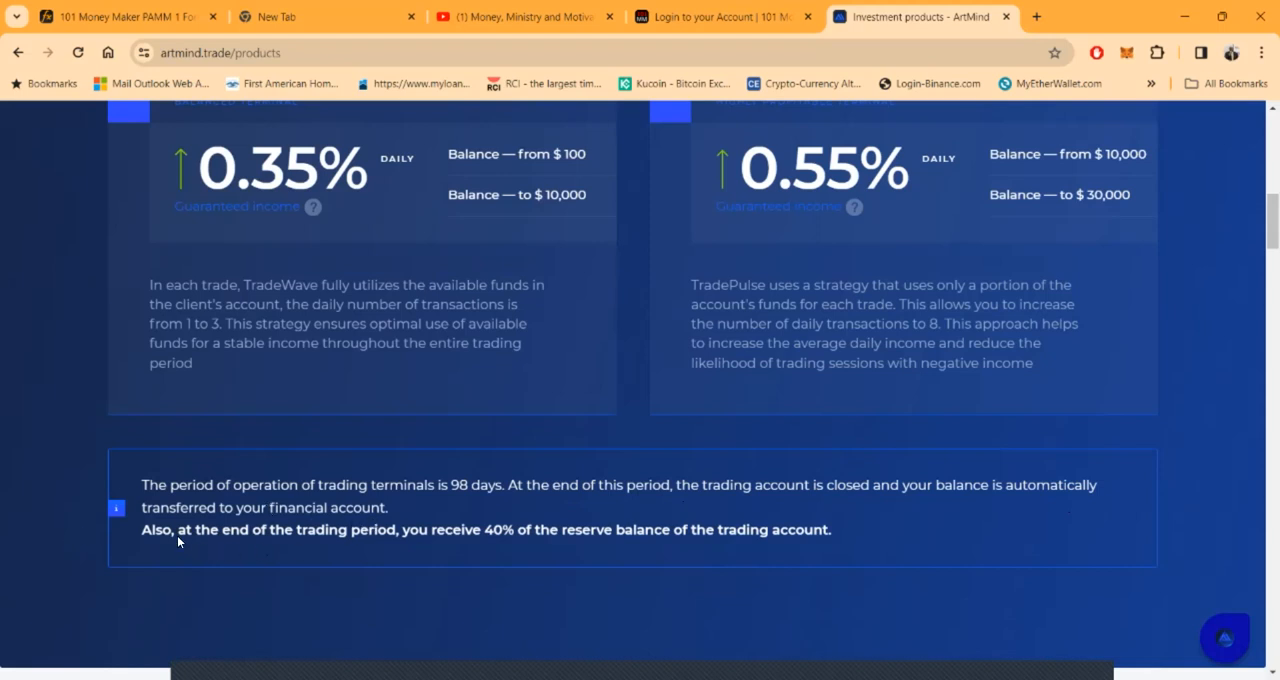
pyautogui.moveTo(510, 560)
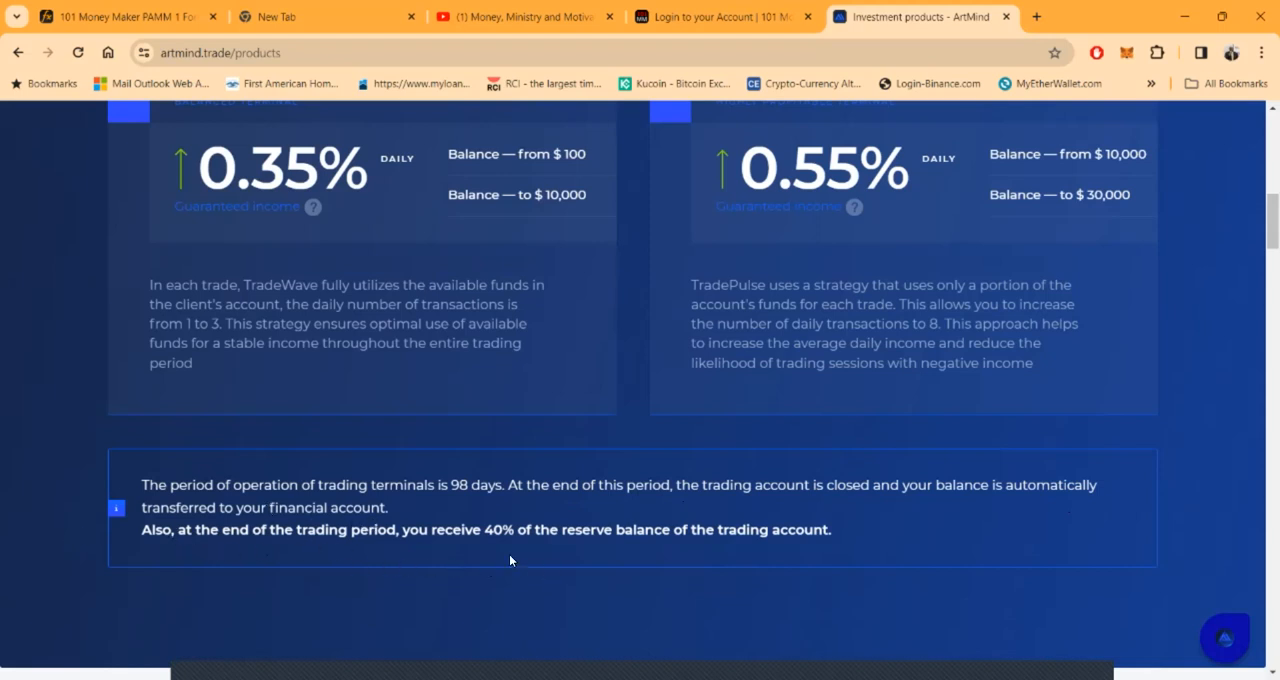
pyautogui.moveTo(600, 546)
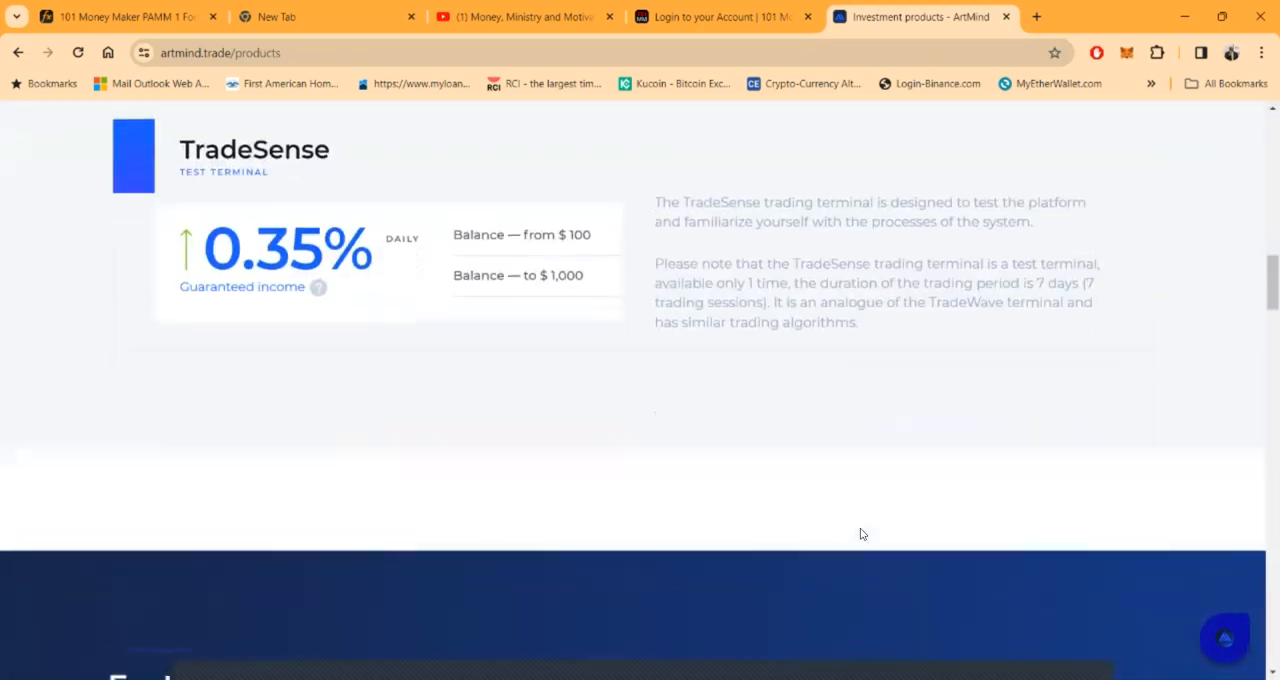
# Step: Scroll past the balance flow diagram to the own-fund replenishment note
pyautogui.scroll(-3)
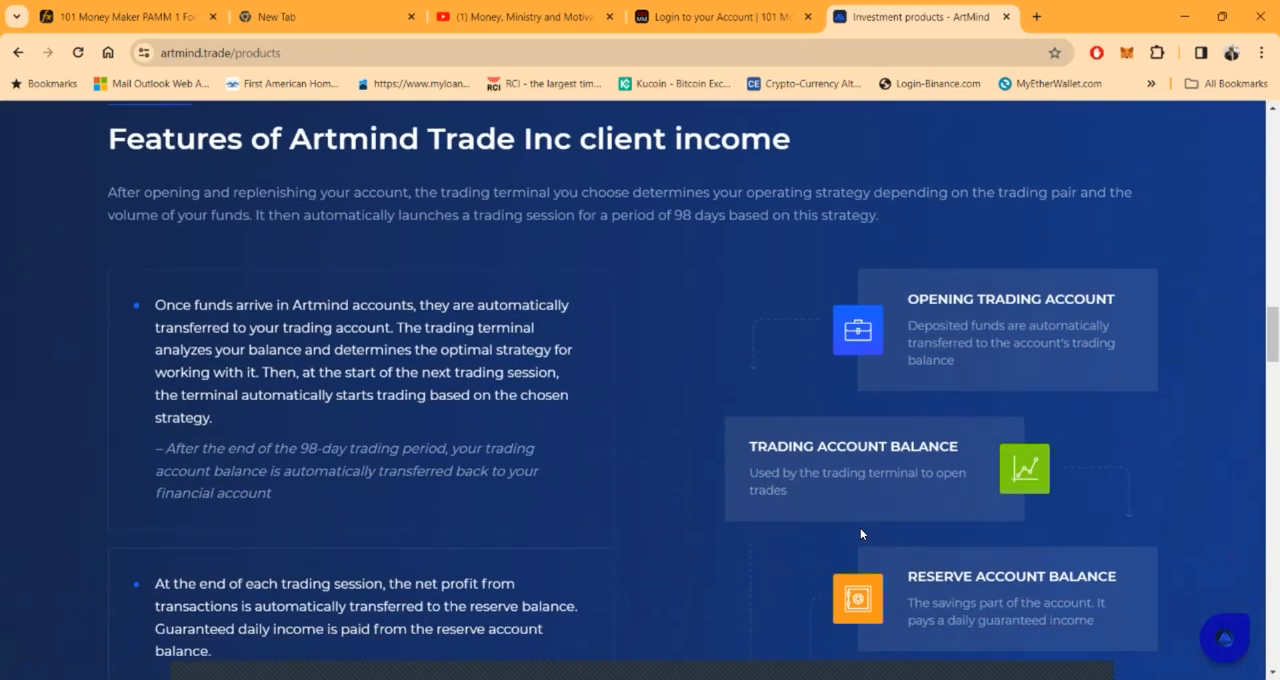
pyautogui.scroll(-3)
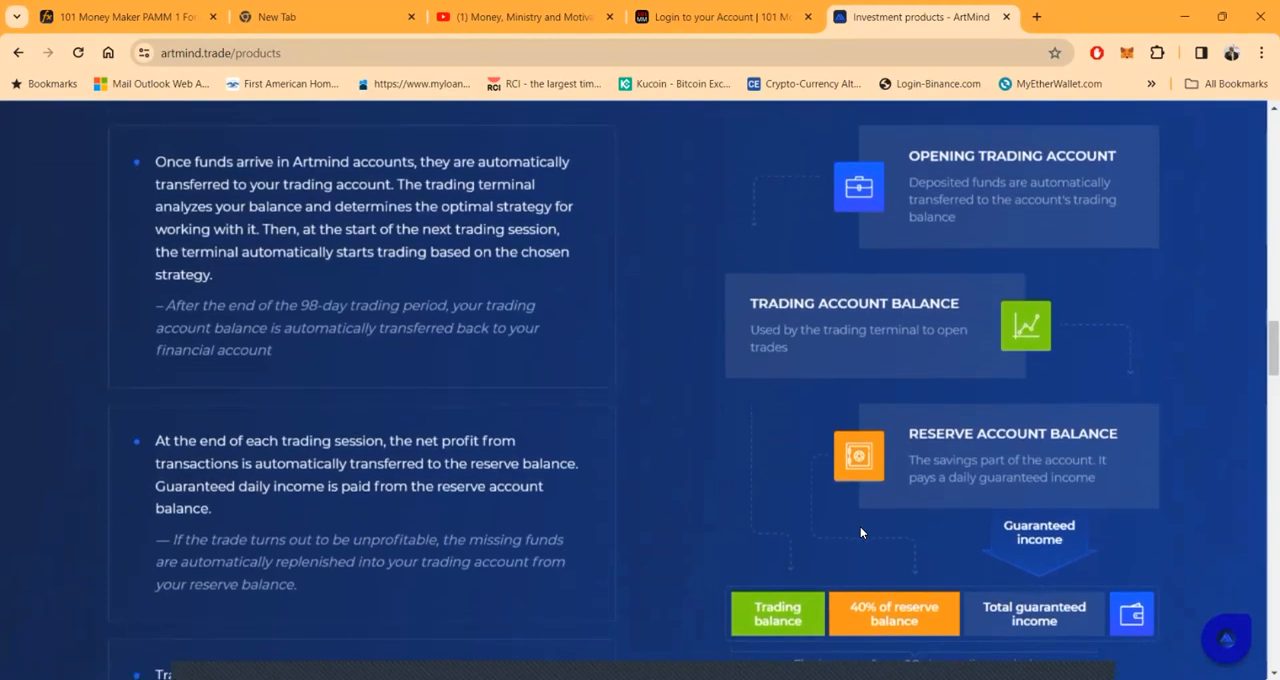
pyautogui.scroll(-3)
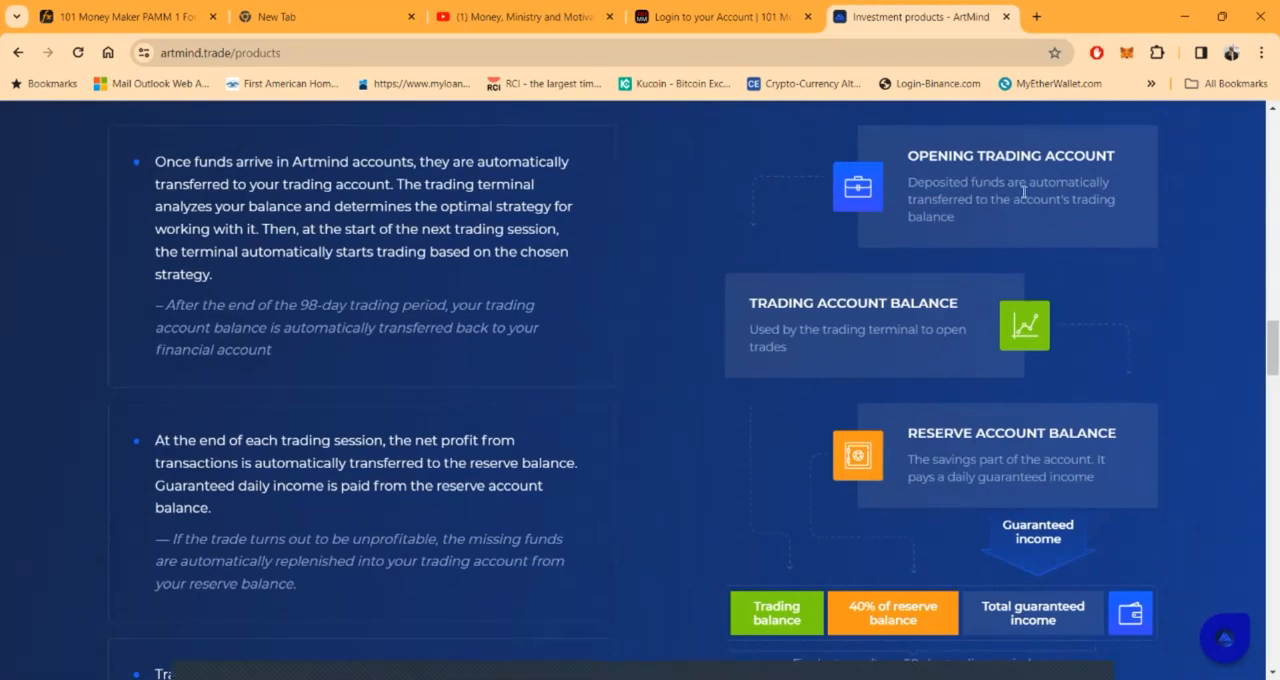
pyautogui.moveTo(949, 319)
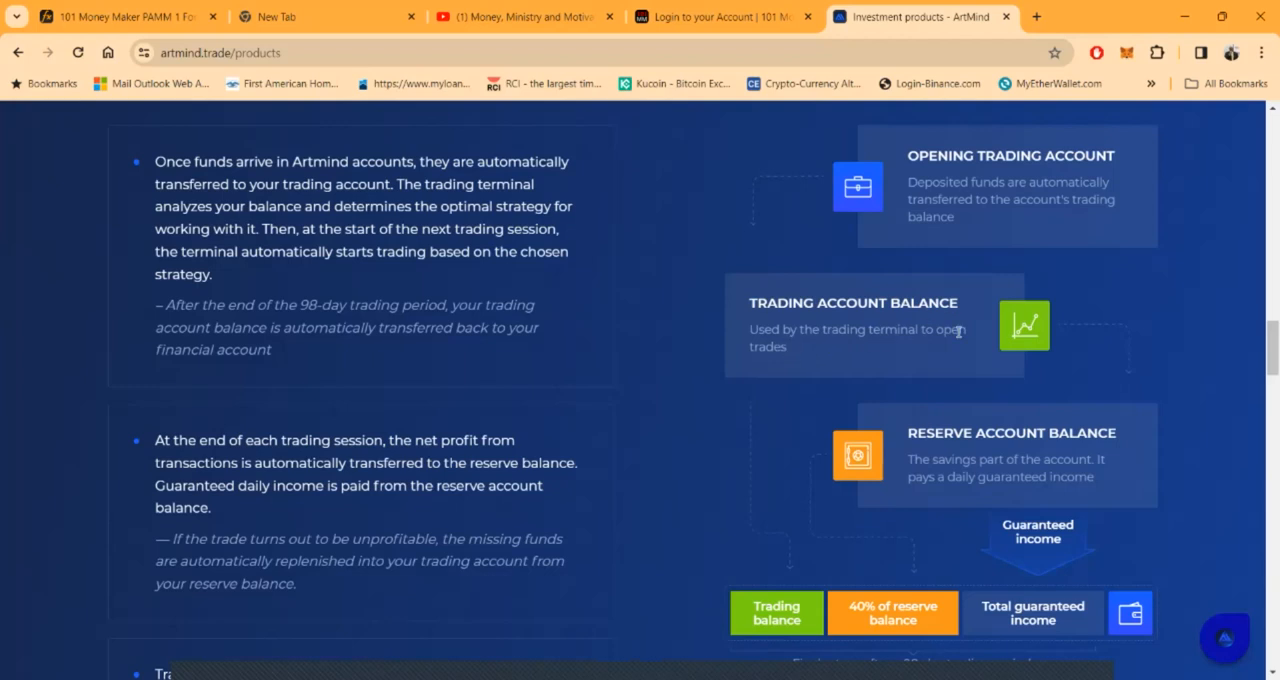
pyautogui.moveTo(1020, 513)
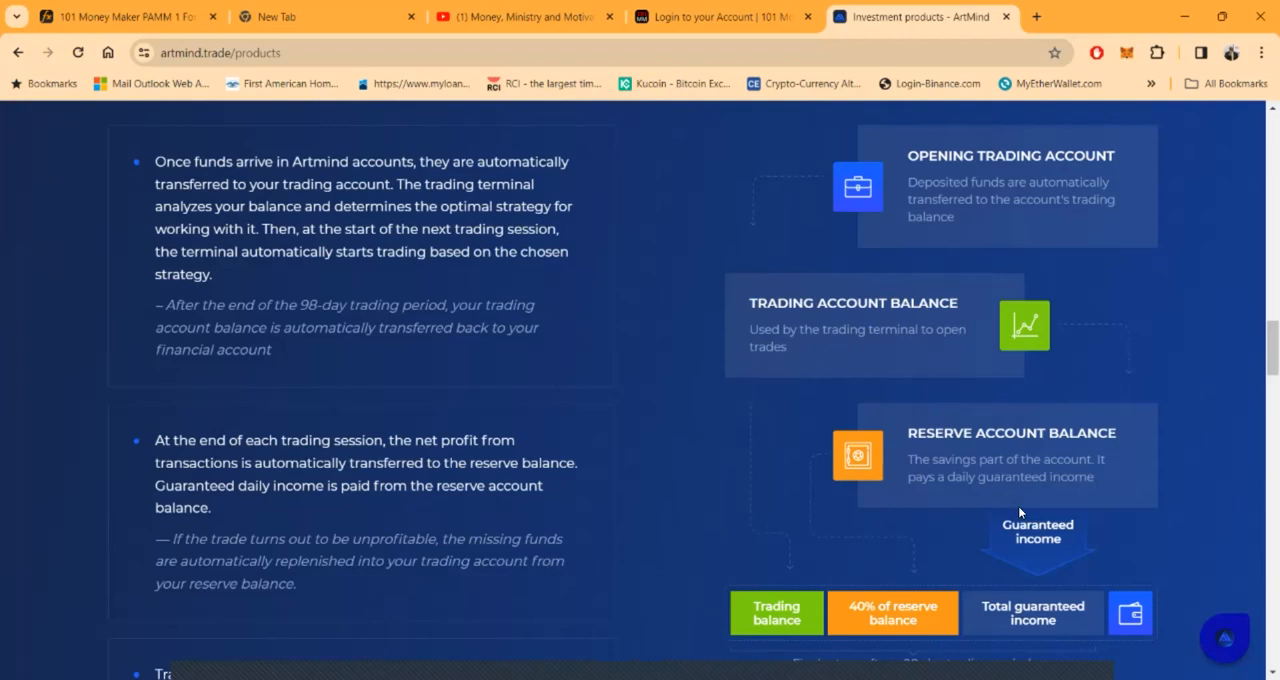
pyautogui.moveTo(970, 482)
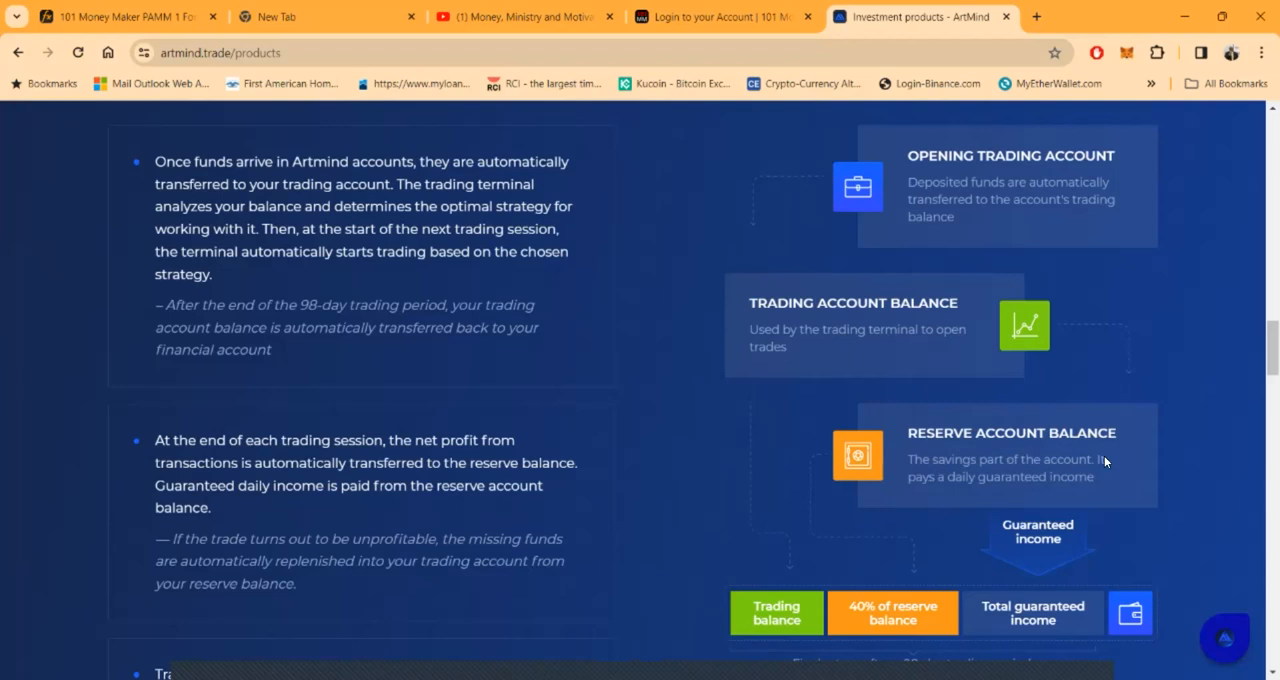
pyautogui.moveTo(1005, 477)
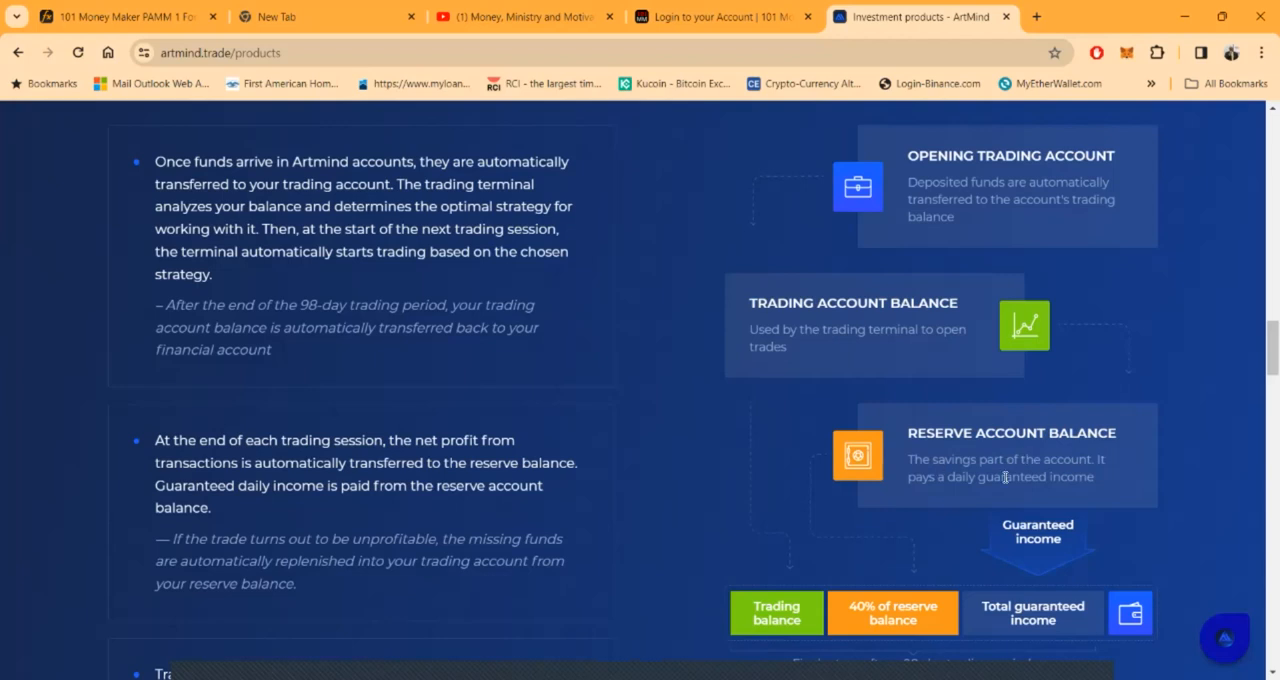
pyautogui.scroll(-3)
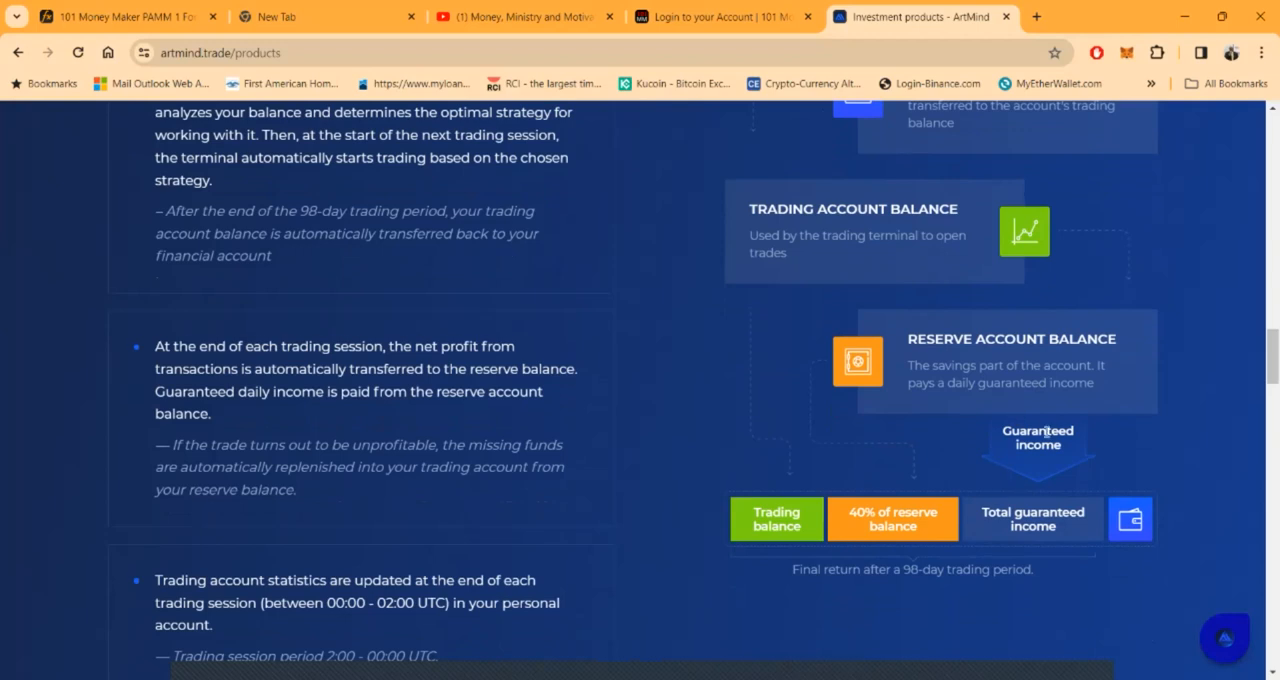
pyautogui.scroll(-3)
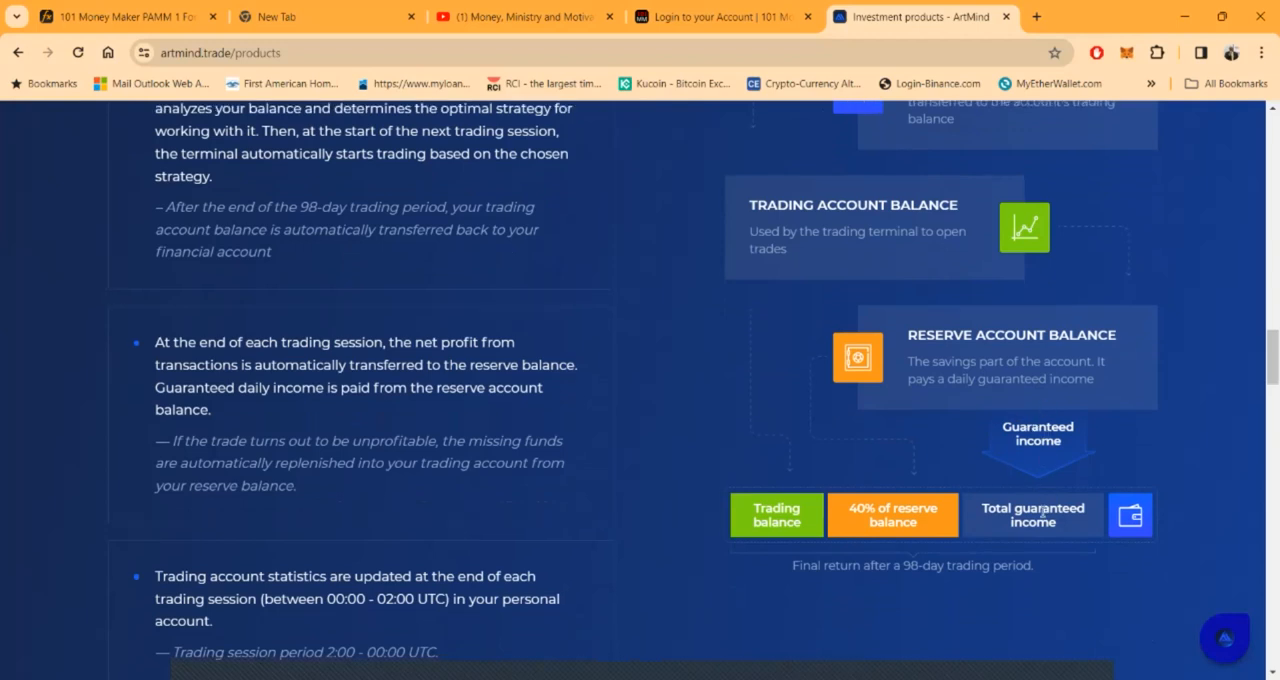
pyautogui.moveTo(1033, 536)
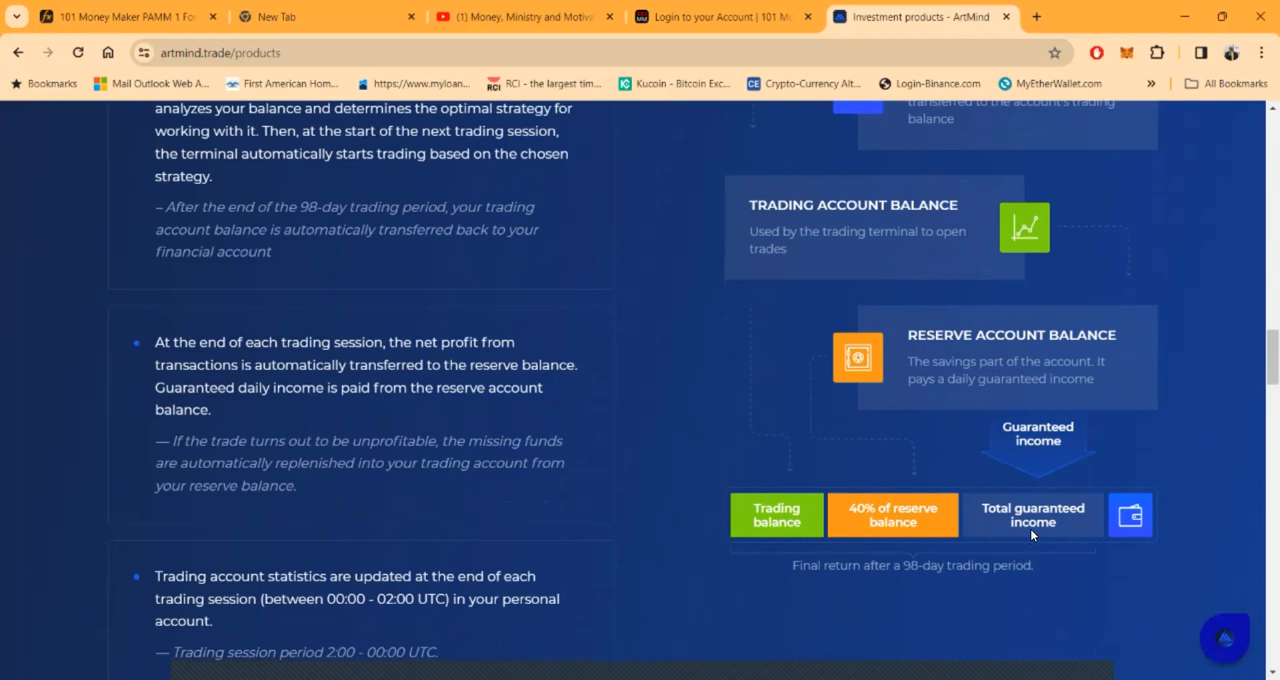
pyautogui.moveTo(775, 572)
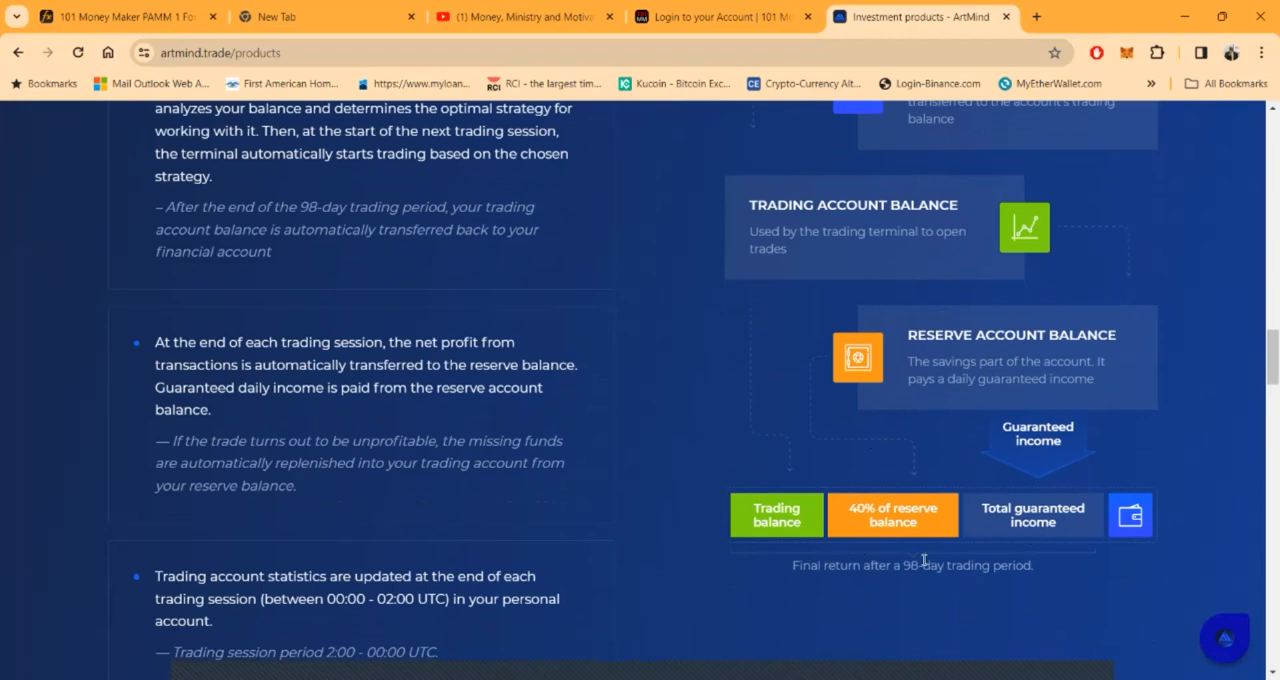
pyautogui.scroll(-3)
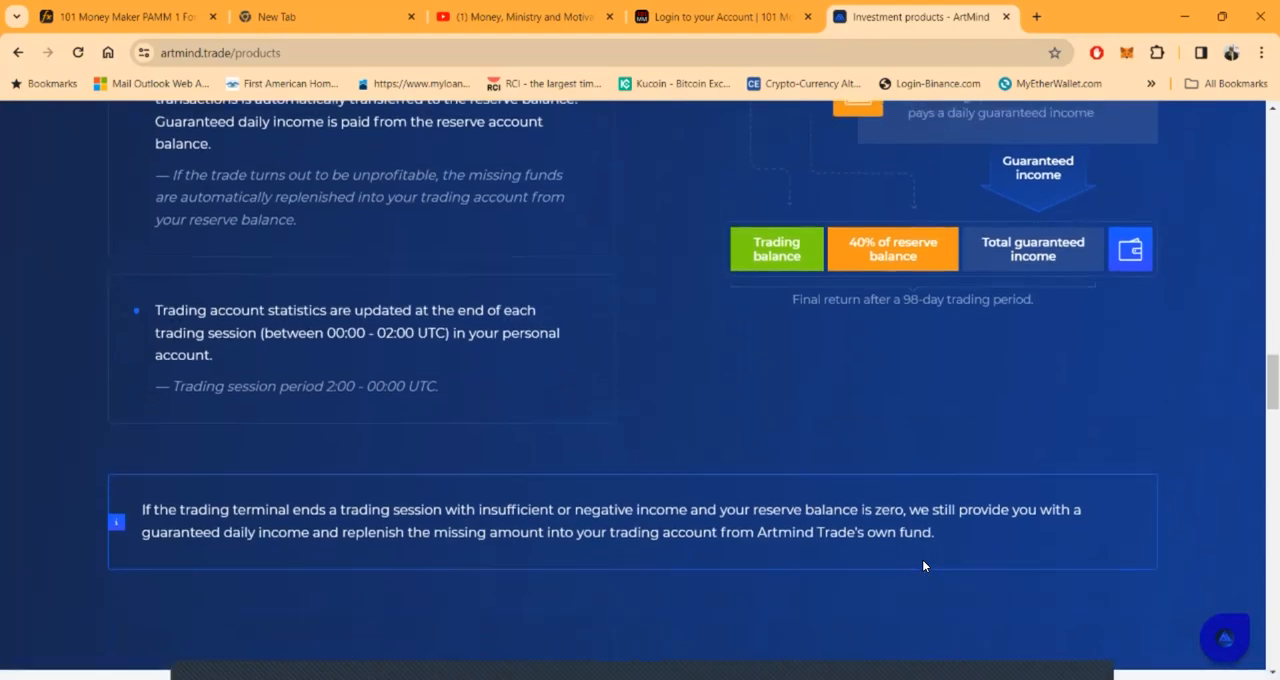
# Step: Jump to profitability statistics and scroll to the four-level Affiliate system (9.6% to 1.8%)
pyautogui.scroll(3)
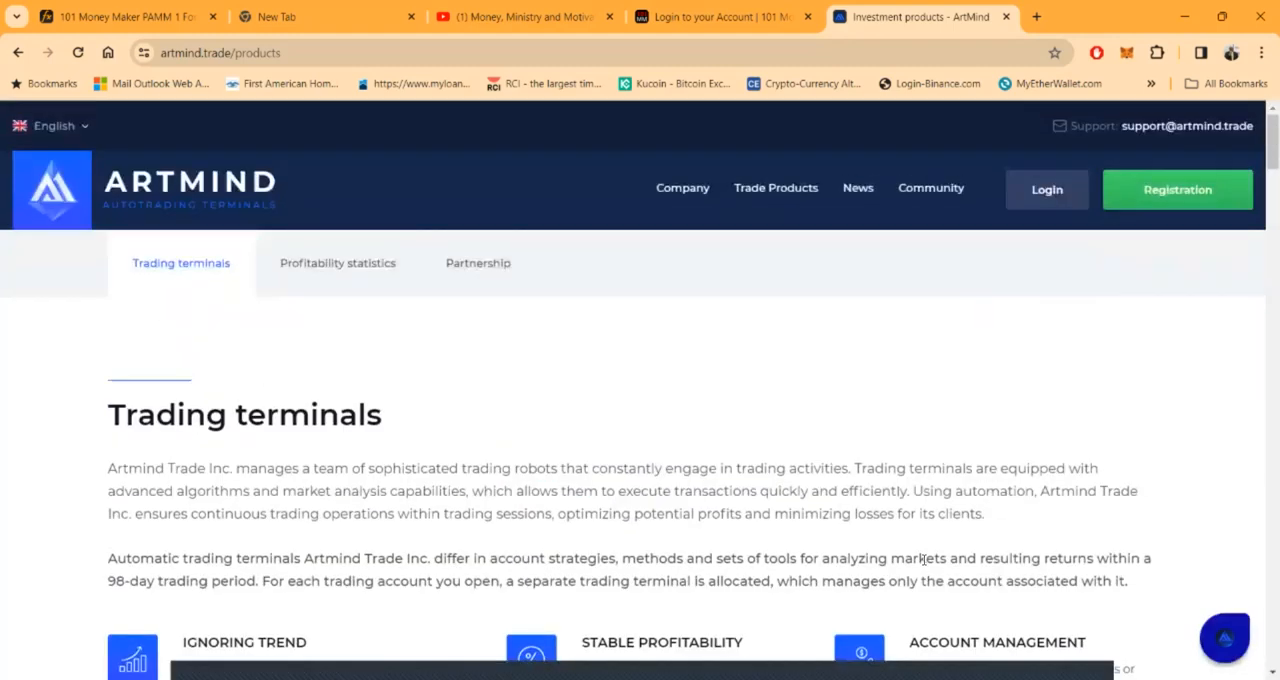
pyautogui.moveTo(782, 627)
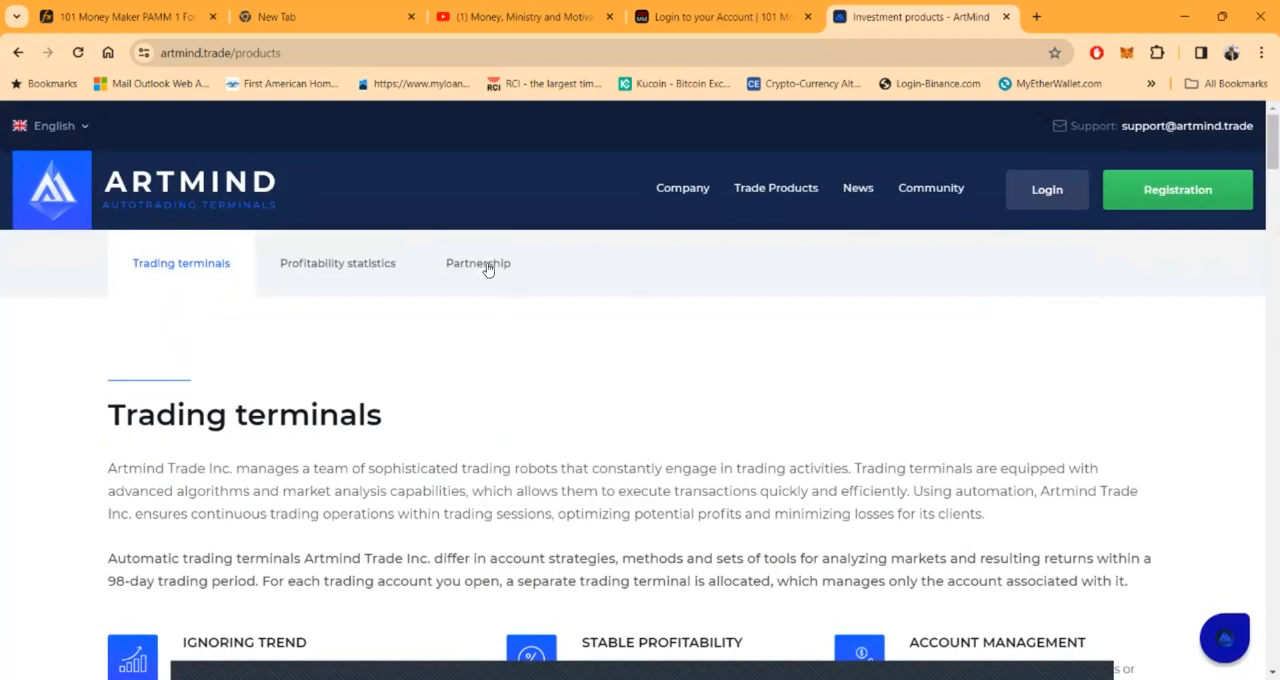
pyautogui.moveTo(346, 253)
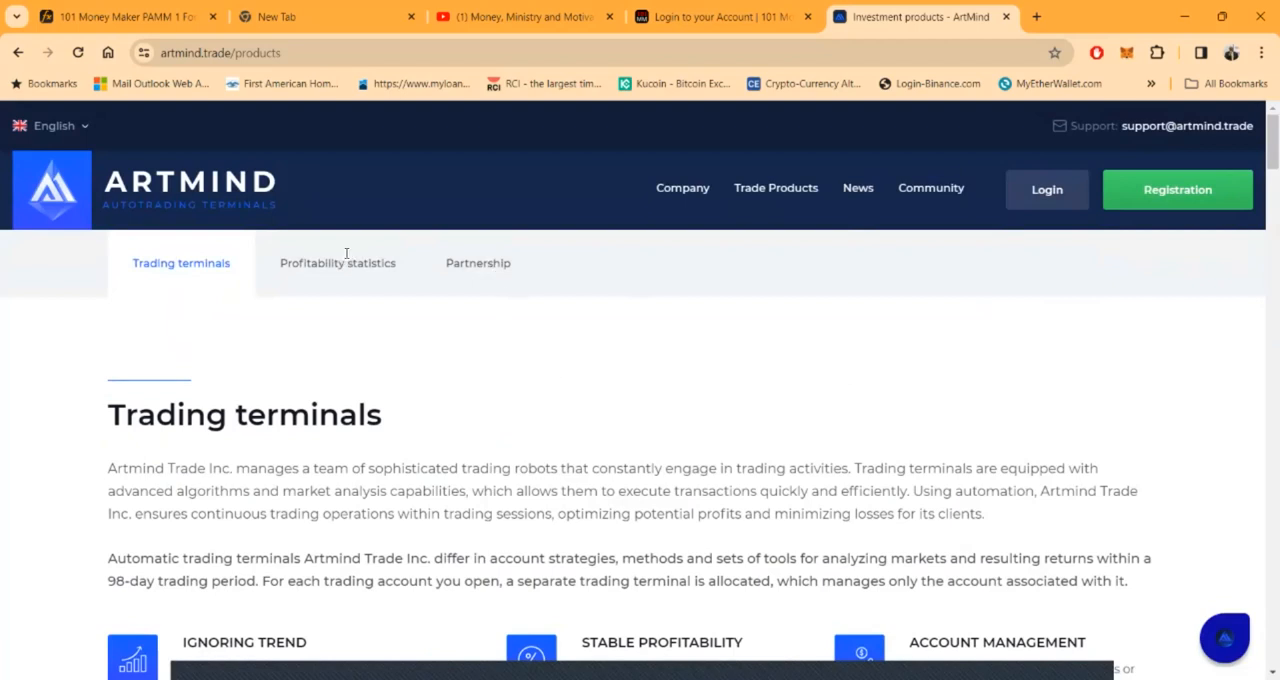
pyautogui.click(337, 263)
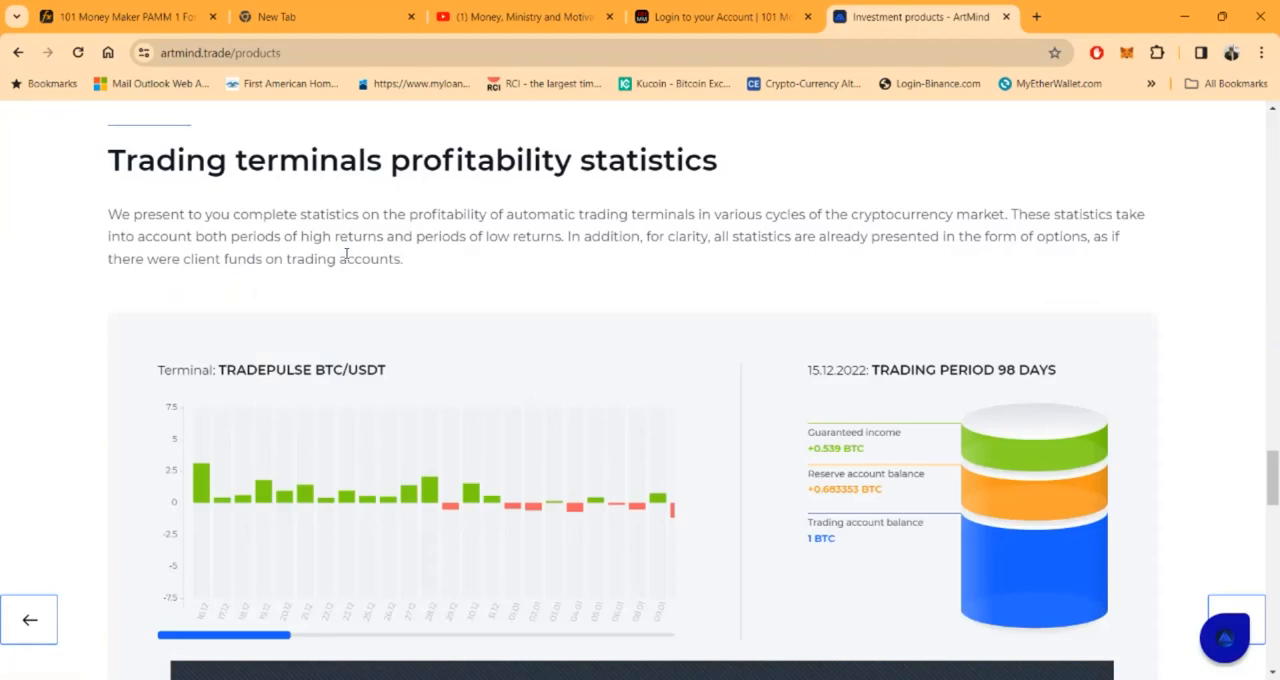
pyautogui.moveTo(549, 282)
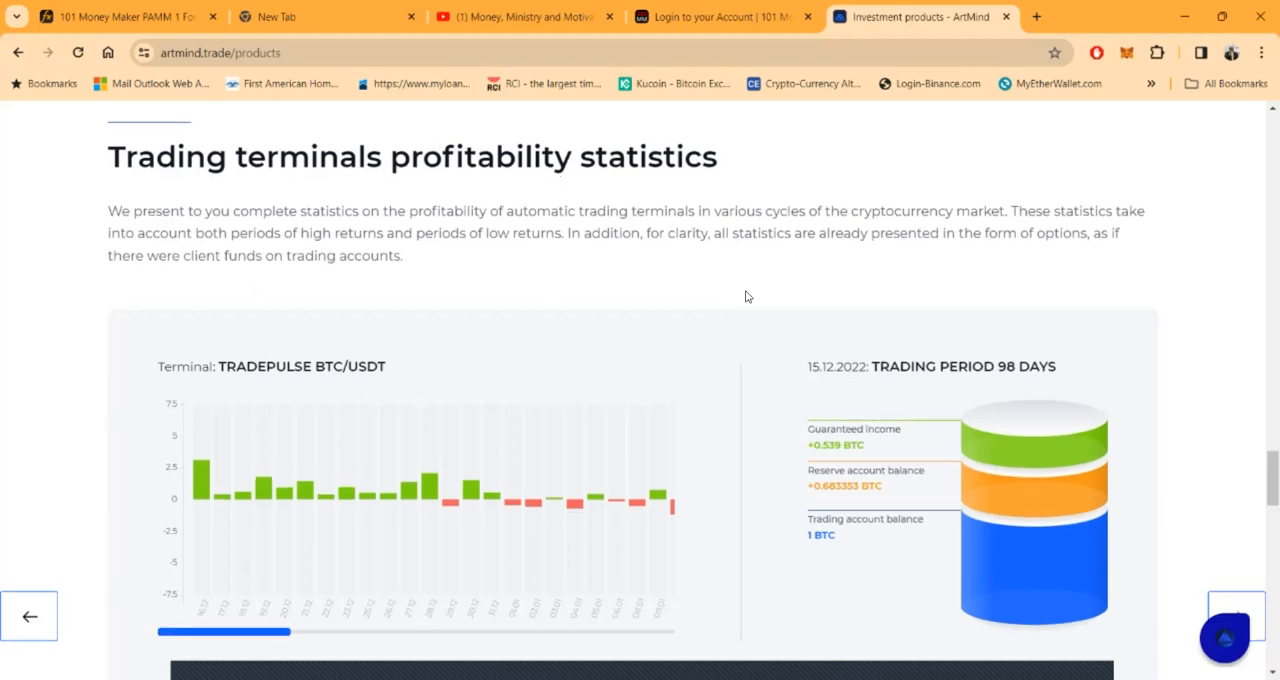
pyautogui.scroll(-3)
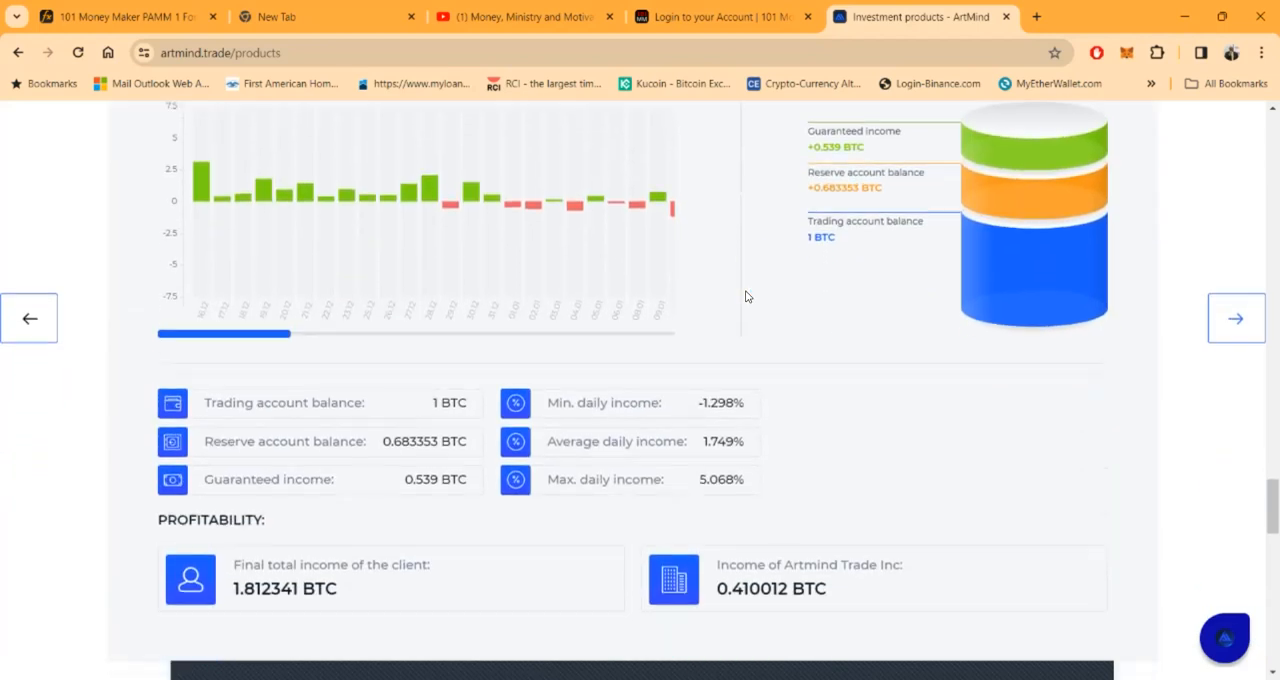
pyautogui.scroll(-3)
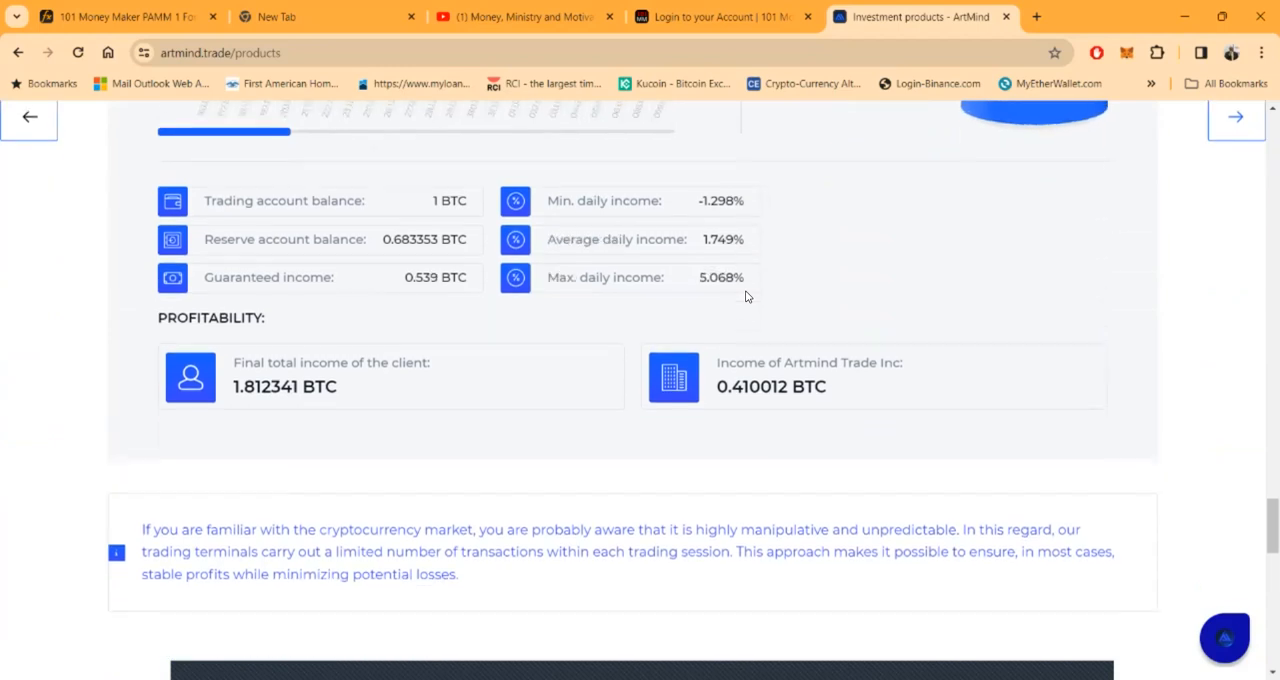
pyautogui.scroll(-3)
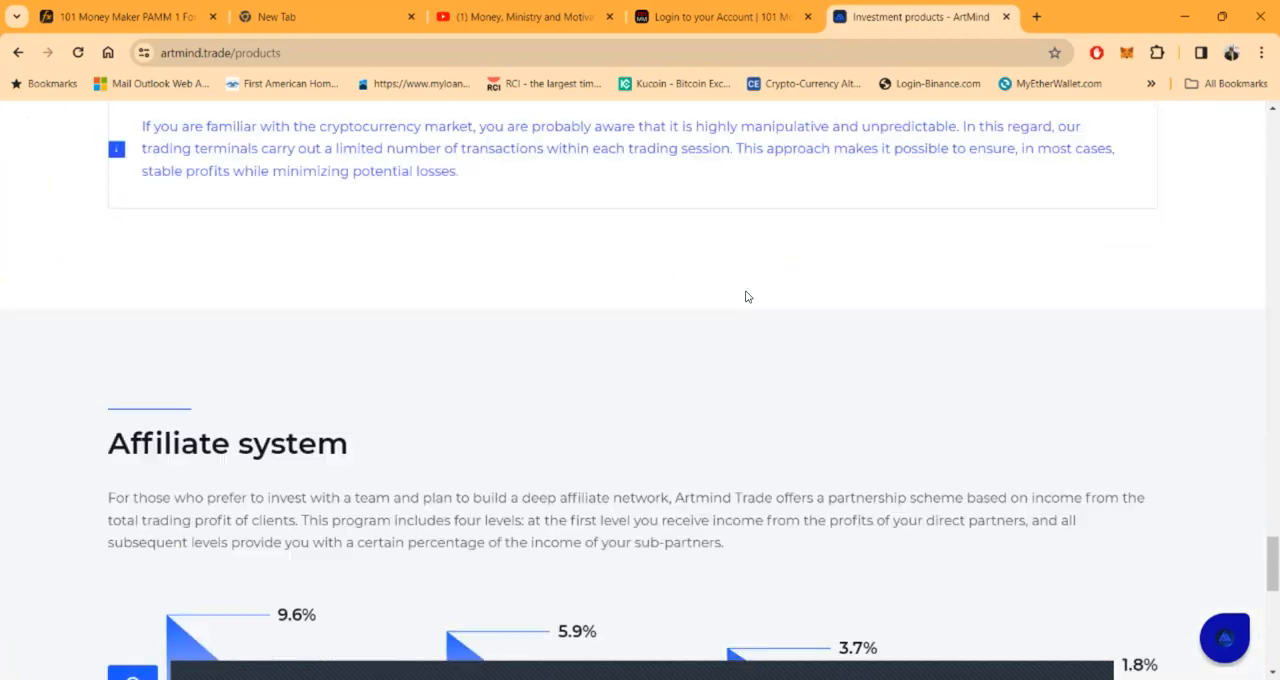
pyautogui.scroll(-3)
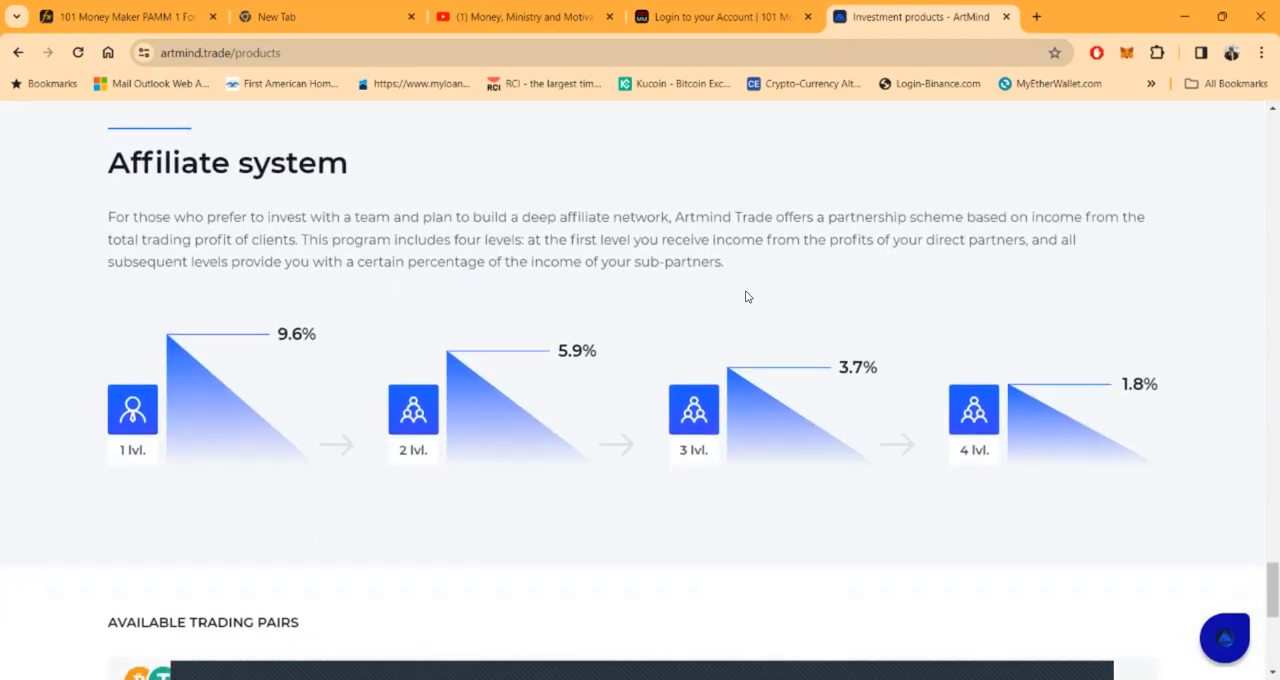
pyautogui.scroll(-3)
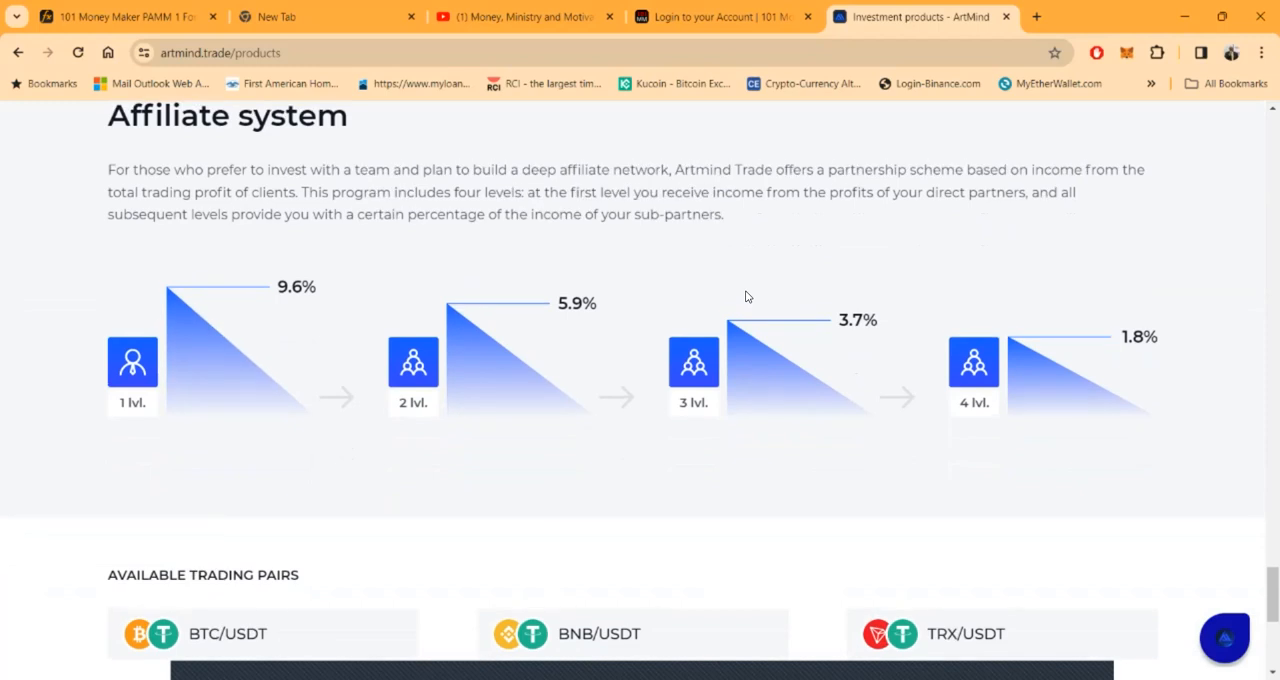
pyautogui.scroll(3)
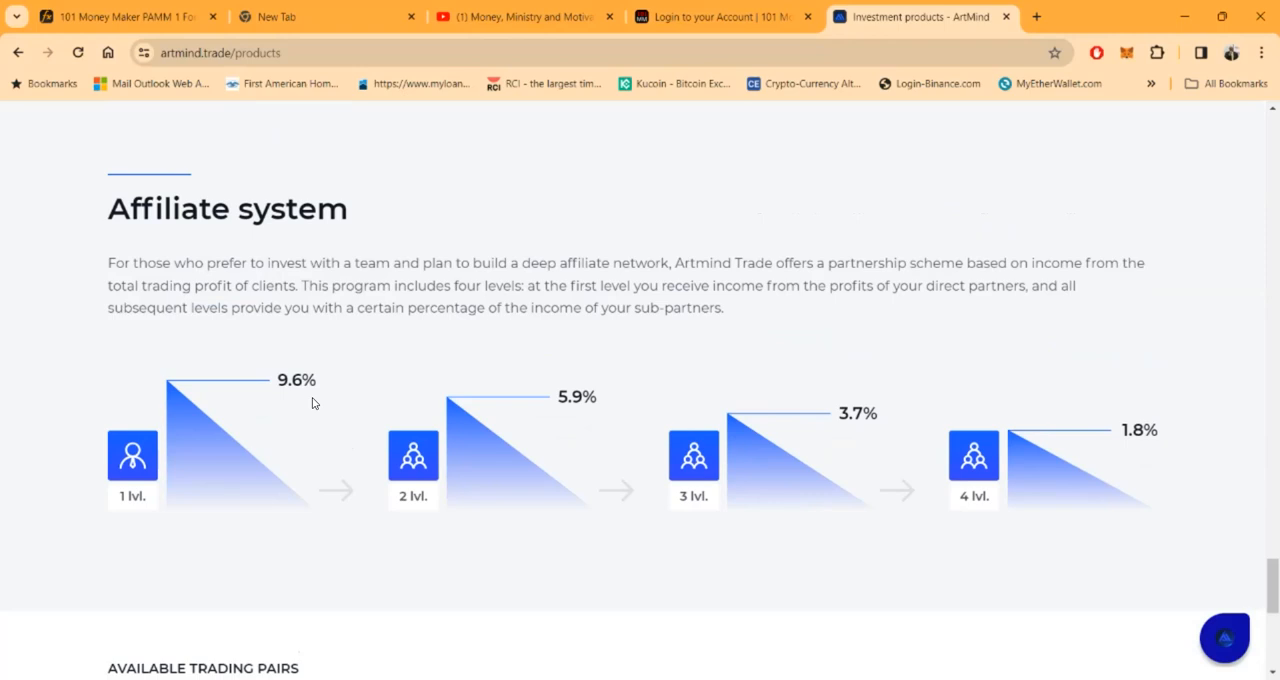
pyautogui.moveTo(300, 391)
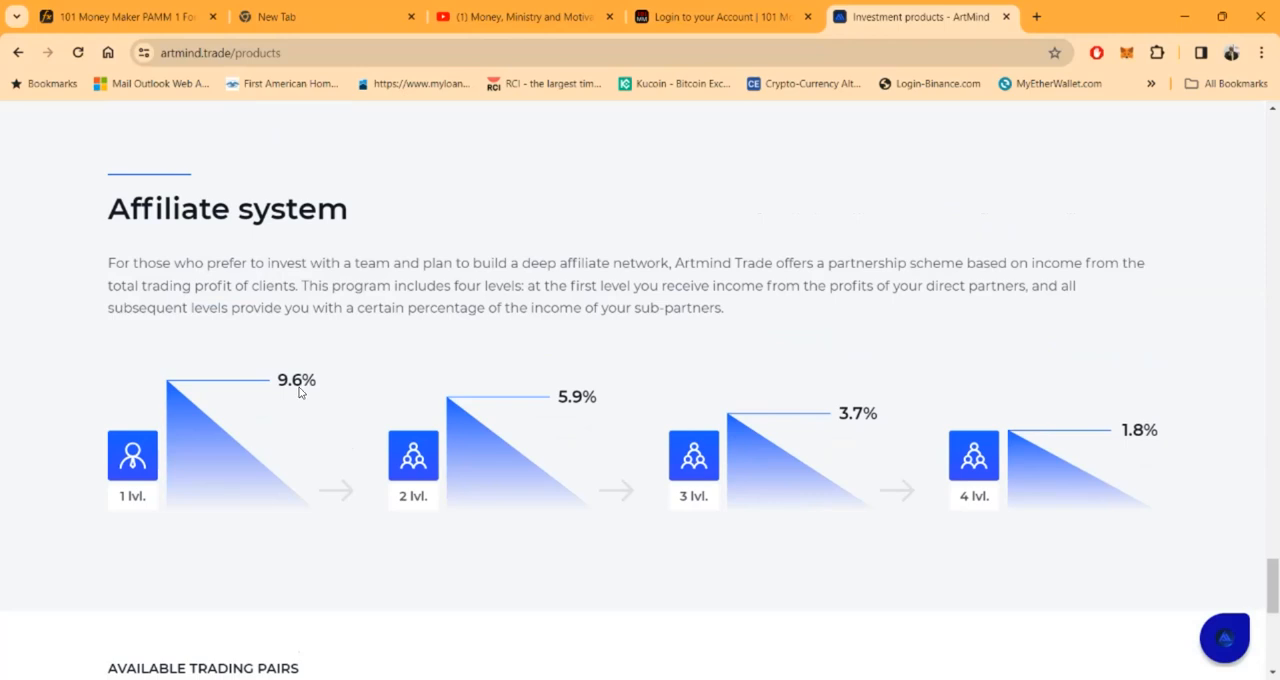
pyautogui.moveTo(485, 424)
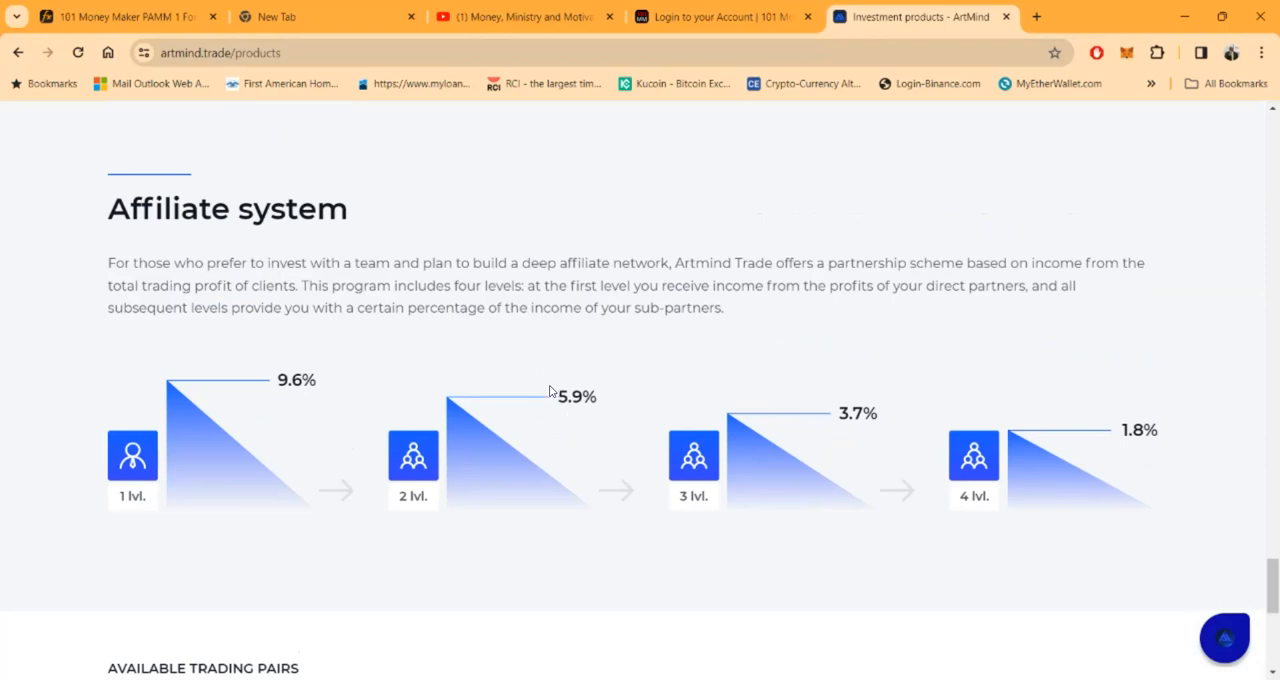
pyautogui.moveTo(780, 430)
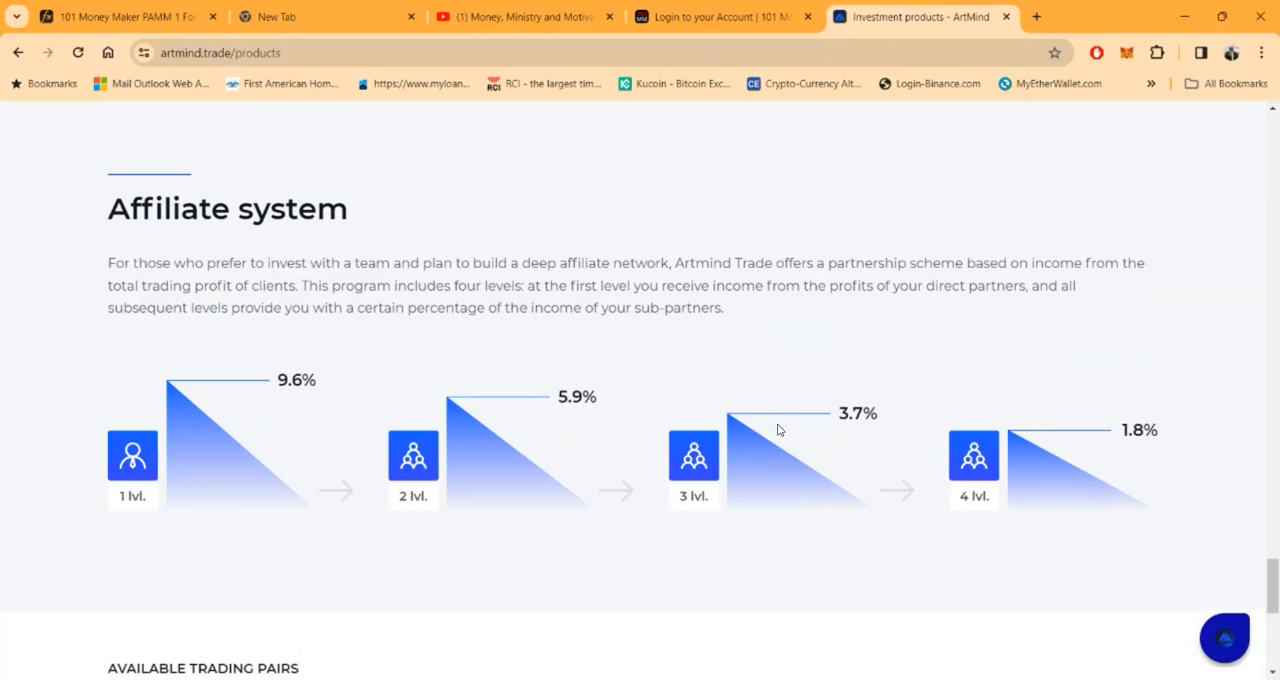
pyautogui.moveTo(900, 417)
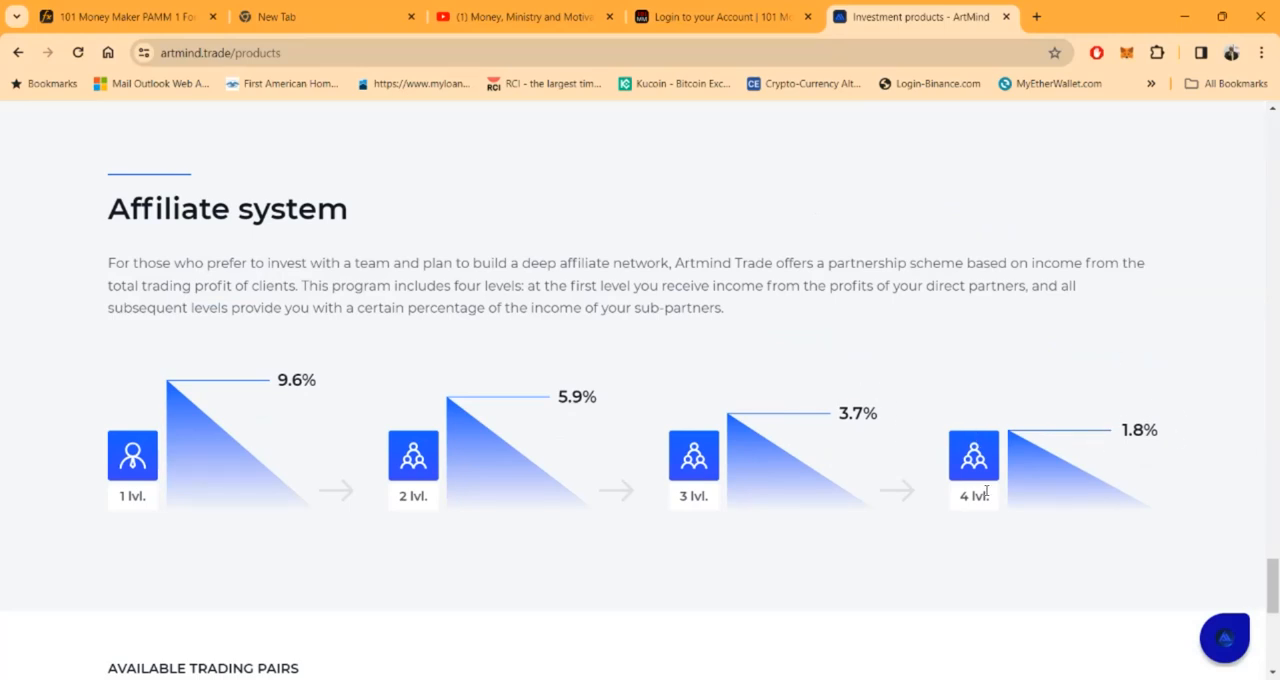
pyautogui.scroll(-3)
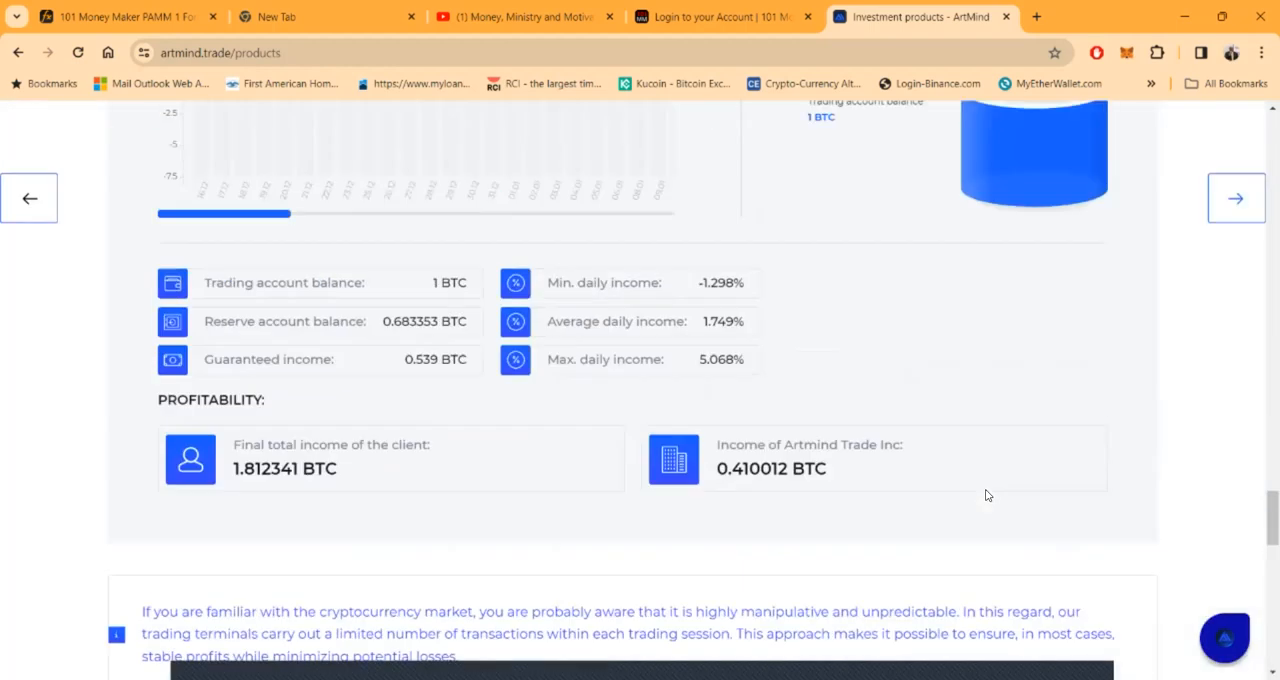
# Step: Scroll down through the products page statistics
pyautogui.scroll(-3)
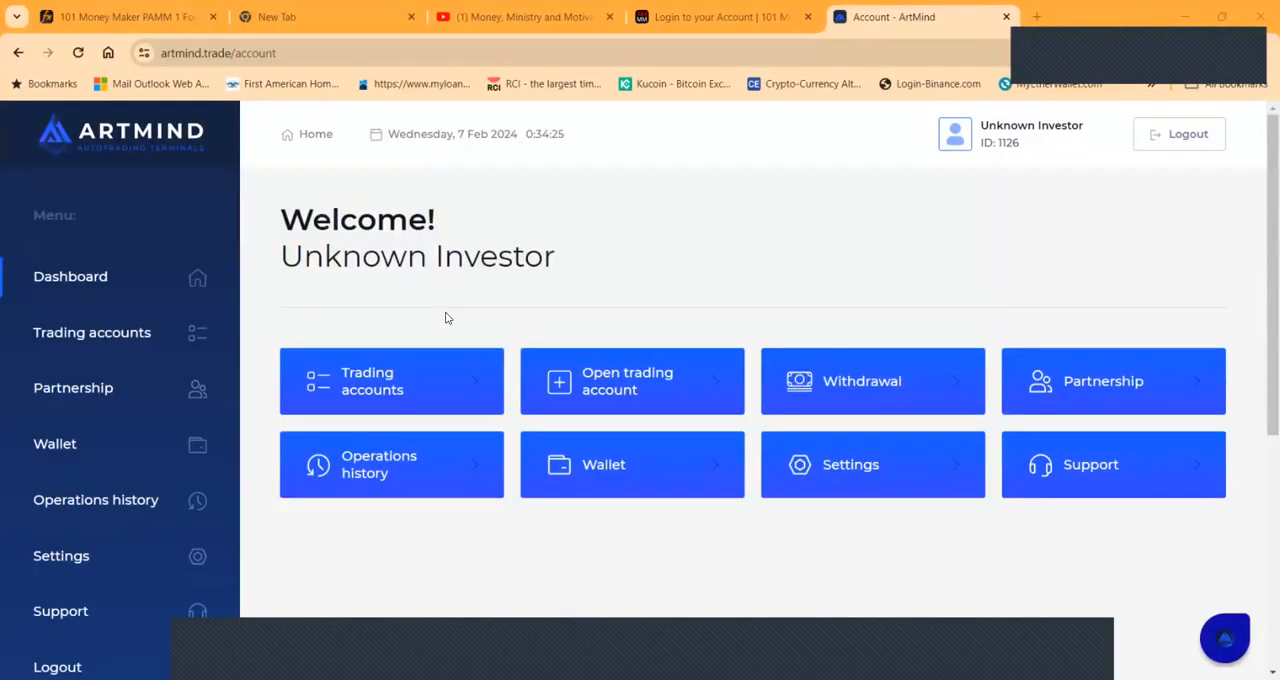
pyautogui.moveTo(130, 263)
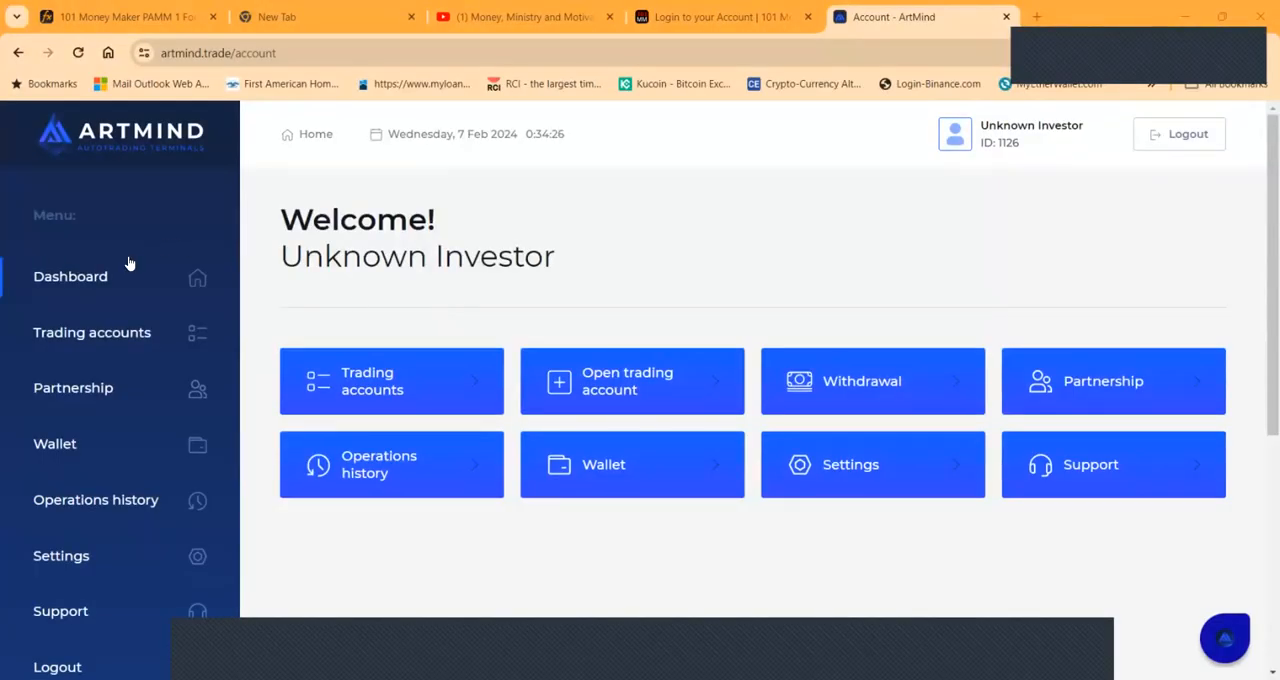
pyautogui.moveTo(862, 590)
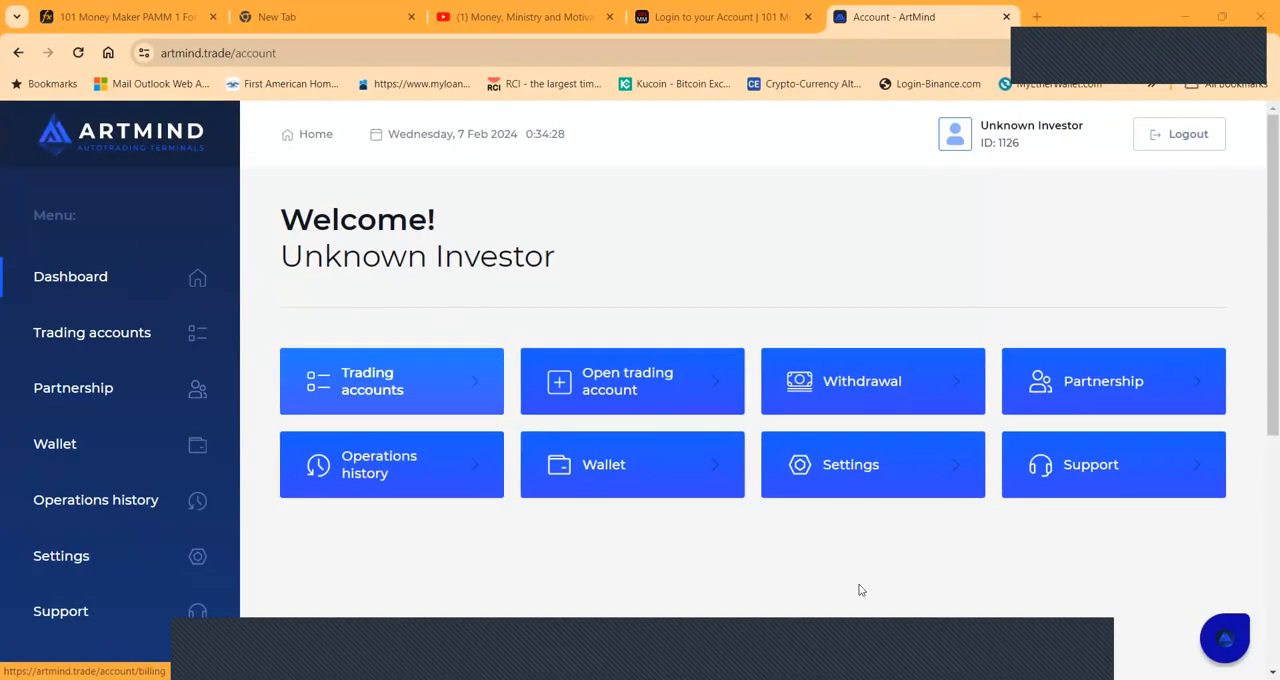
pyautogui.moveTo(382, 248)
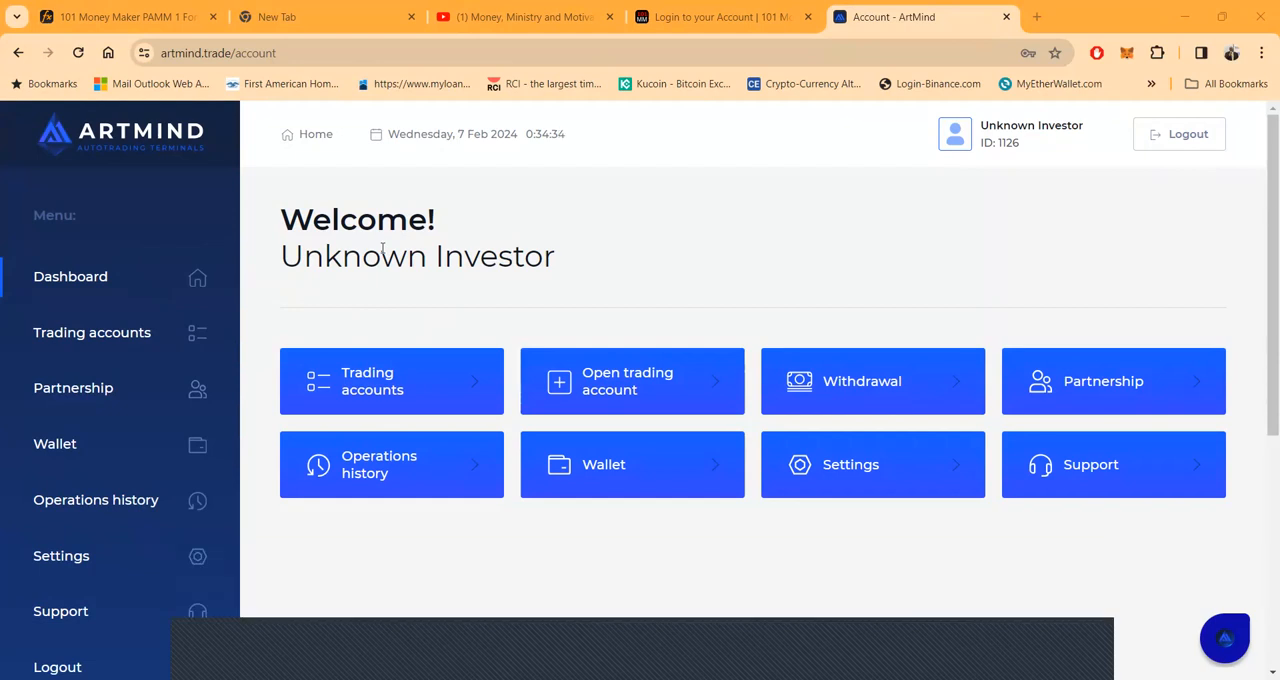
pyautogui.moveTo(78, 276)
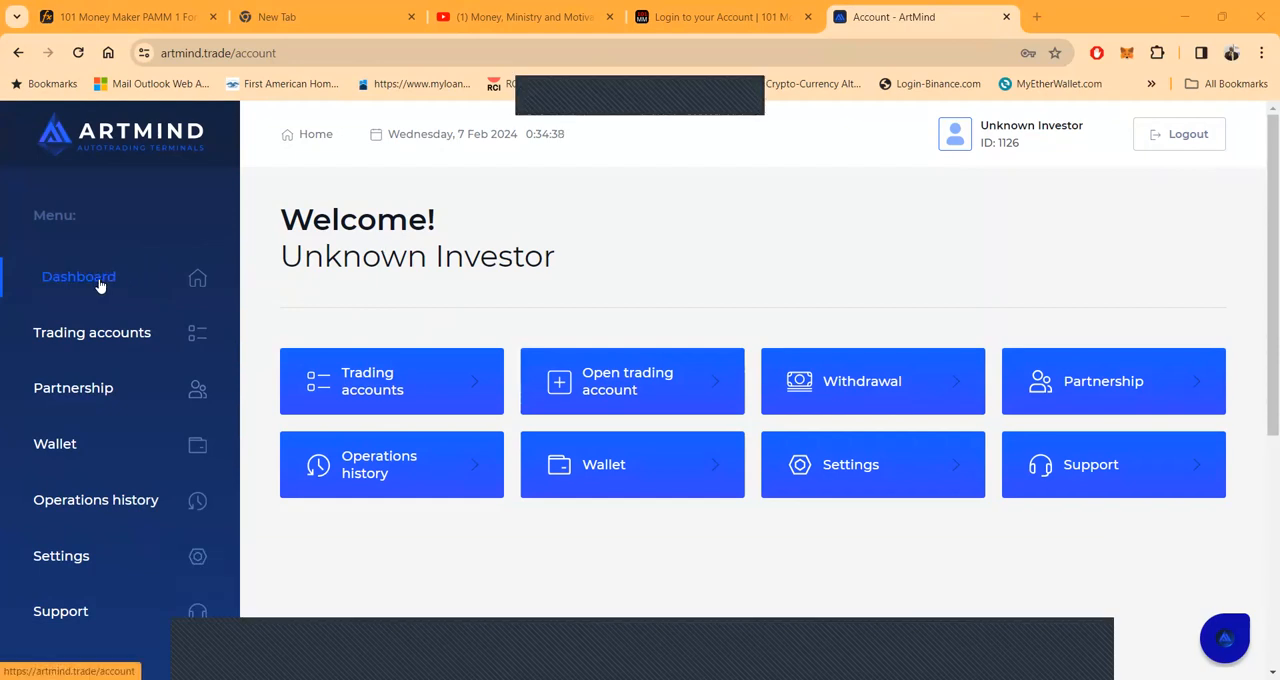
pyautogui.moveTo(80, 277)
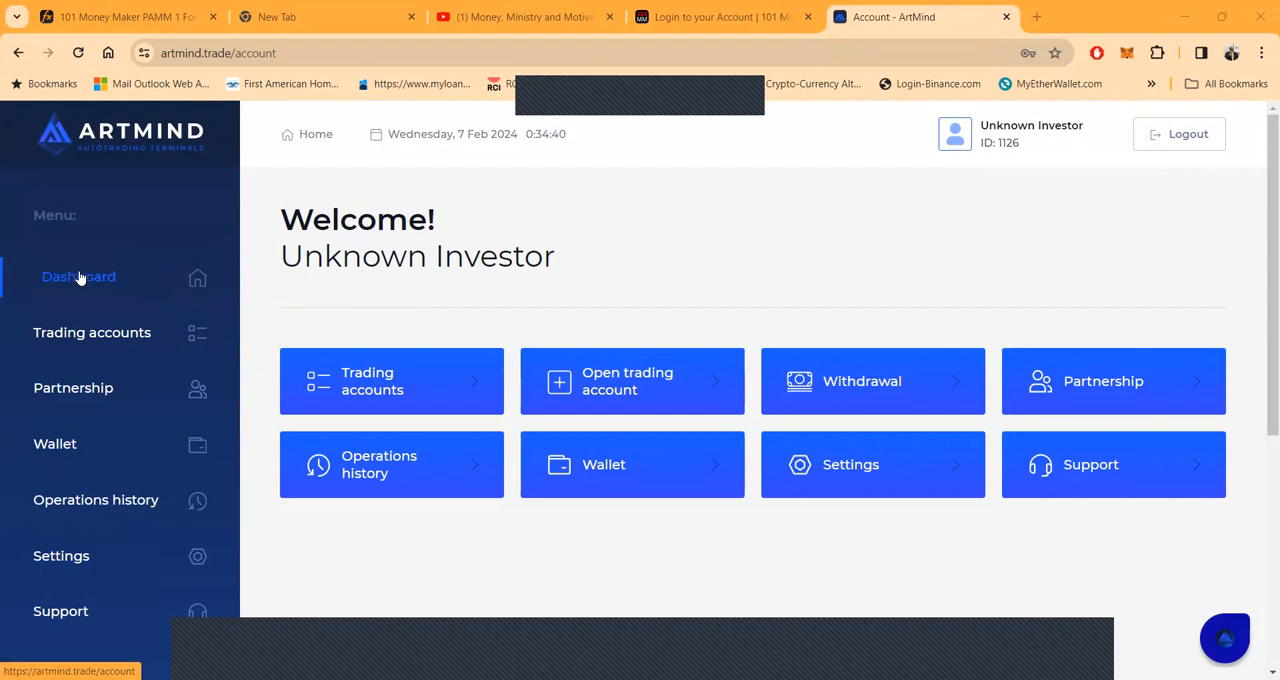
pyautogui.moveTo(452, 367)
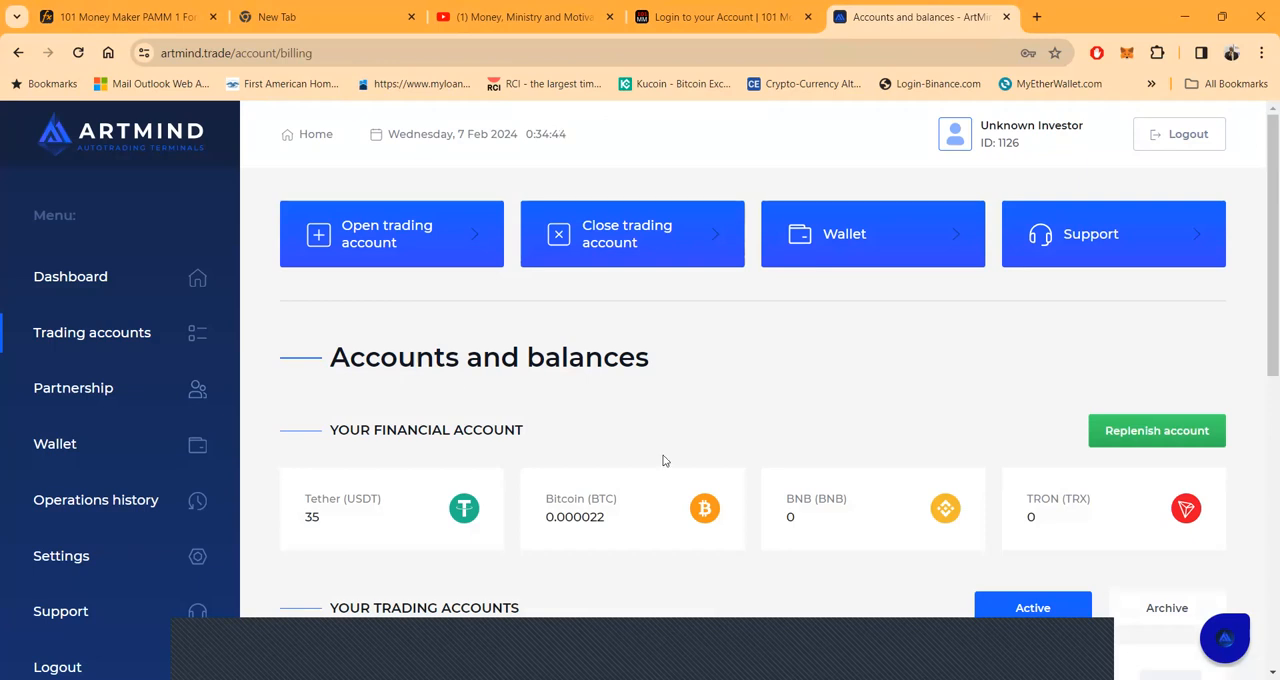
pyautogui.scroll(-3)
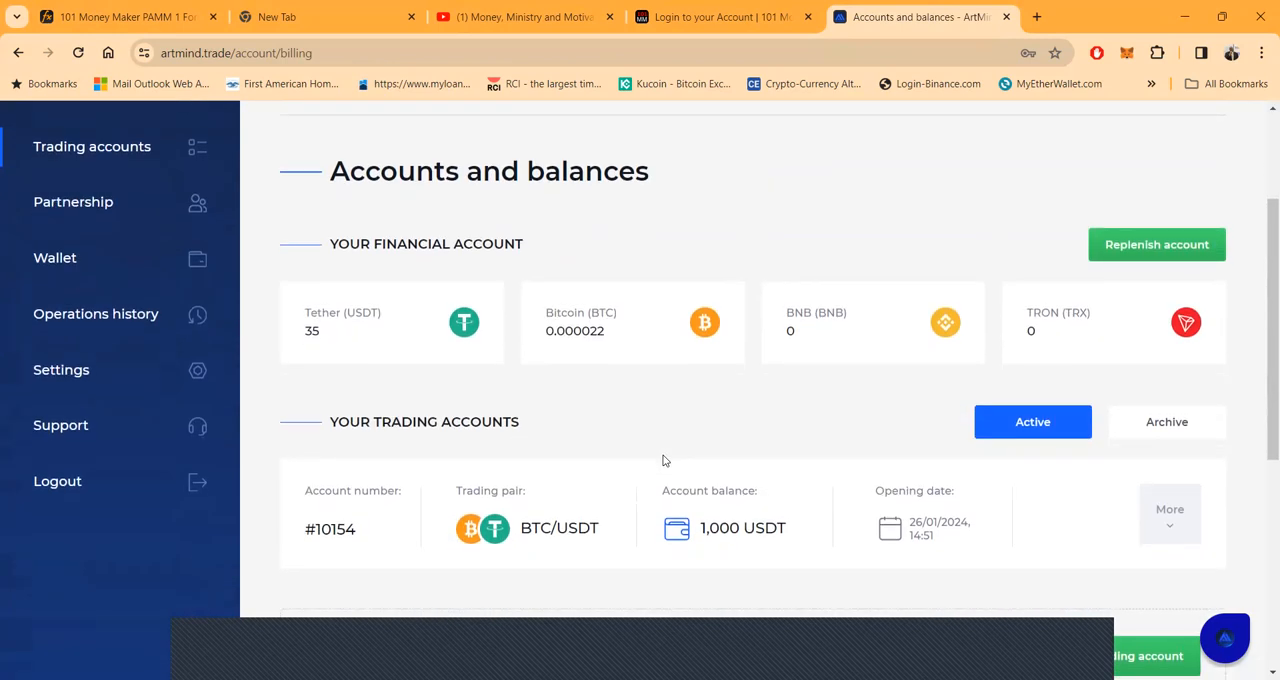
pyautogui.scroll(-3)
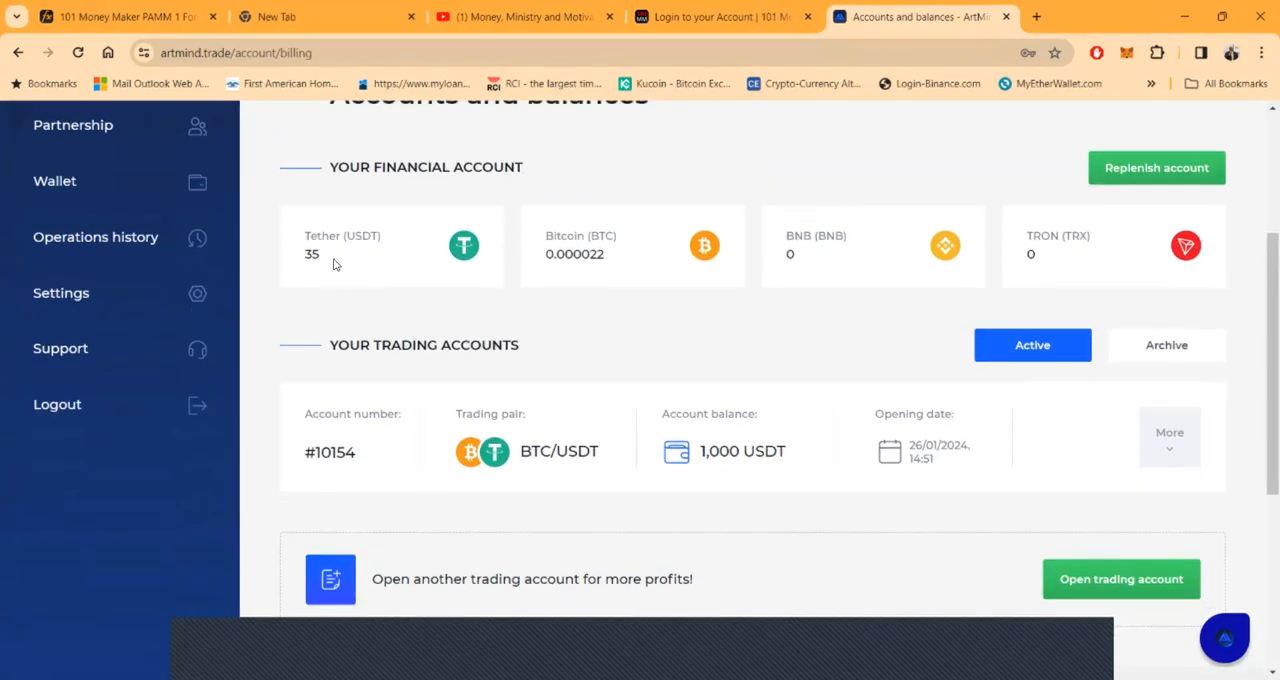
pyautogui.scroll(-3)
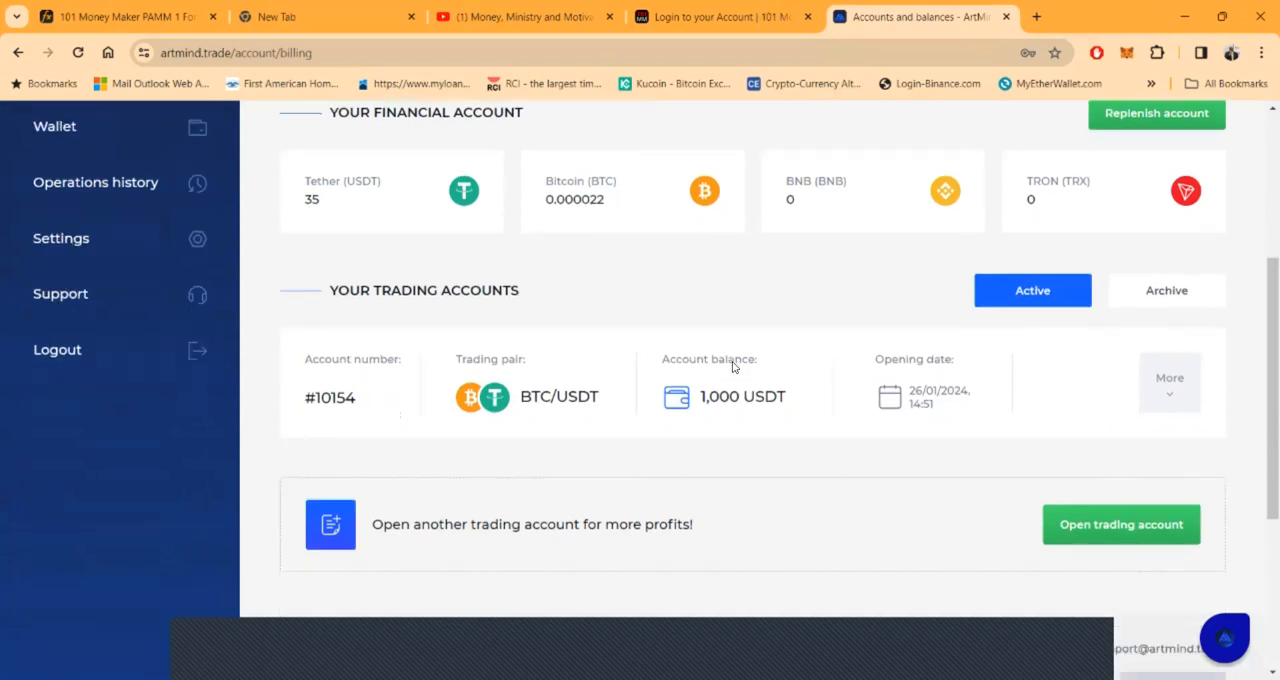
pyautogui.scroll(-3)
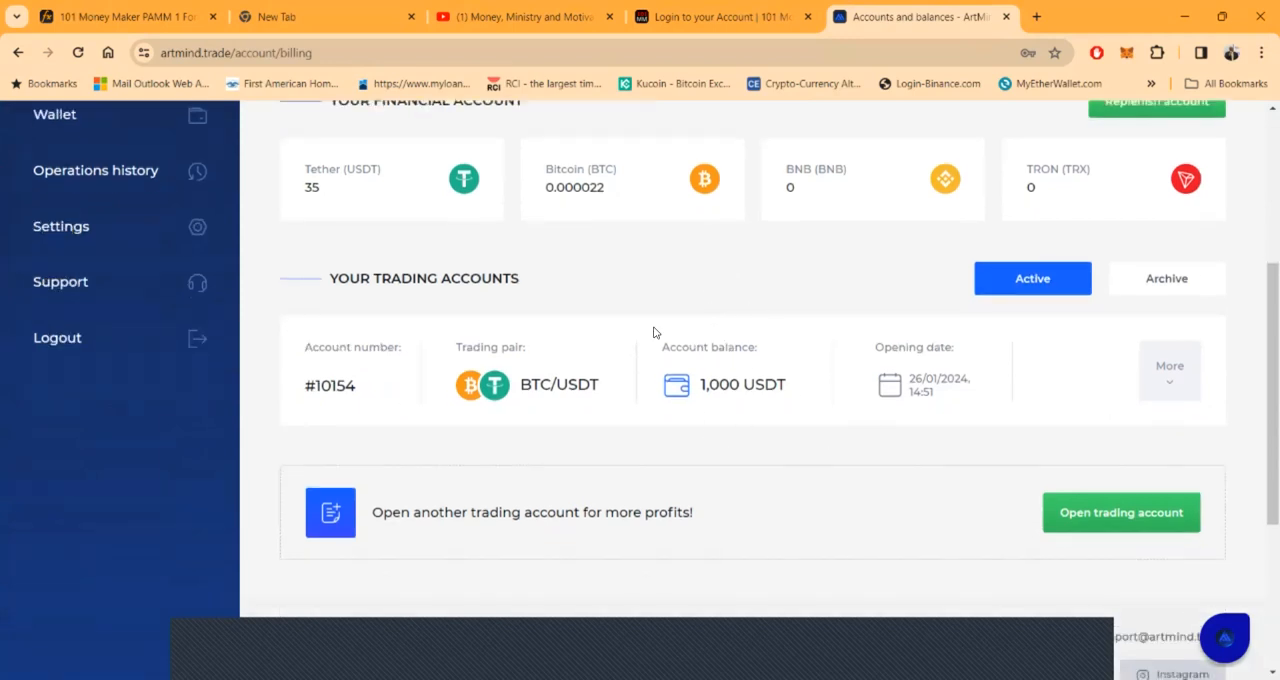
pyautogui.moveTo(953, 367)
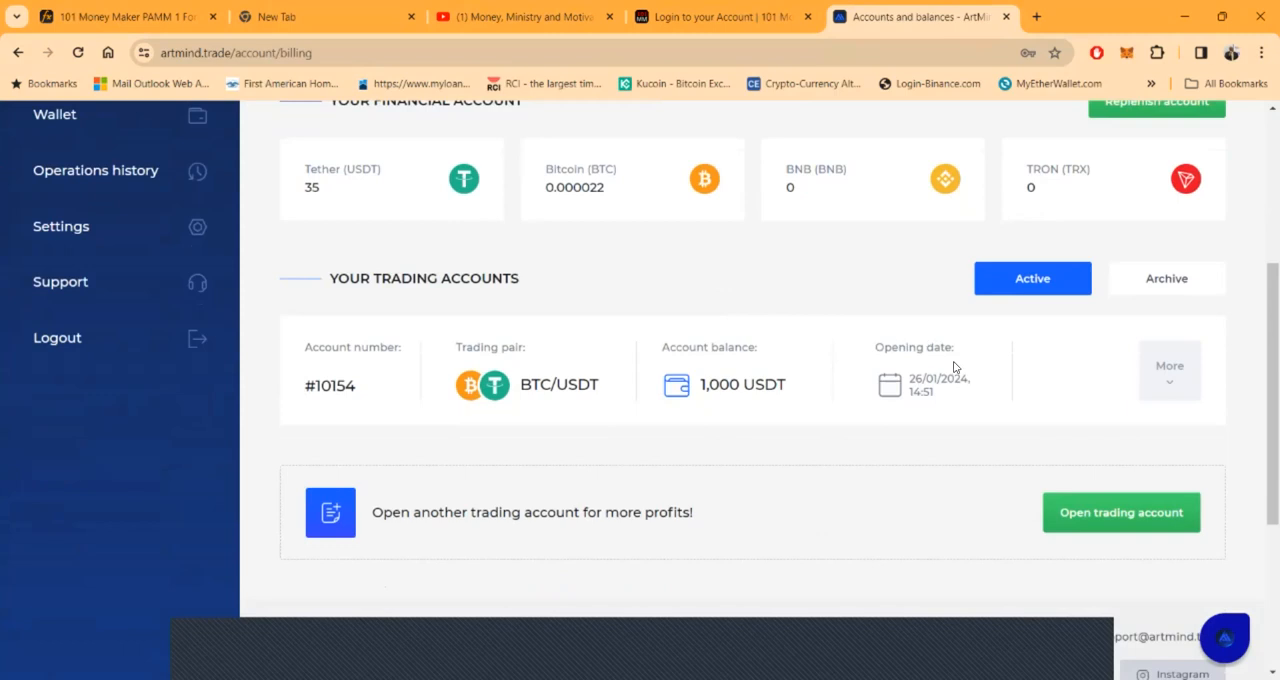
pyautogui.moveTo(924, 372)
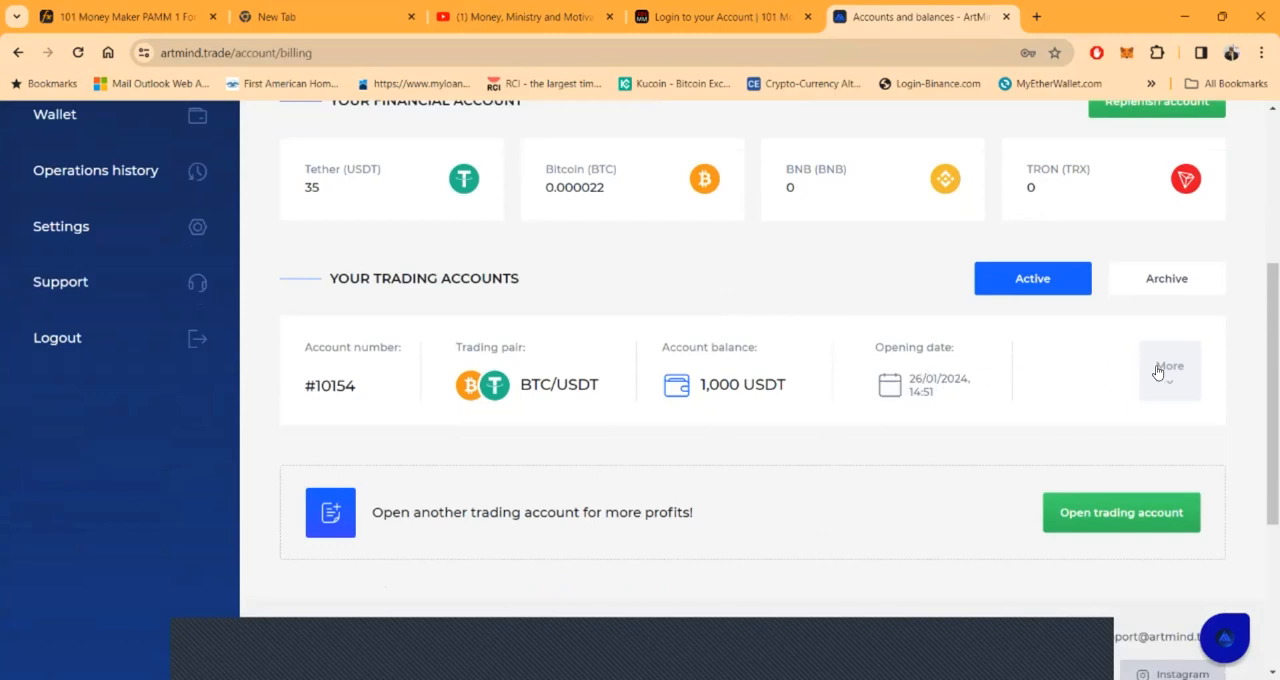
# Step: Expand account #10154's statistics and review its 18 TradeWave trades earning 71.159 USDT
pyautogui.click(1169, 370)
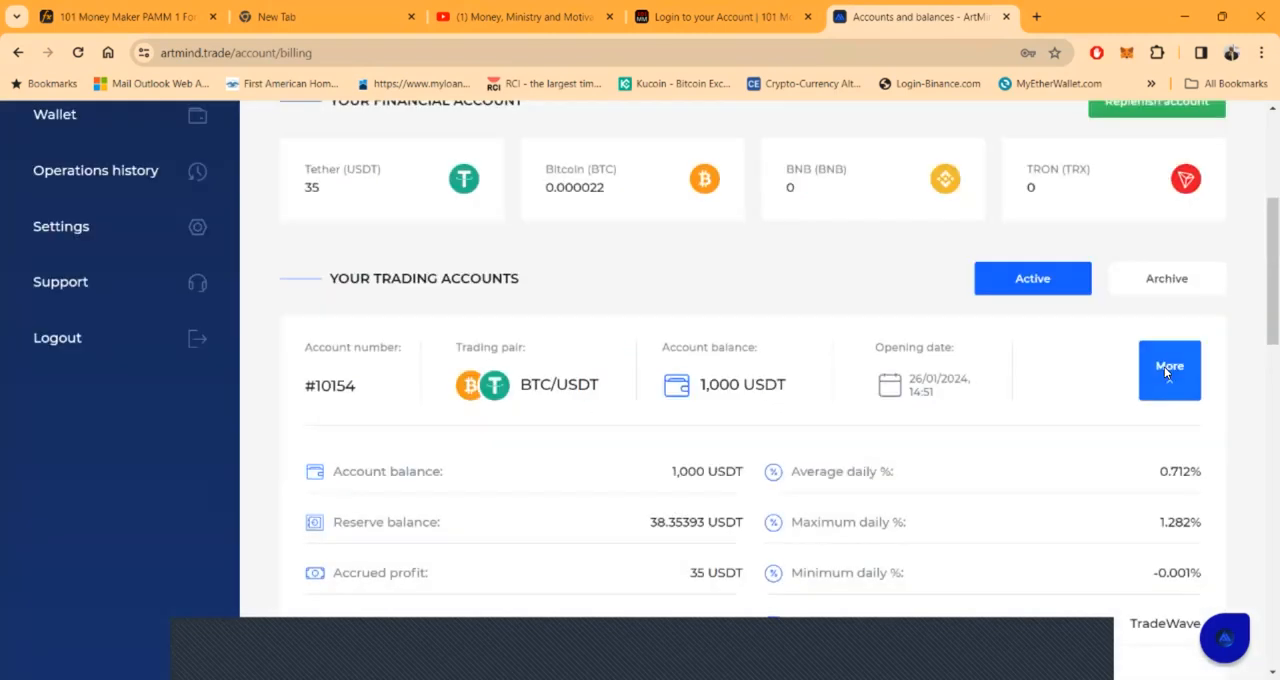
pyautogui.click(1169, 370)
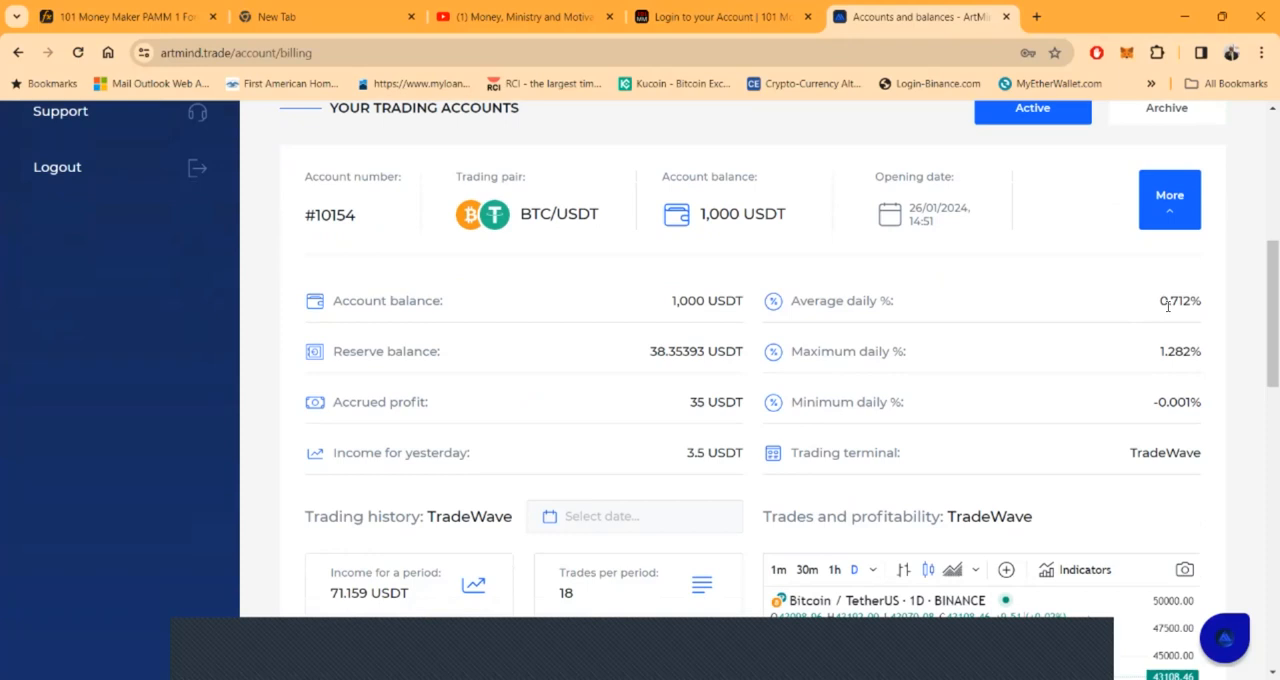
pyautogui.moveTo(843, 344)
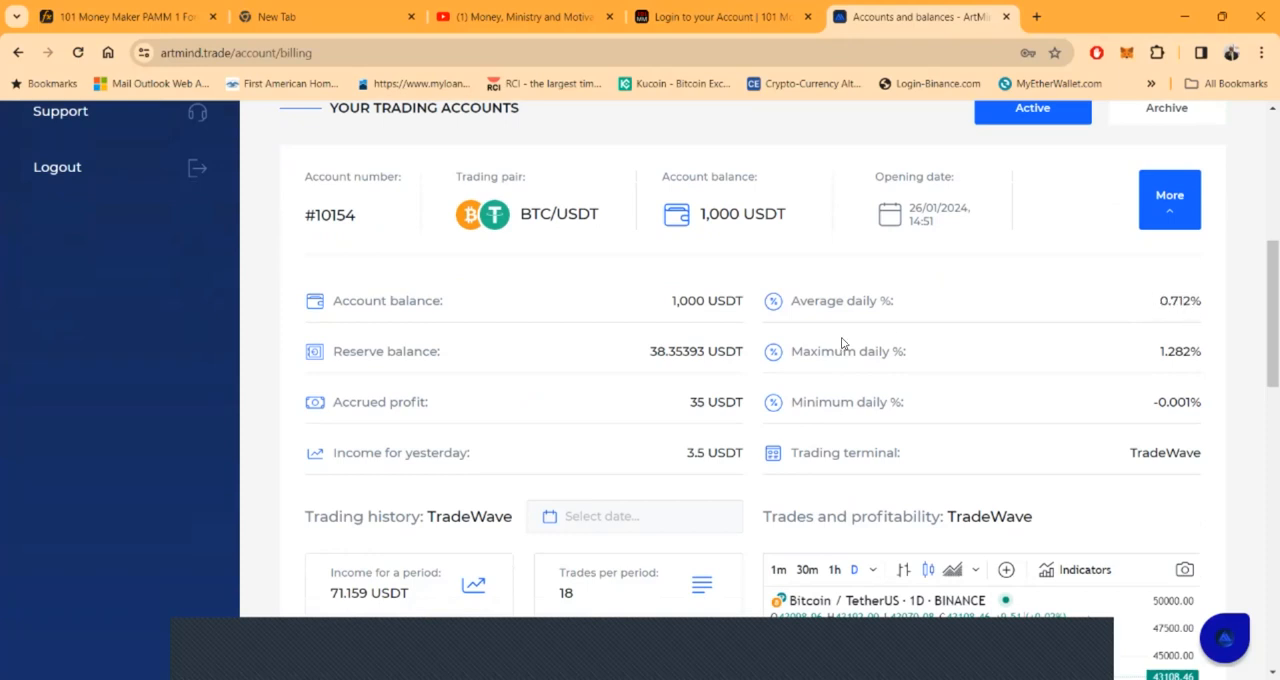
pyautogui.moveTo(960, 358)
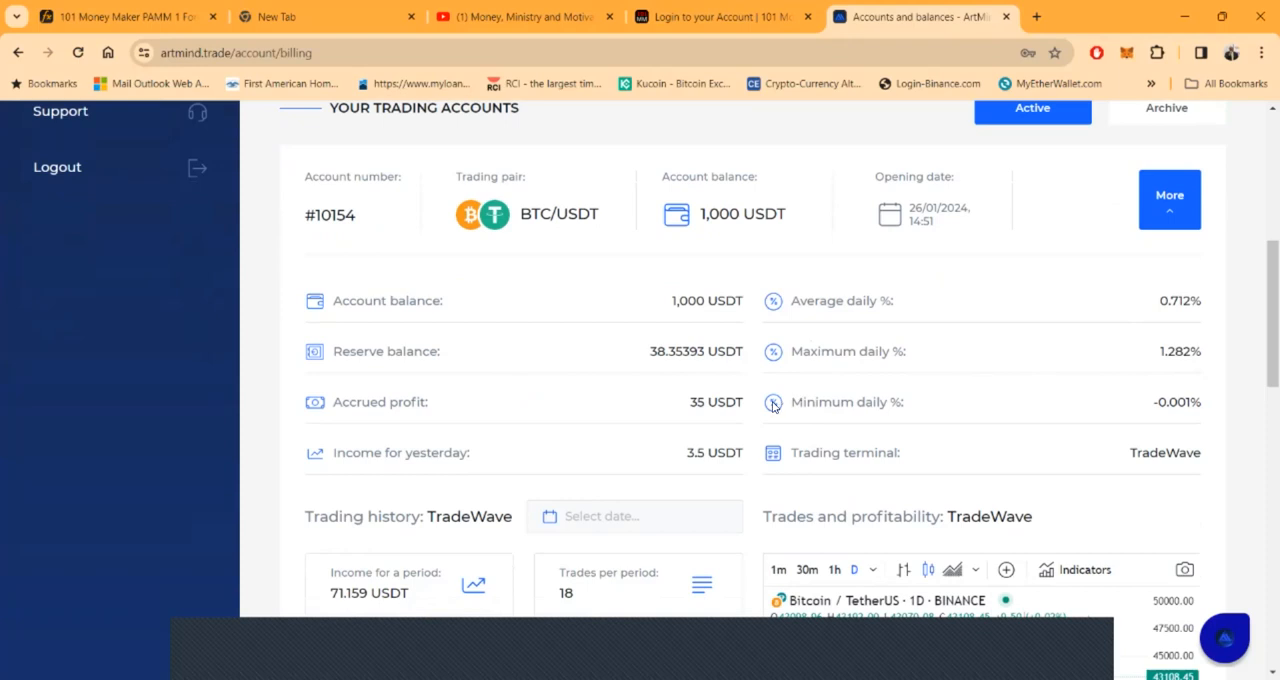
pyautogui.scroll(-3)
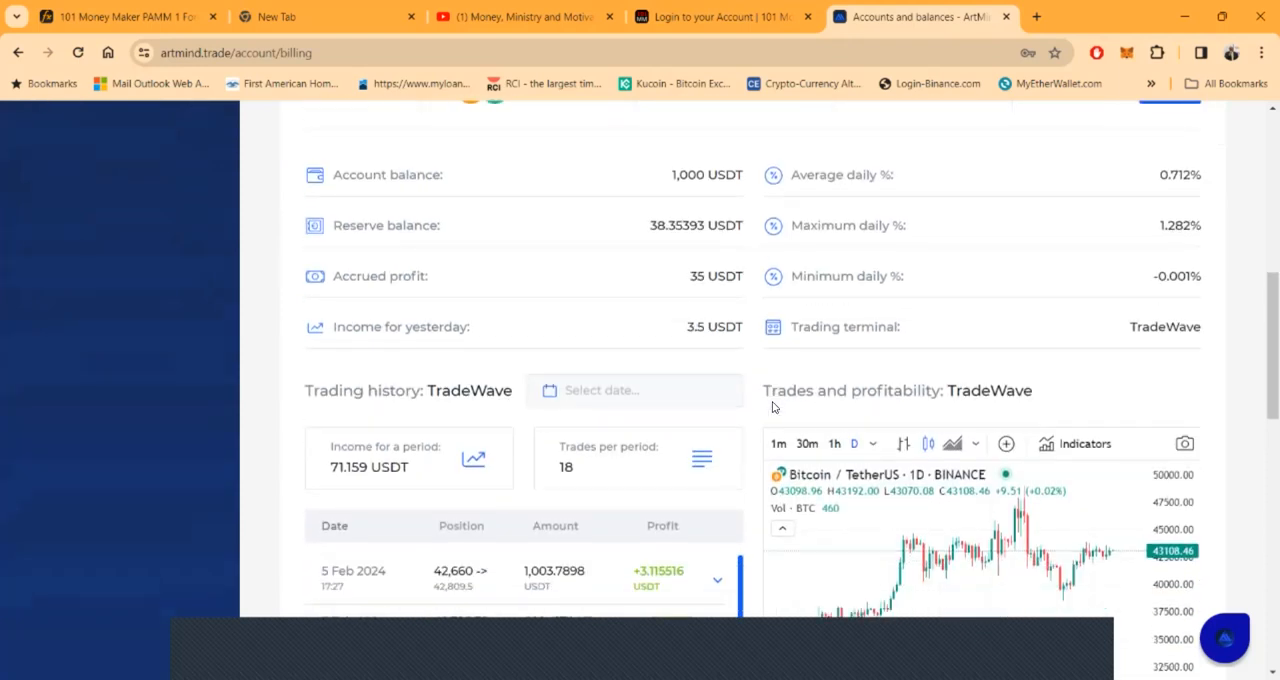
pyautogui.scroll(-3)
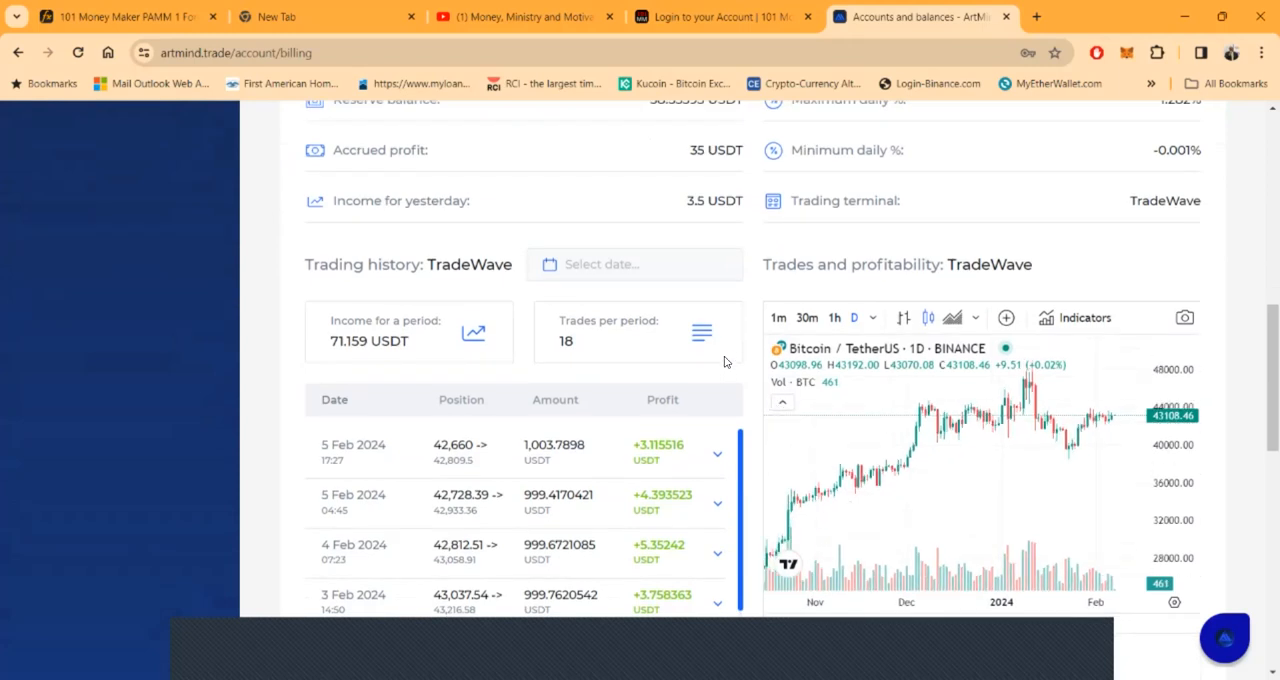
pyautogui.scroll(-3)
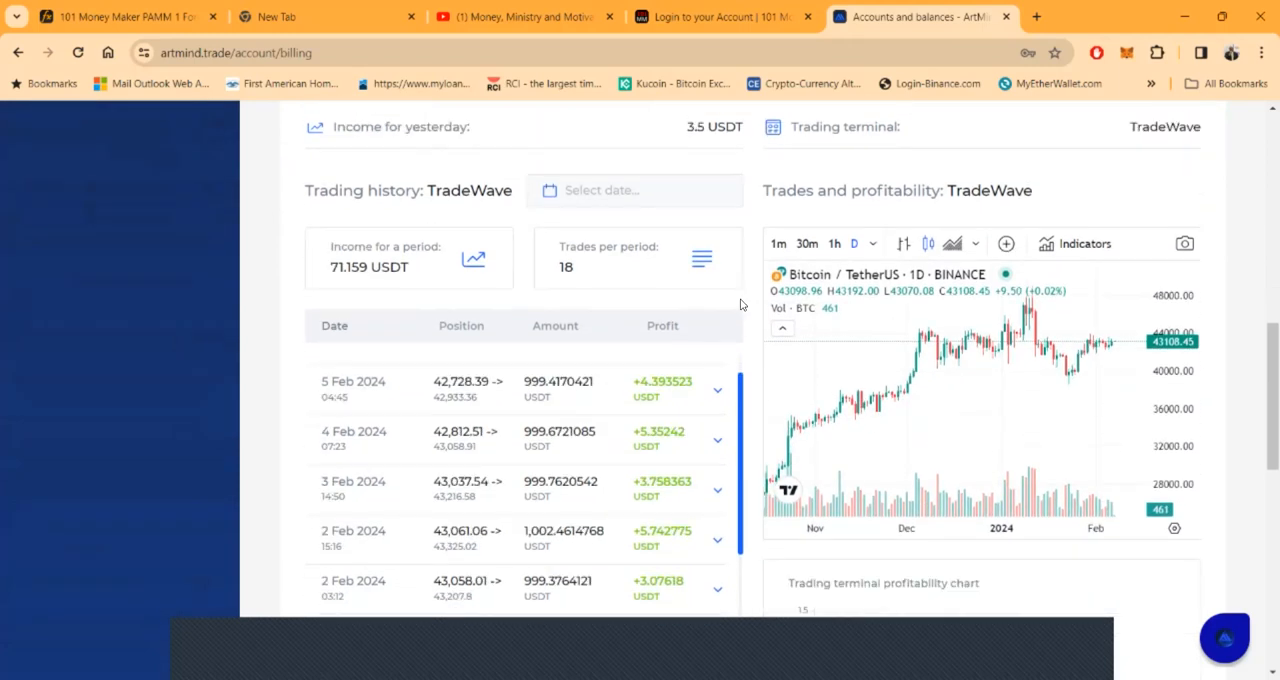
pyautogui.scroll(-3)
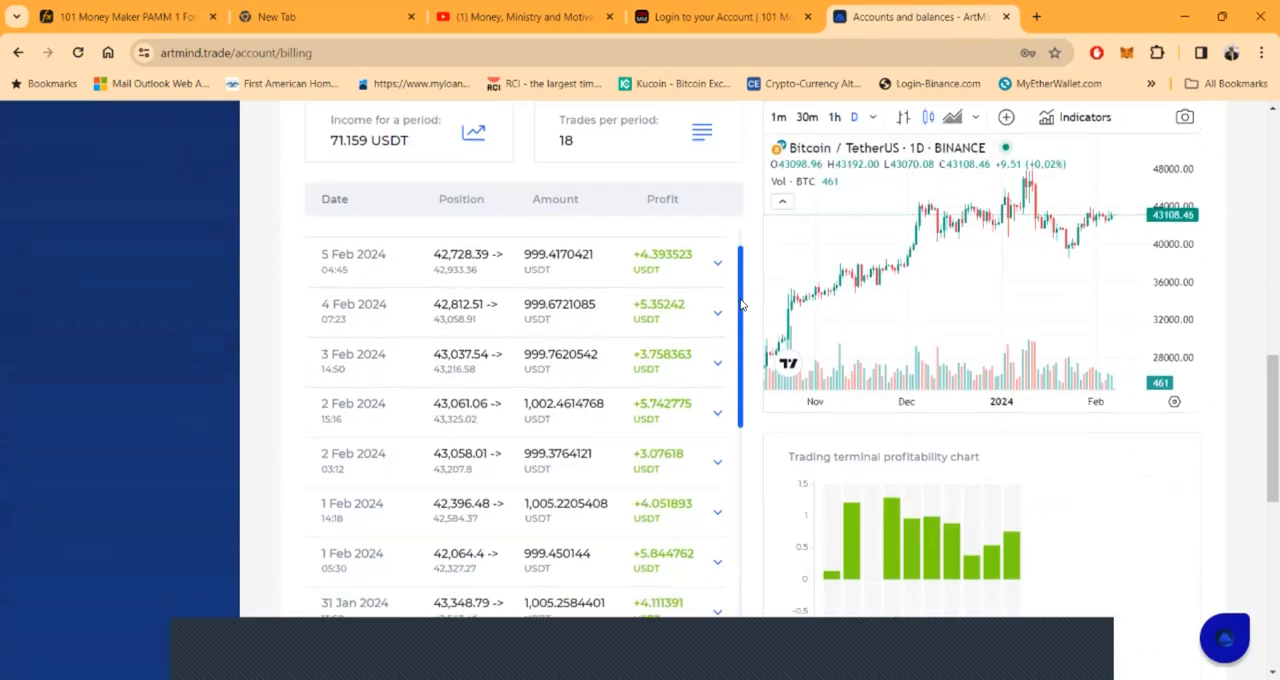
pyautogui.scroll(-3)
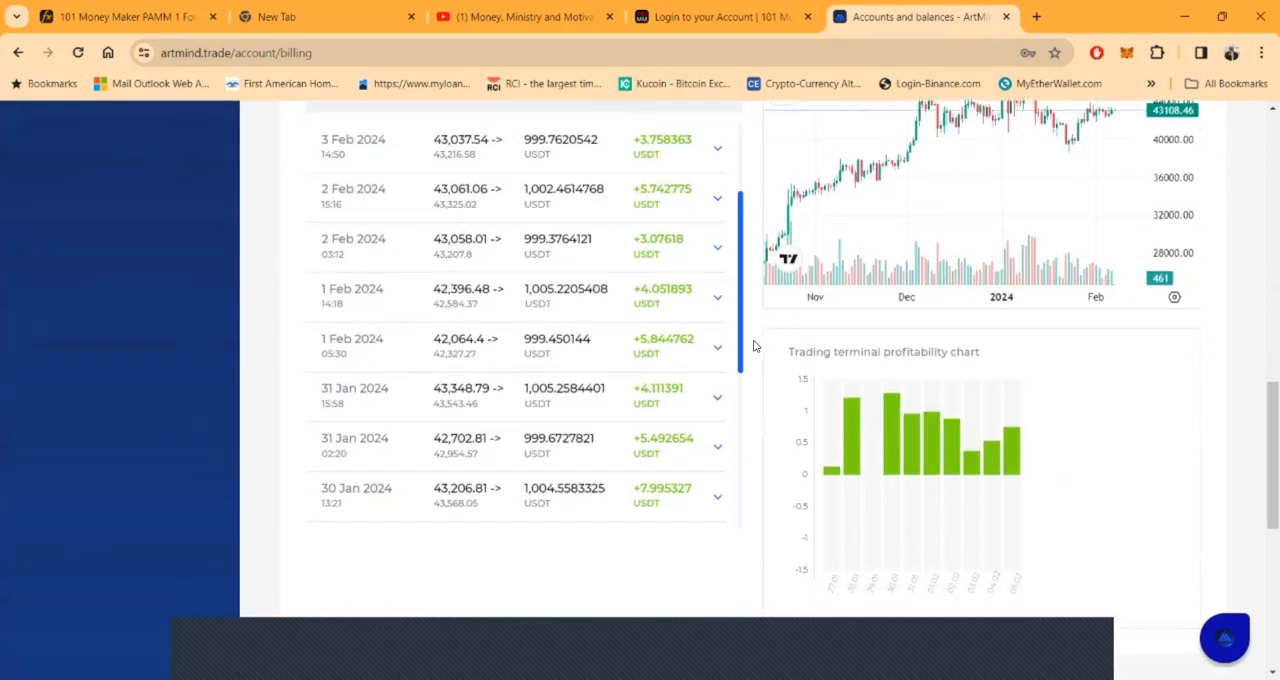
pyautogui.scroll(-3)
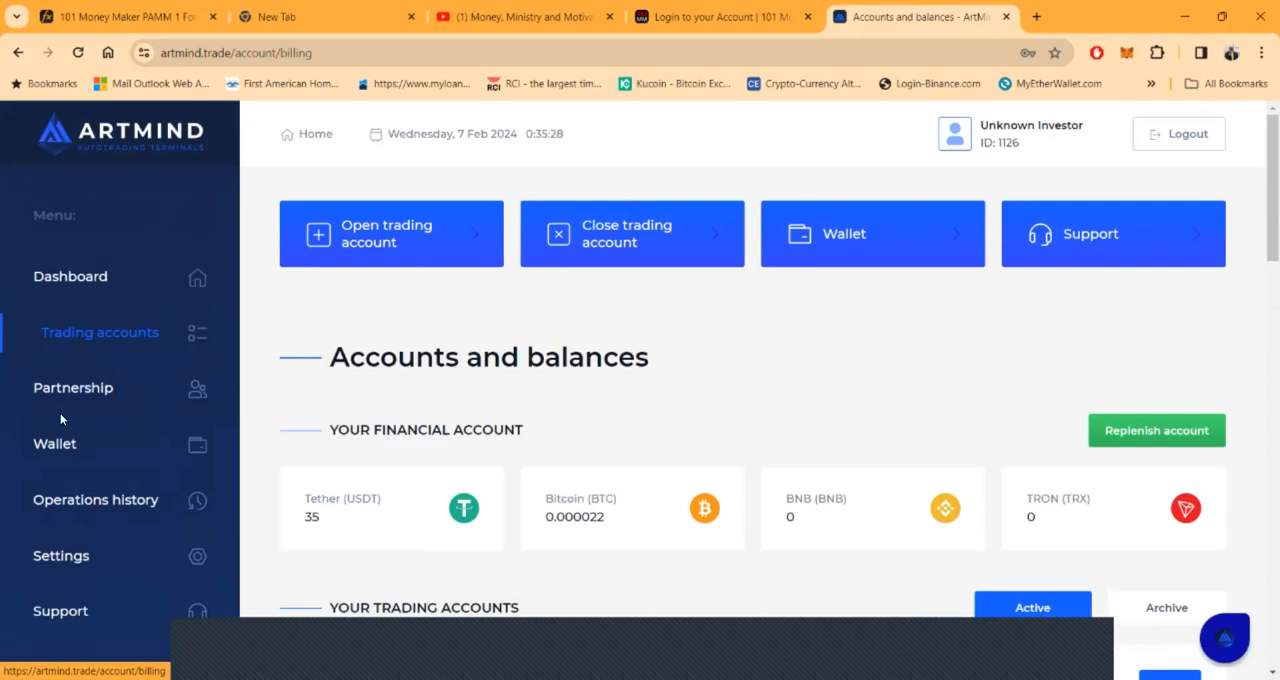
# Step: Copy the affiliate referral link and view 5 partners with 0.919285 USDT profit
pyautogui.click(73, 388)
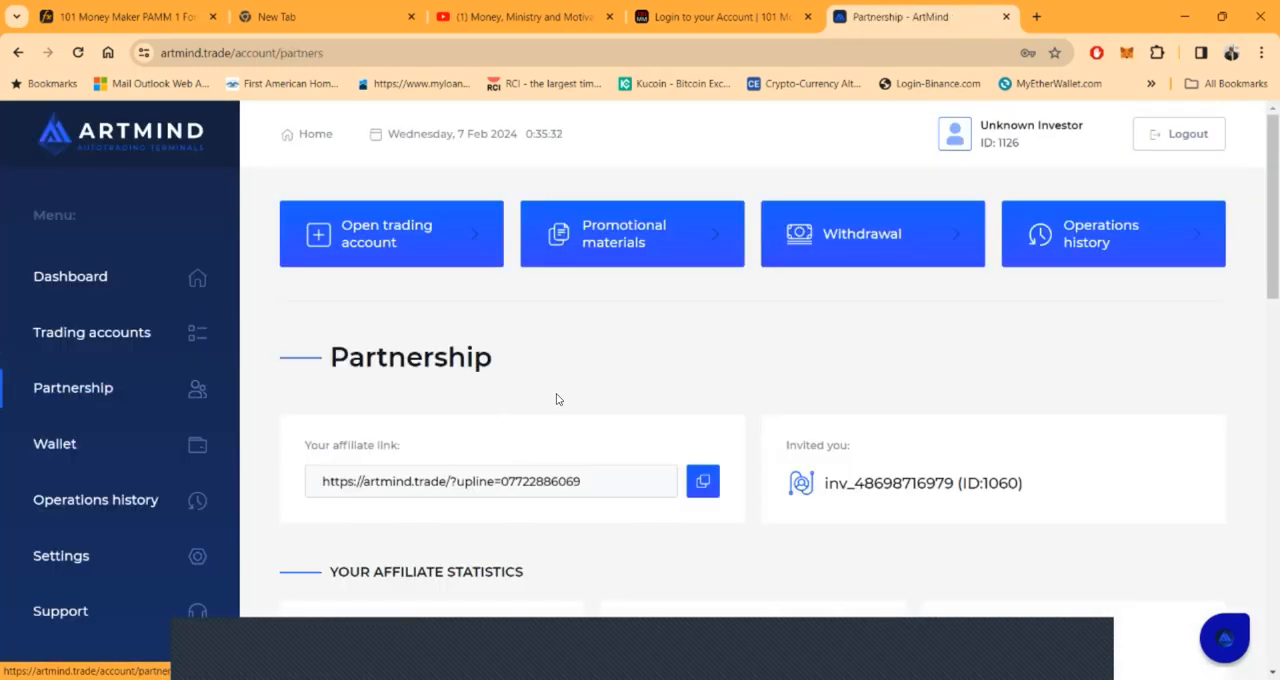
pyautogui.click(702, 482)
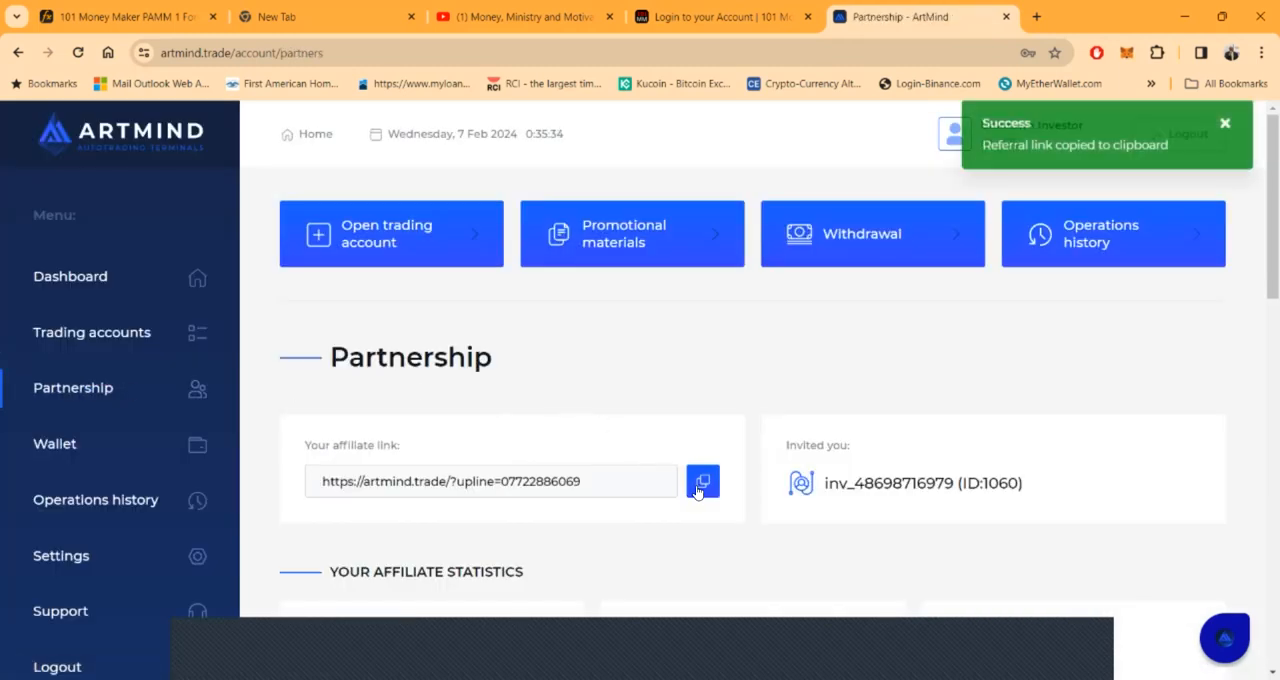
pyautogui.click(703, 481)
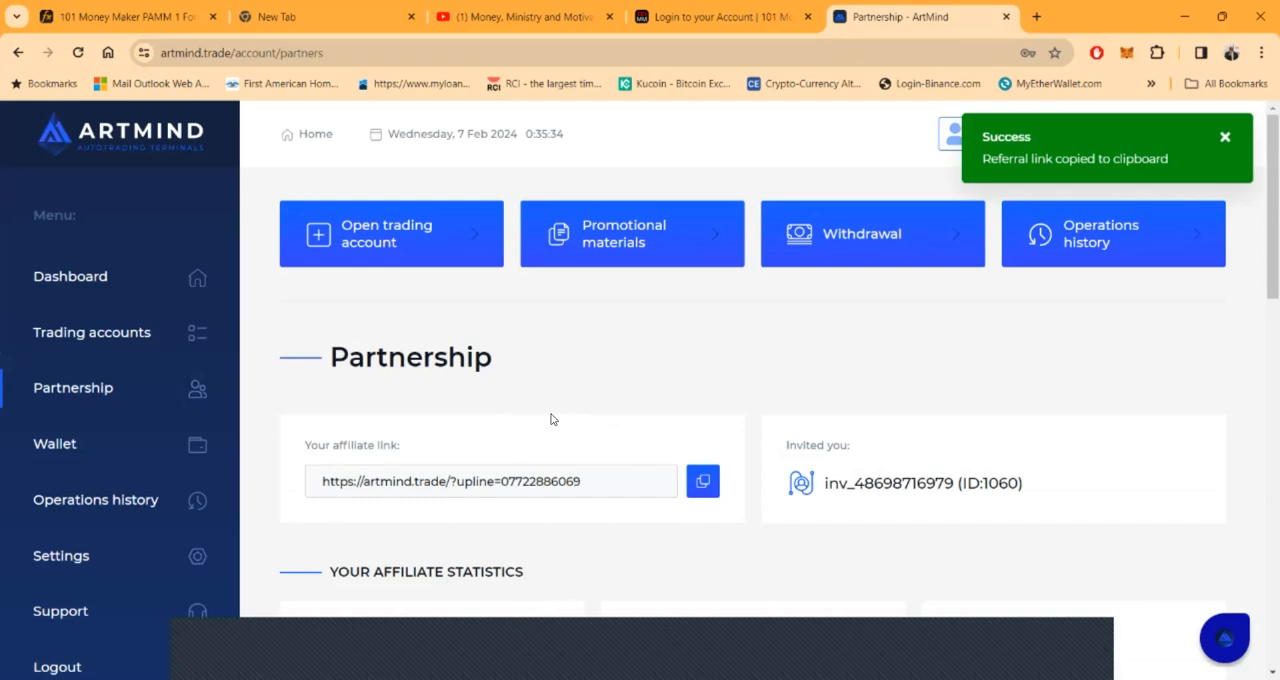
pyautogui.moveTo(538, 486)
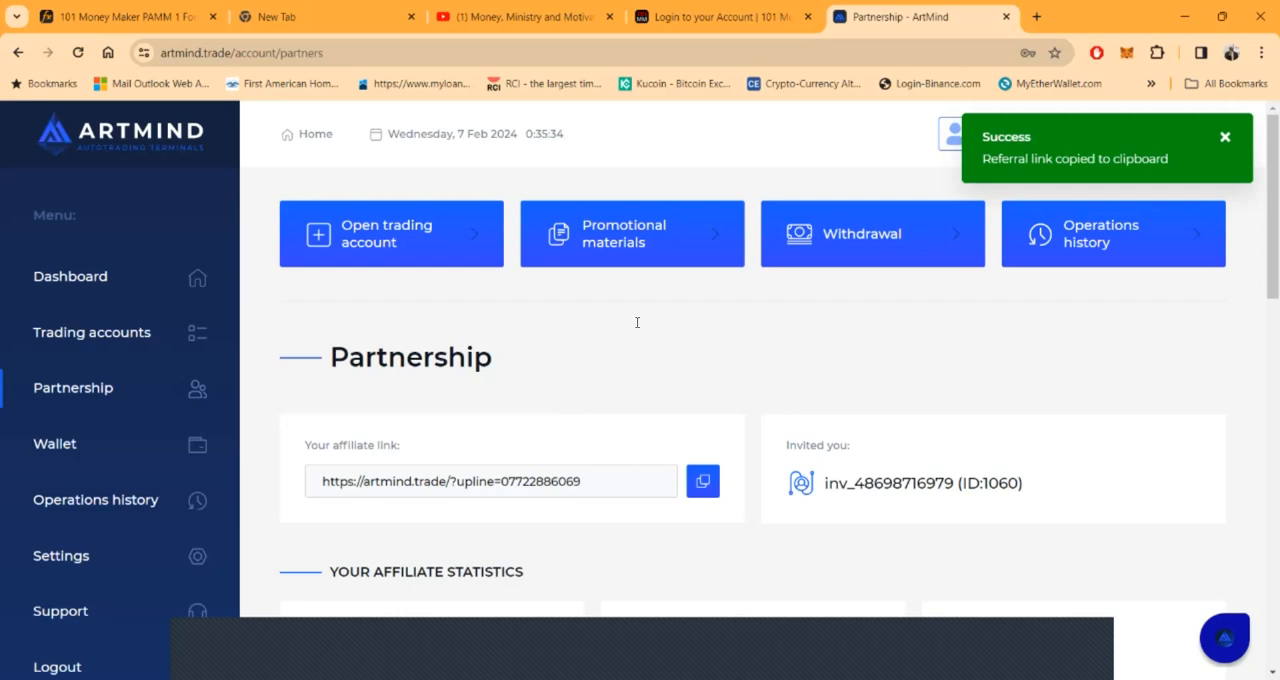
pyautogui.scroll(-3)
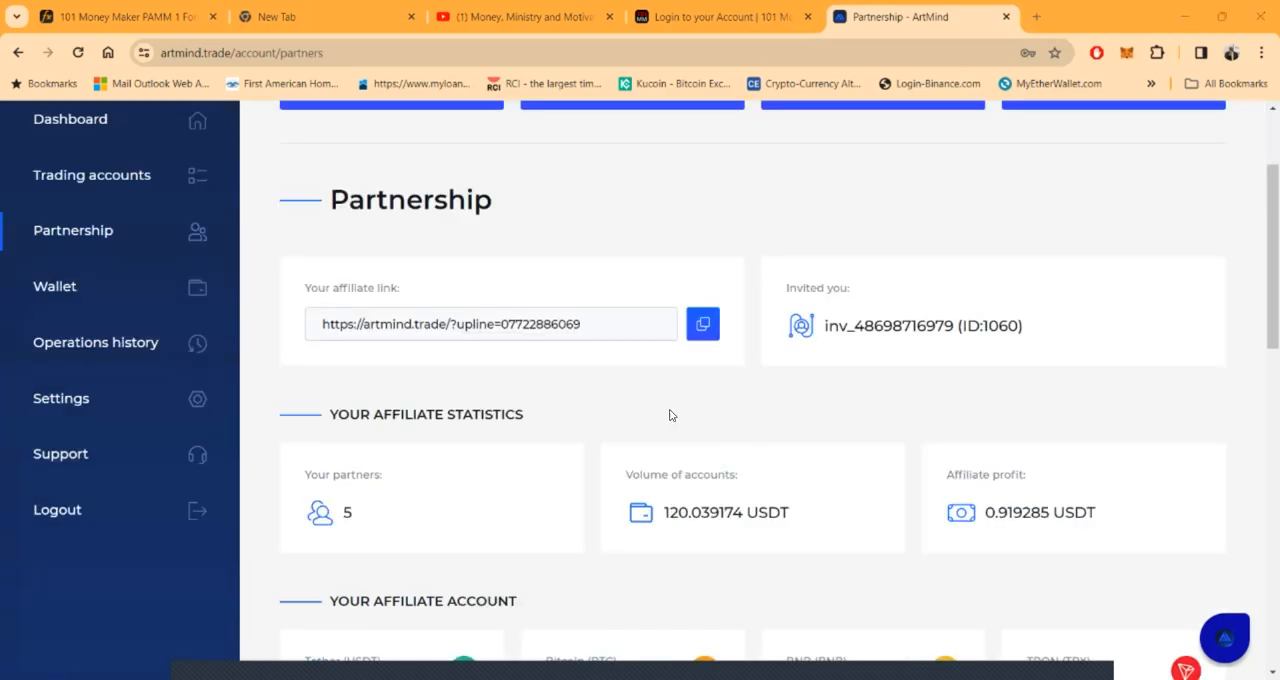
pyautogui.scroll(-3)
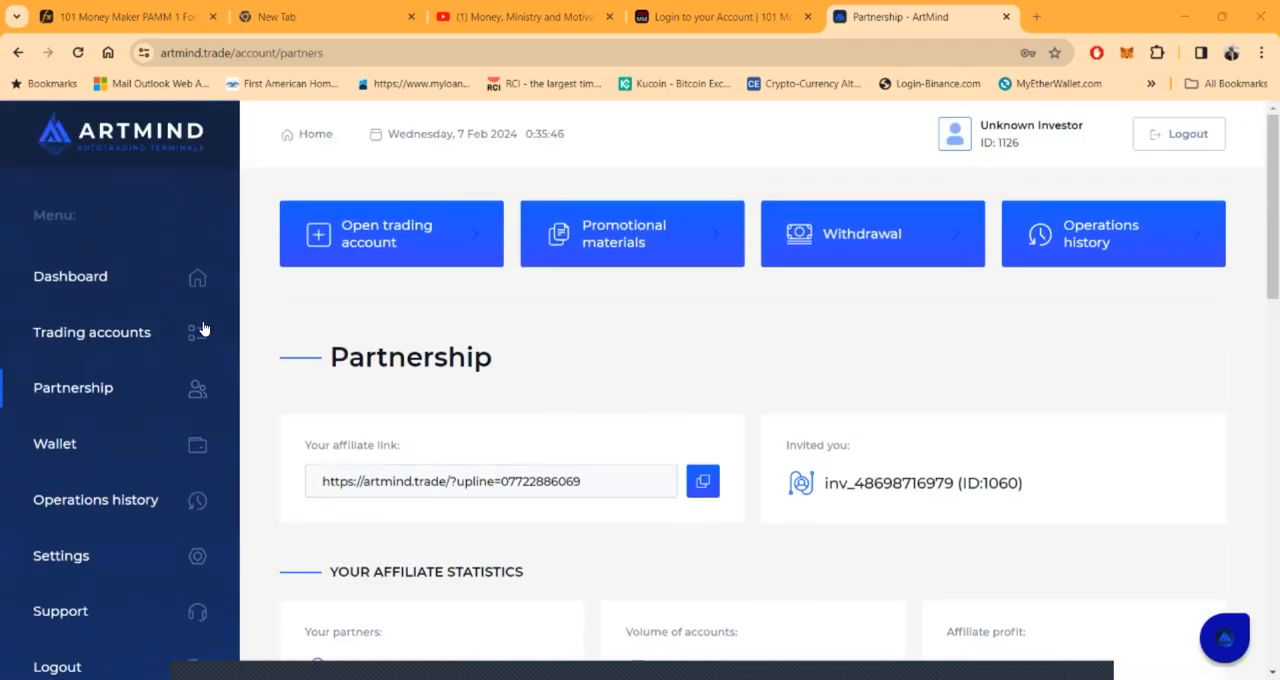
pyautogui.moveTo(72, 388)
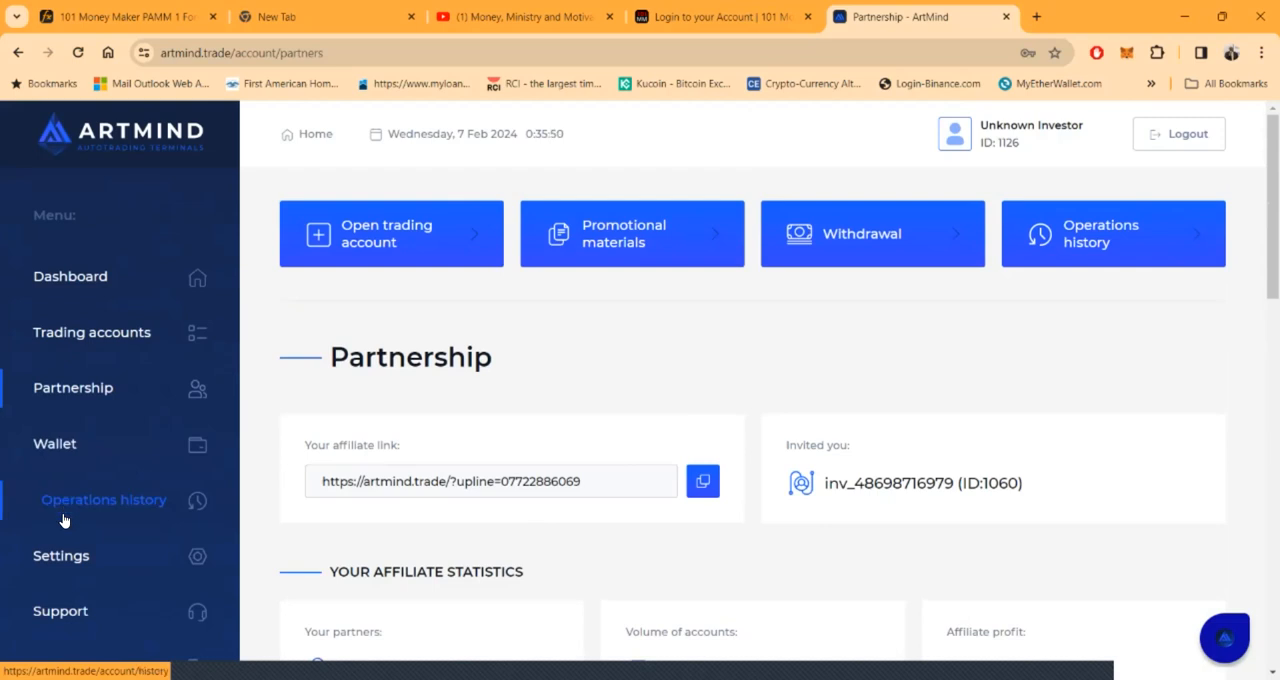
pyautogui.moveTo(1050, 392)
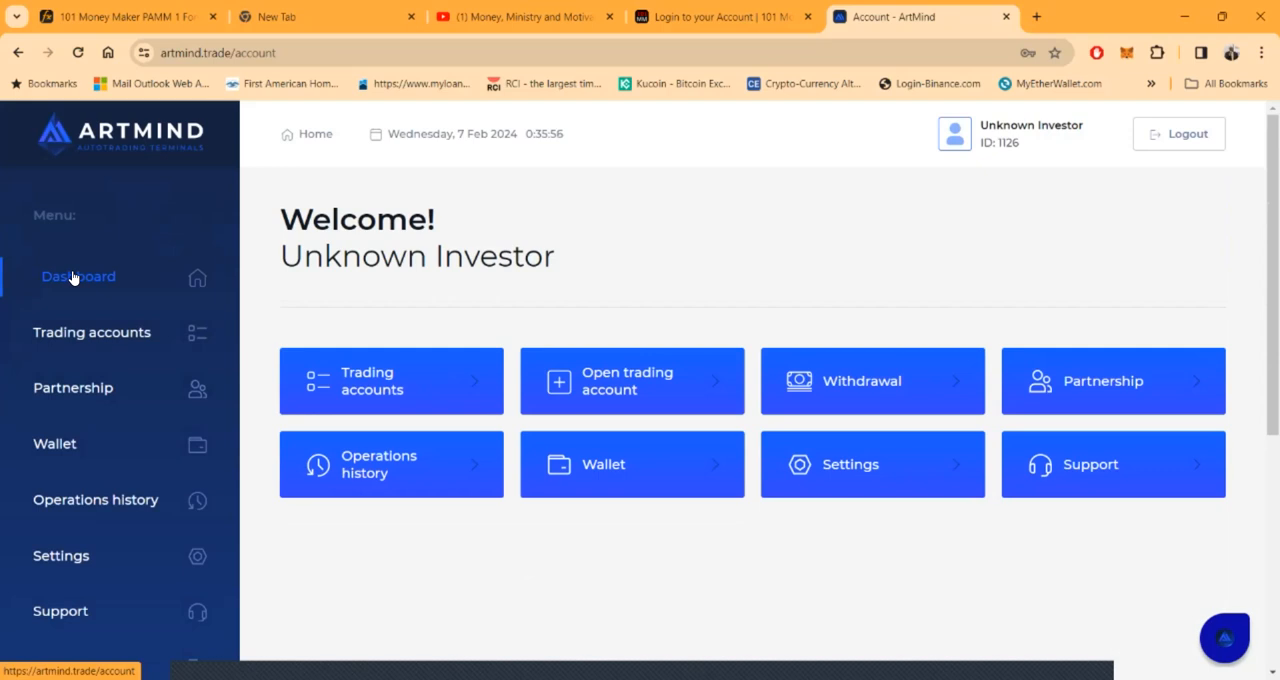
pyautogui.moveTo(695, 369)
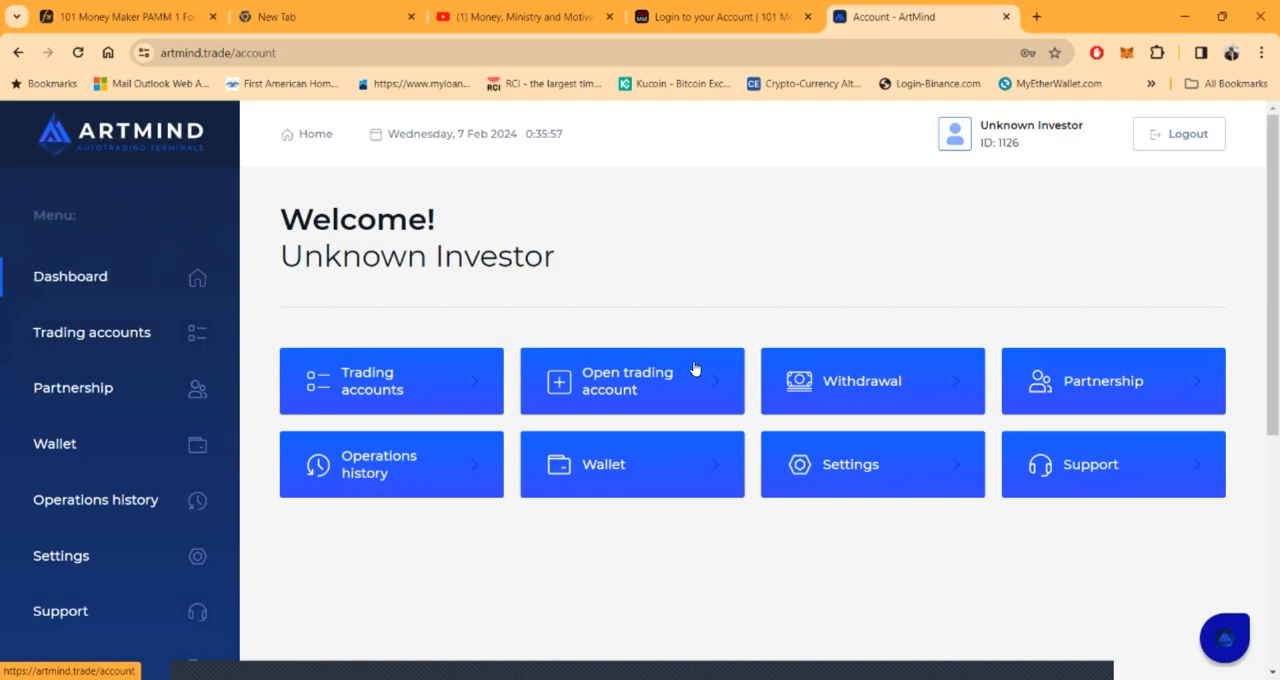